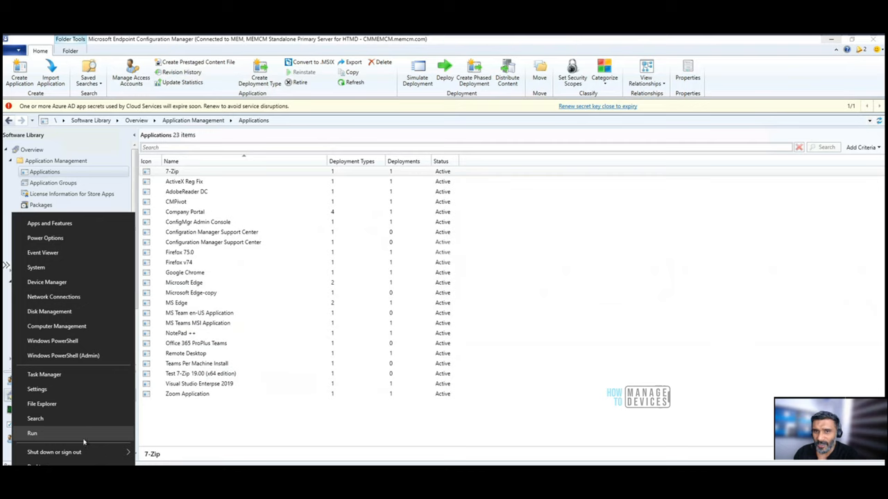
- Launch wbemtest from Run and bring up its connection dialog showing root\cimv2
left_click(32, 433)
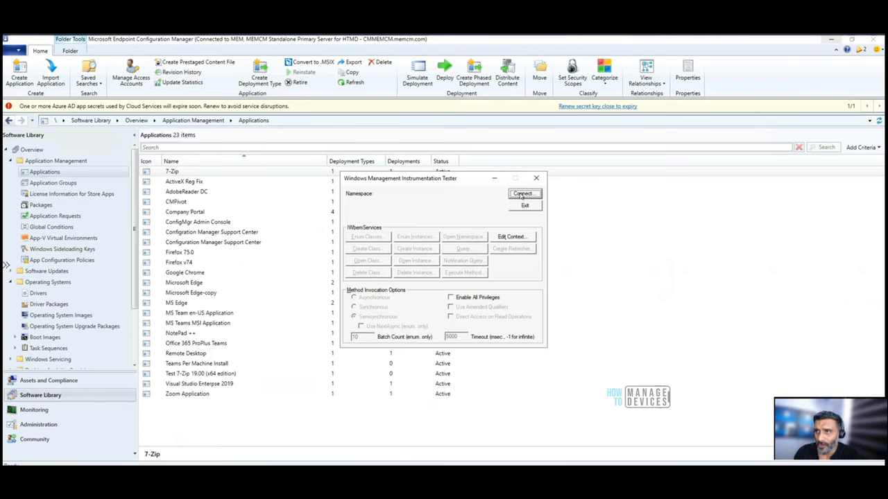
left_click(522, 193)
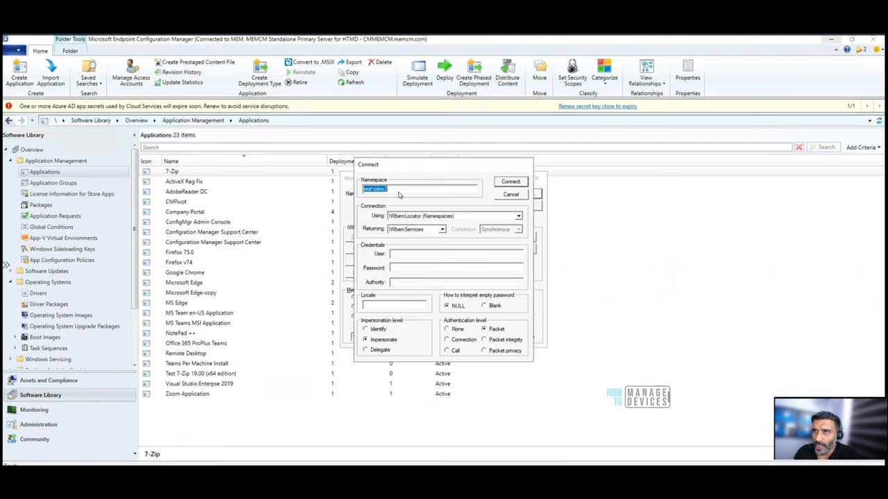
mouse_move(384, 173)
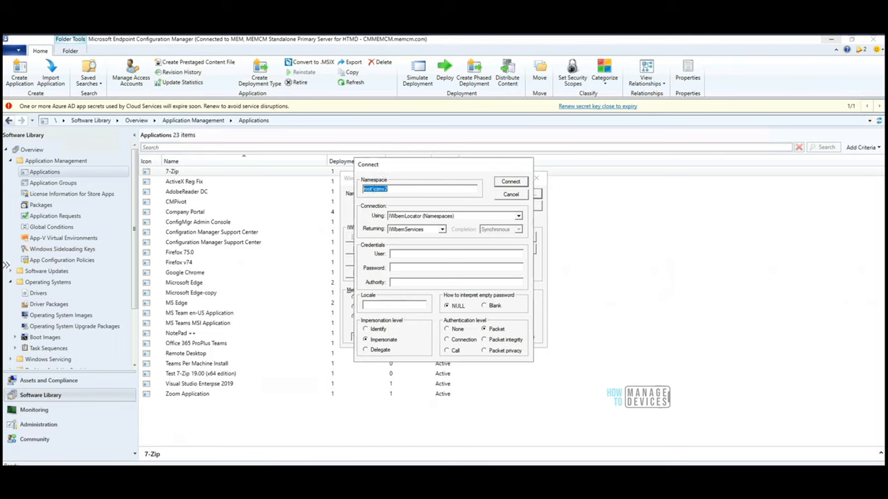
mouse_move(423, 168)
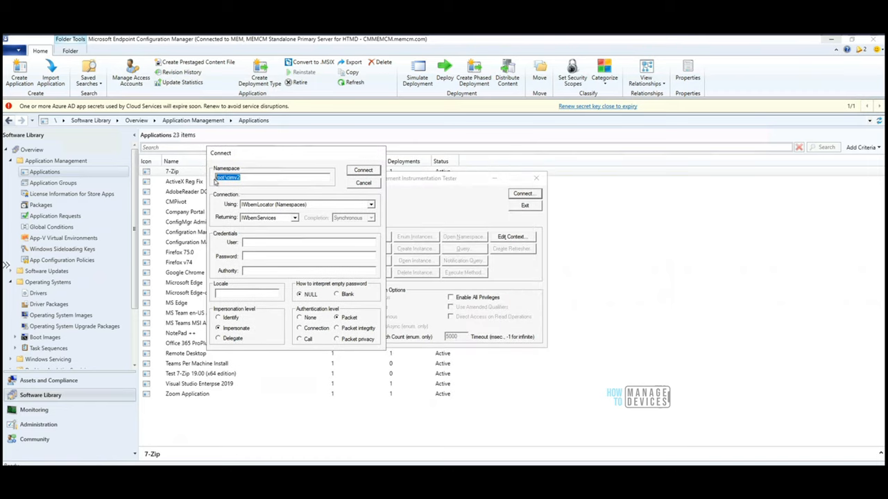
- Replace cimv2 in the namespace path with SMS\site_MEM
left_click(273, 178)
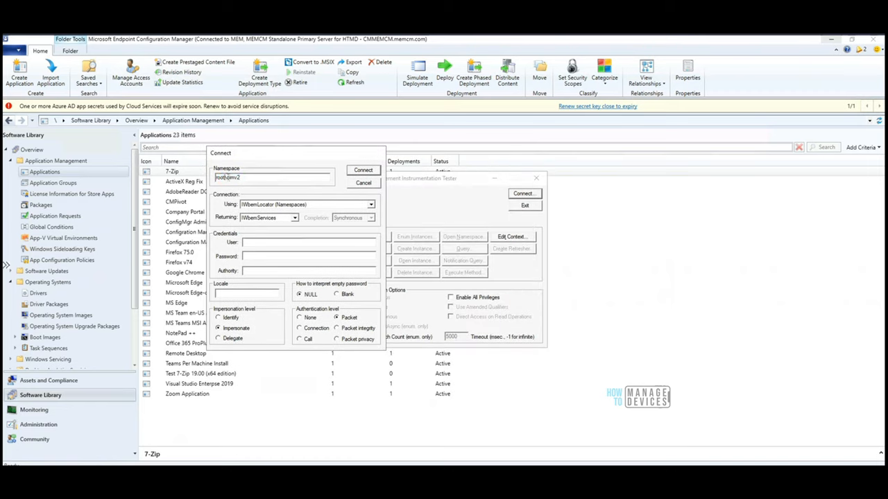
double_click(229, 178)
type("SMS\\")
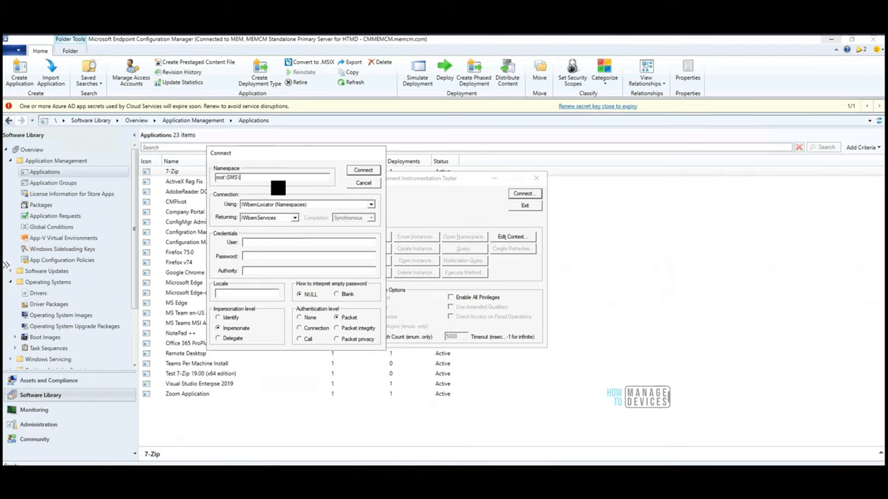
type("site")
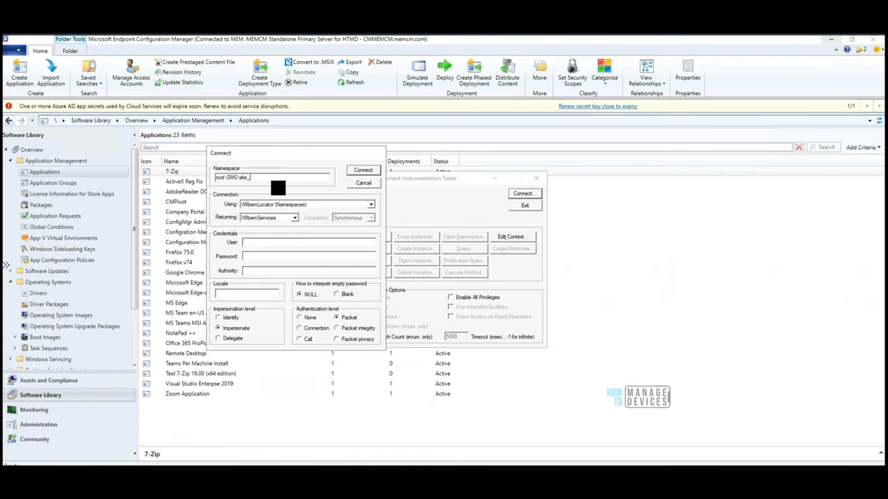
type("_MEM")
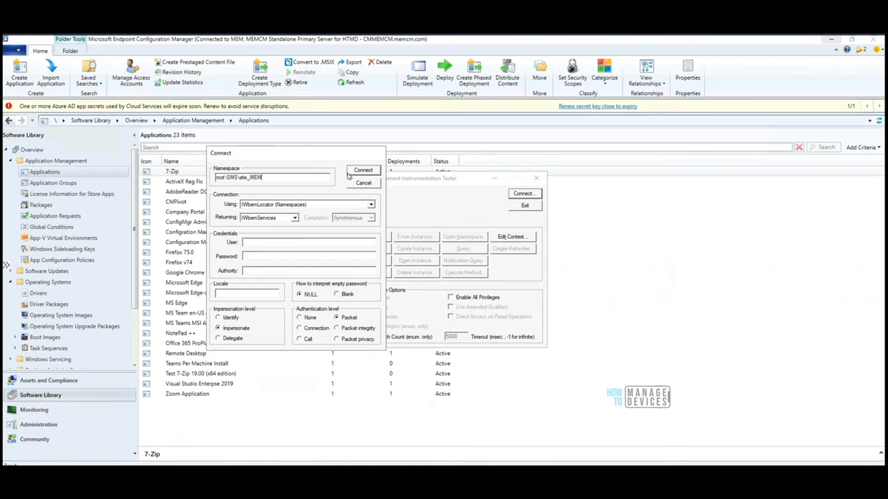
mouse_move(354, 186)
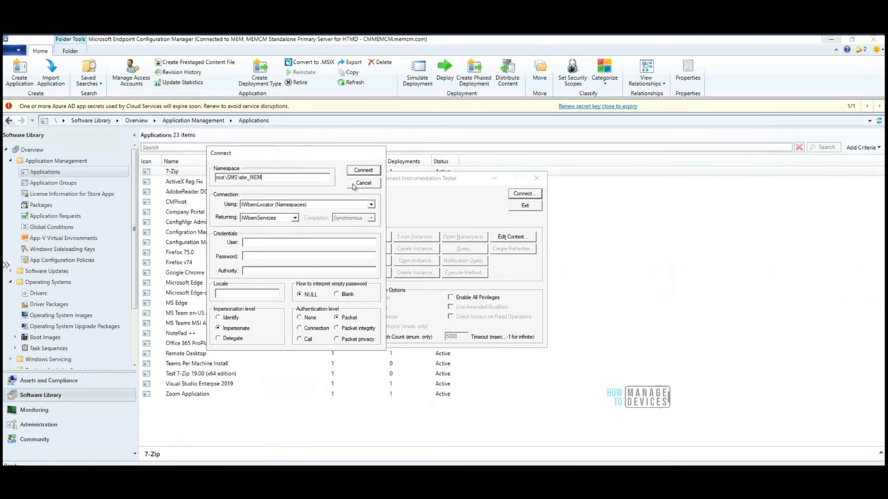
mouse_move(353, 173)
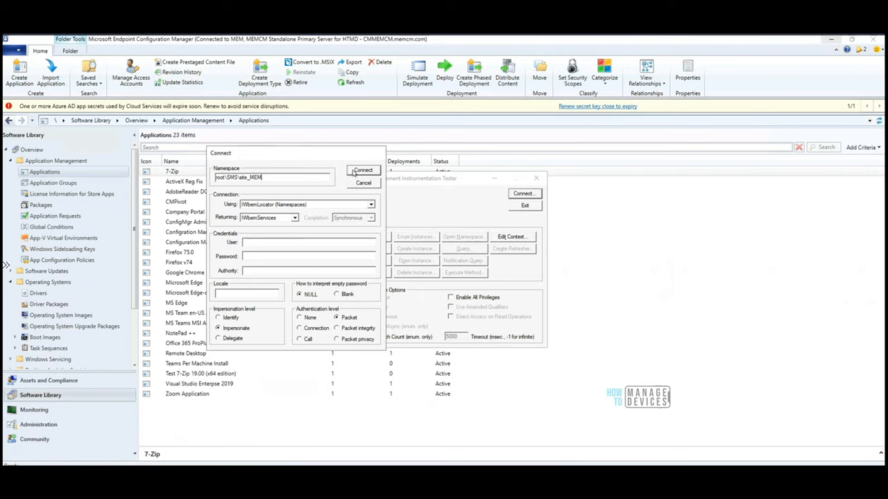
- Connect to root\SMS\site_MEM and recursively enumerate its 1350 top-level classes
left_click(362, 170)
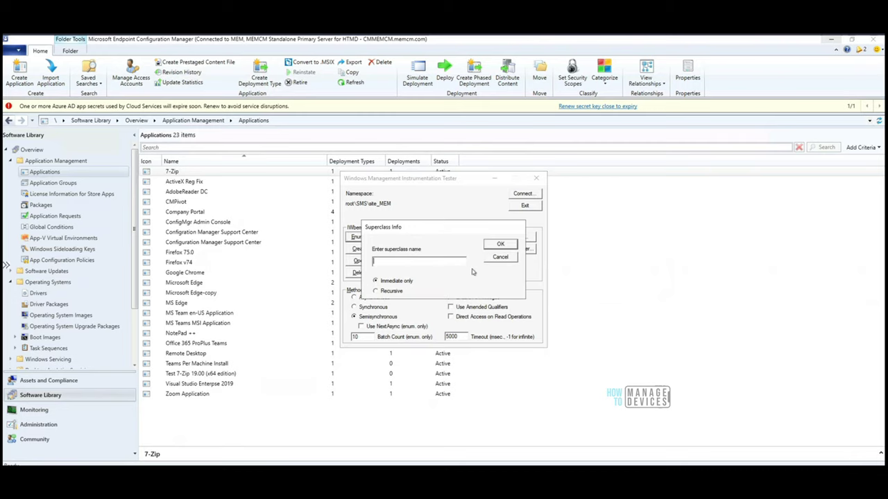
left_click(500, 257)
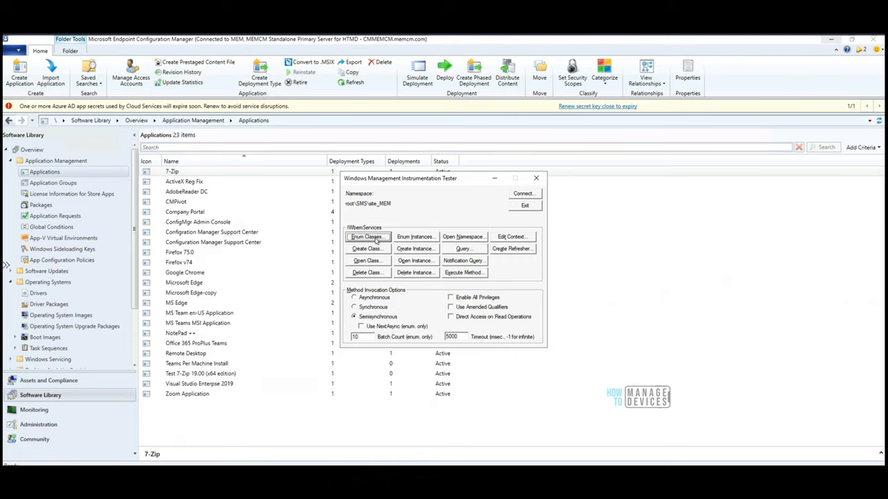
left_click(368, 236)
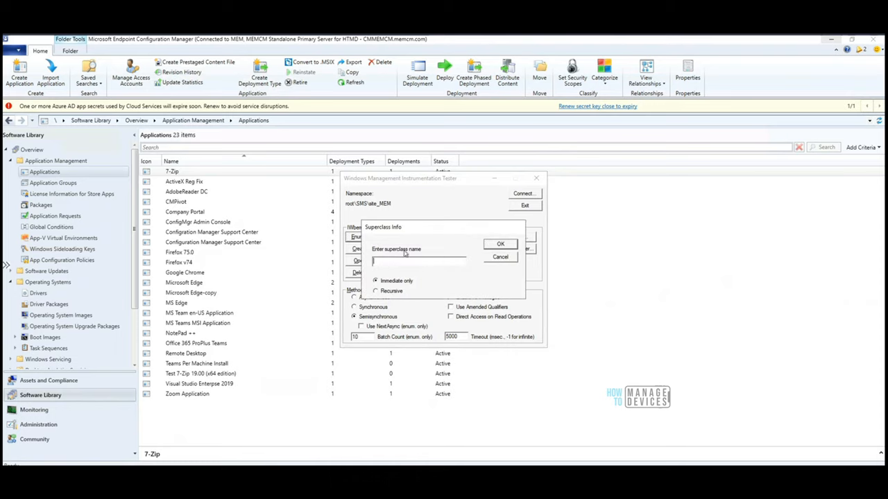
mouse_move(395, 286)
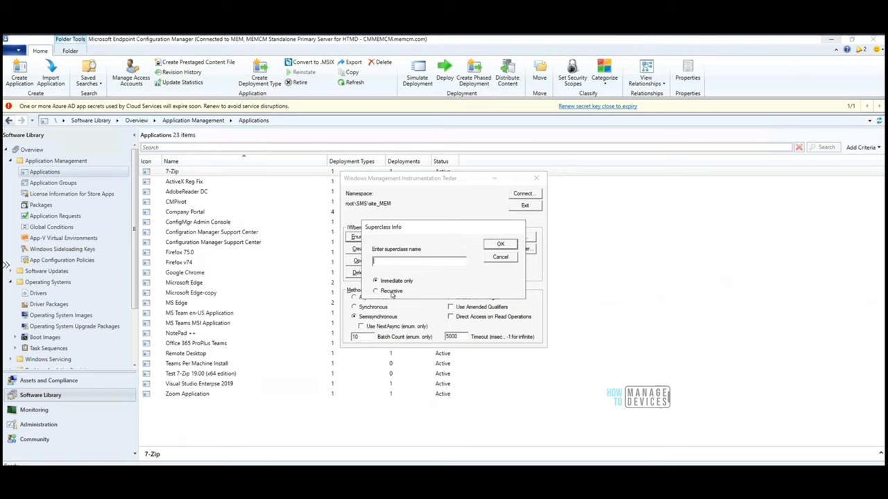
left_click(376, 291)
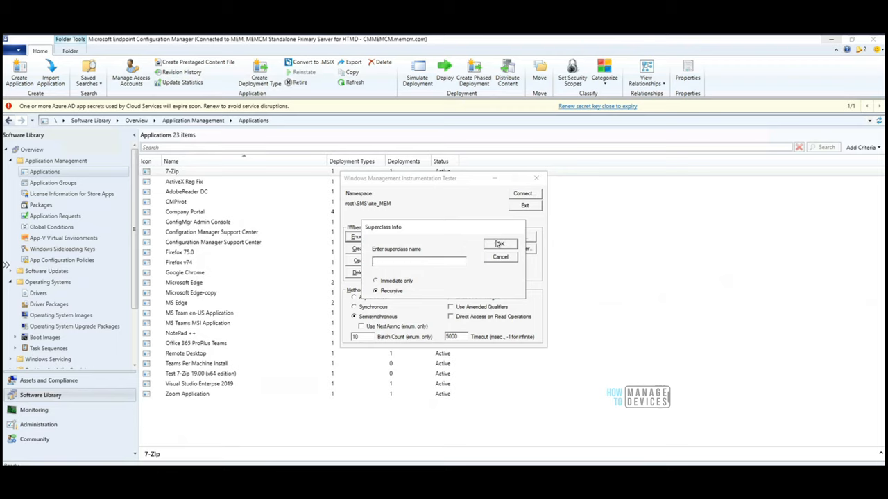
left_click(499, 244)
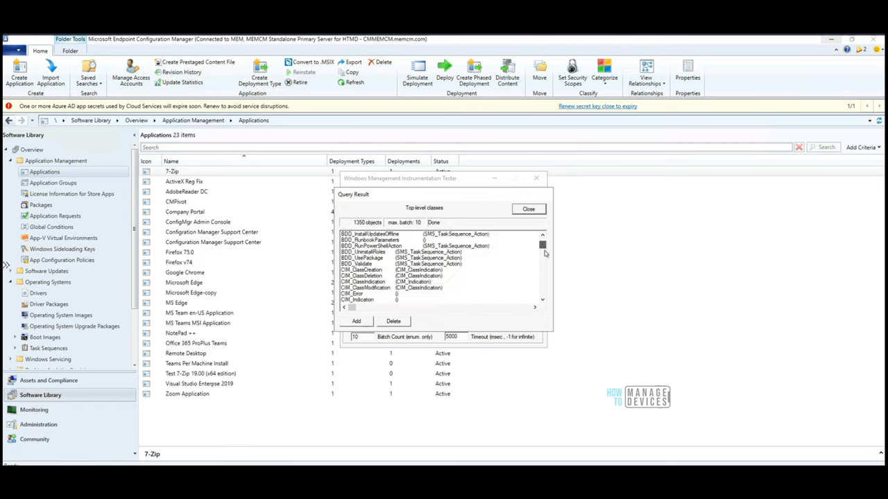
scroll("down", 3)
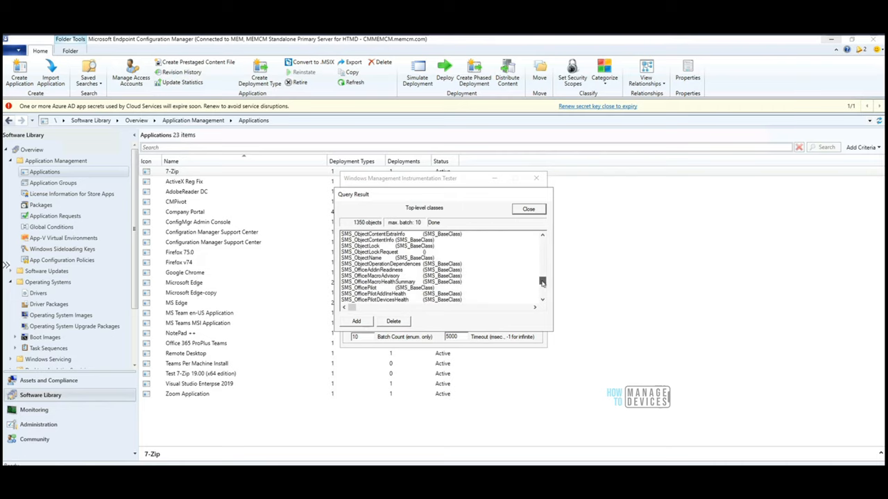
scroll("down", 3)
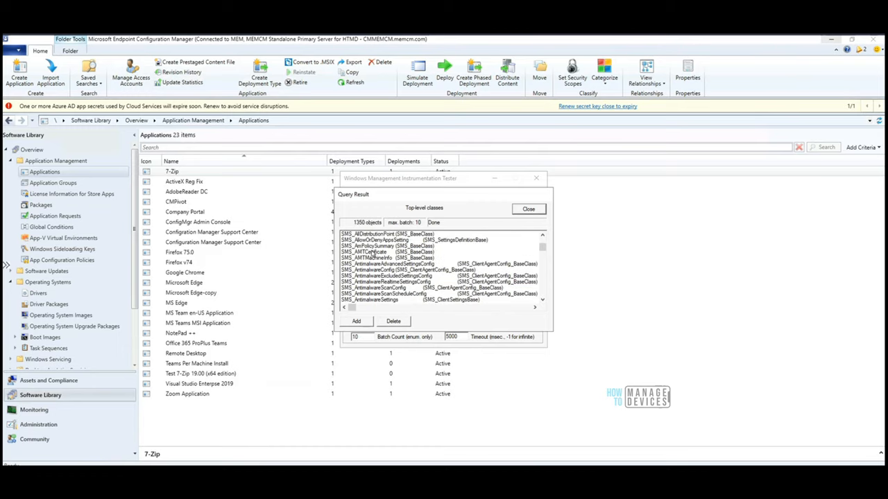
scroll("up", 3)
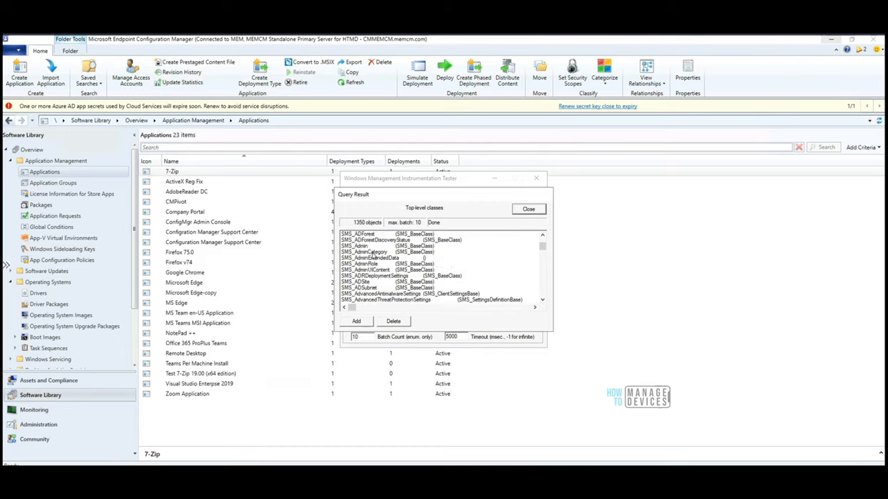
scroll("up", 3)
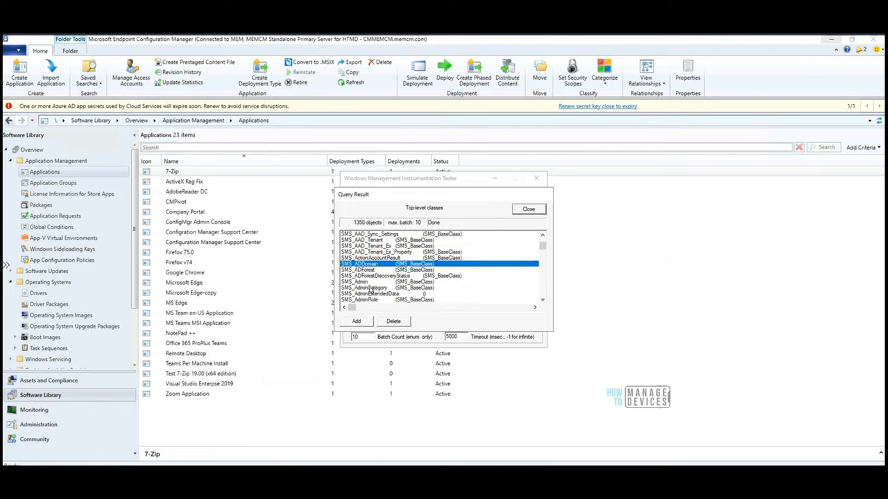
mouse_move(370, 294)
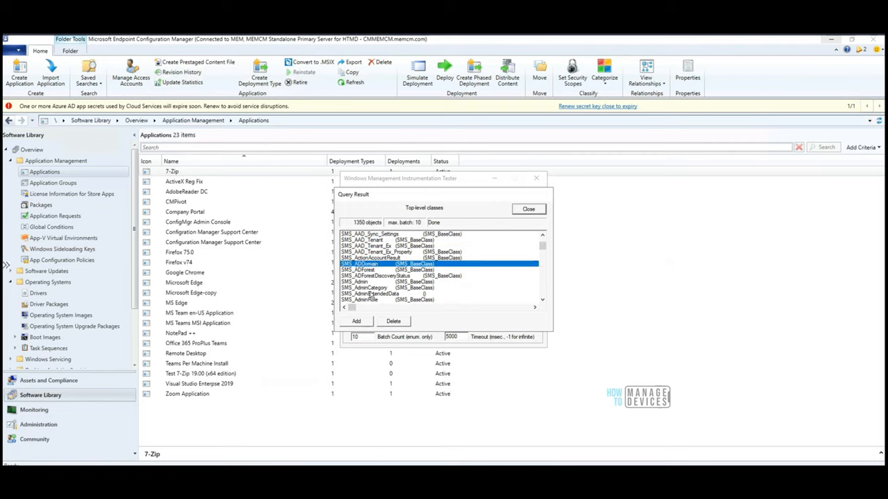
scroll("down", 3)
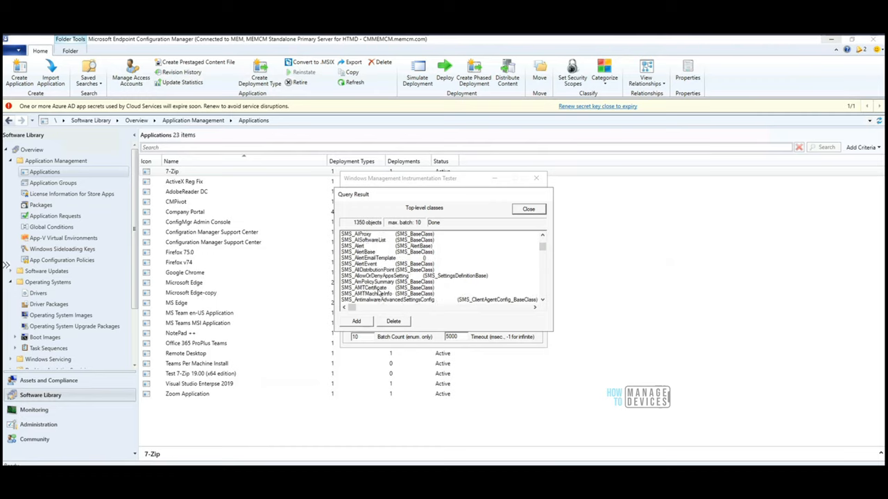
scroll("down", 3)
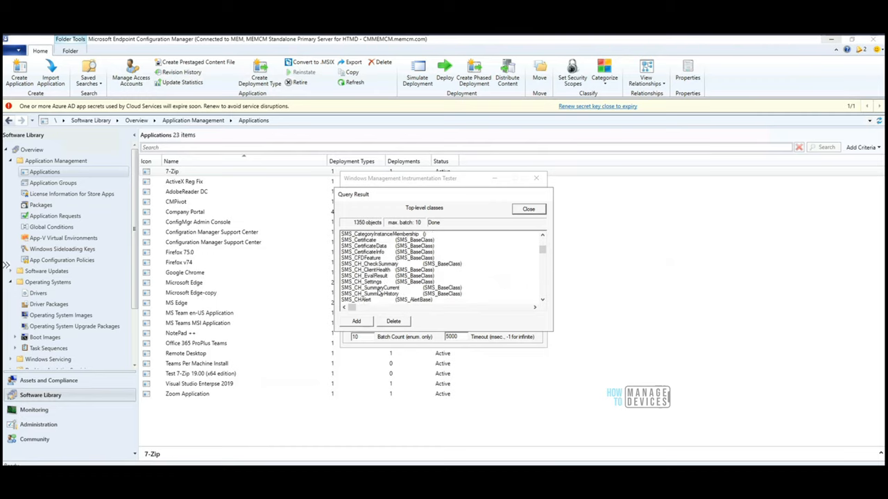
scroll("down", 3)
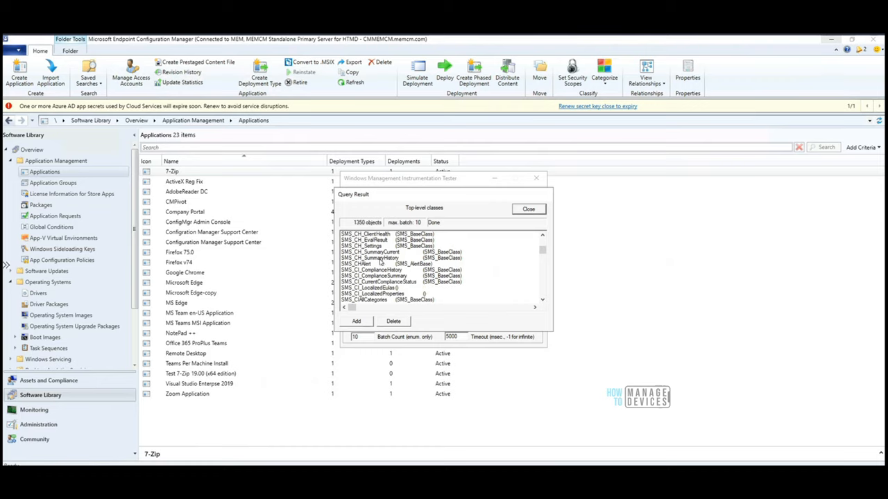
scroll("down", 3)
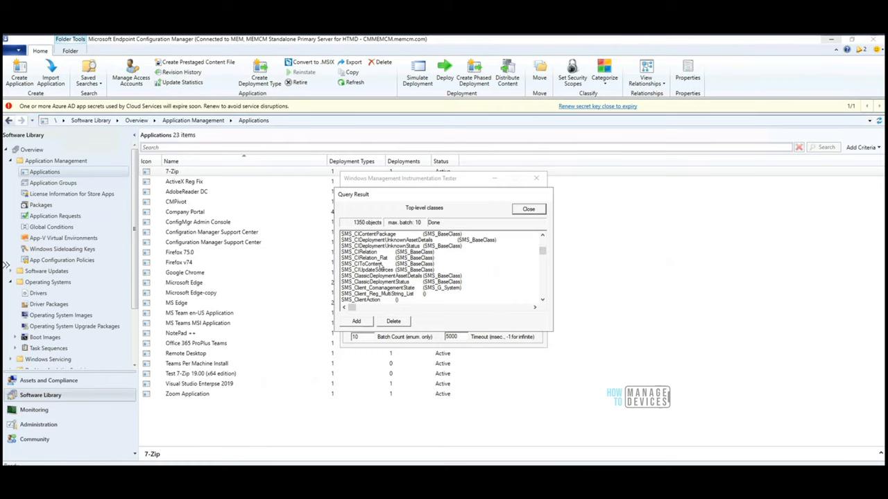
scroll("down", 3)
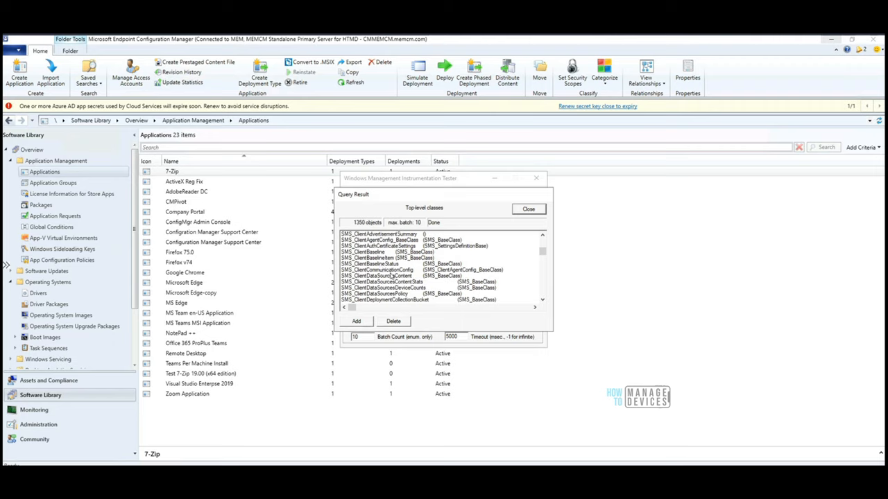
scroll("down", 3)
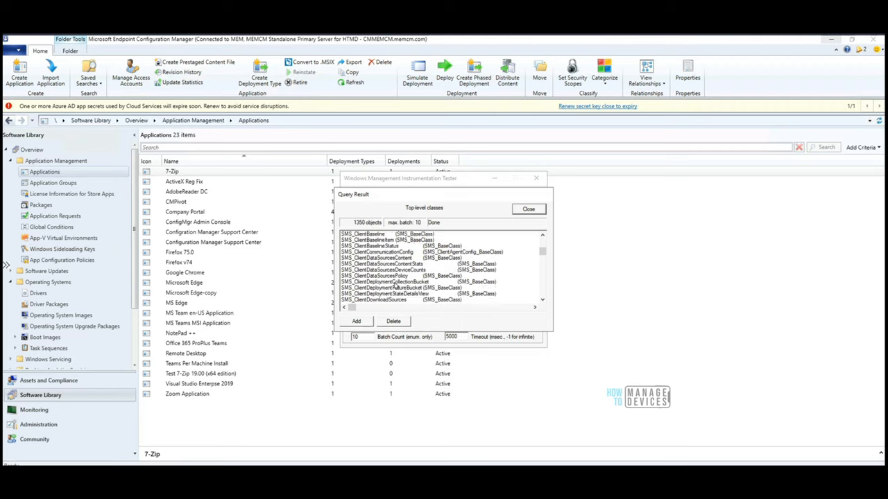
scroll("down", 3)
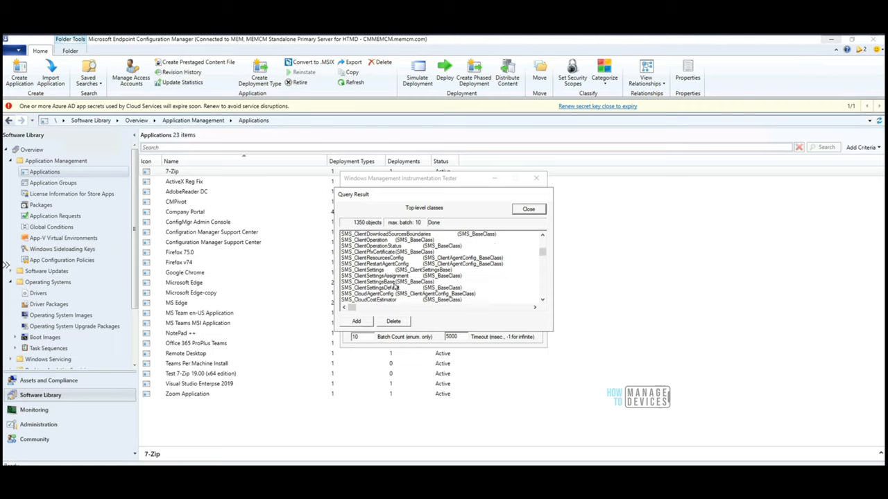
scroll("down", 3)
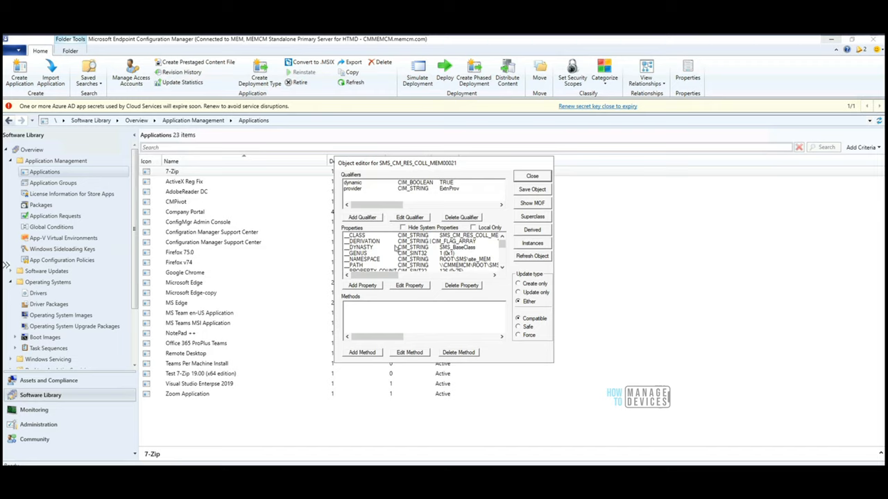
mouse_move(407, 229)
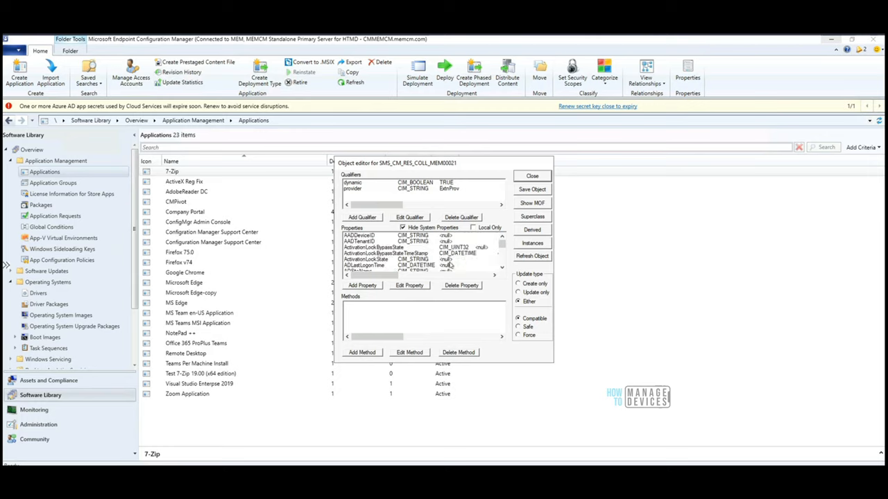
- Review SMS_CM_RES_COLL_MEM00021's properties and query its instances, which return 0 objects
scroll("down", 3)
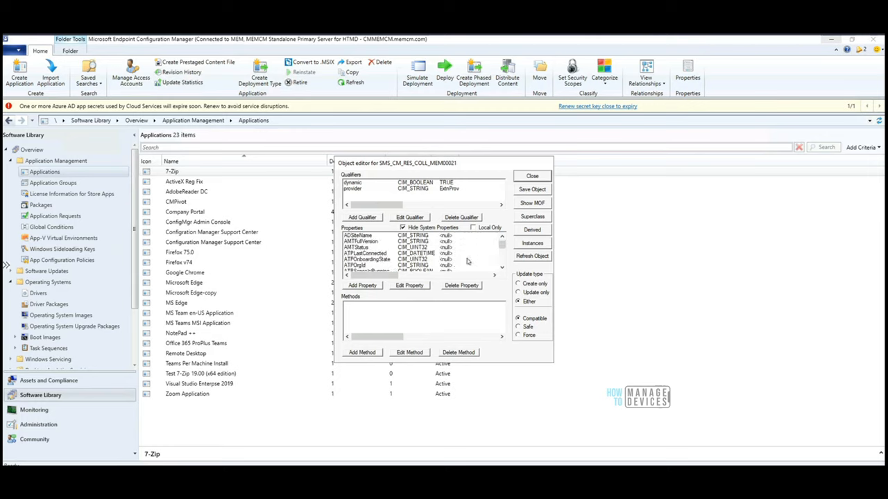
scroll("down", 3)
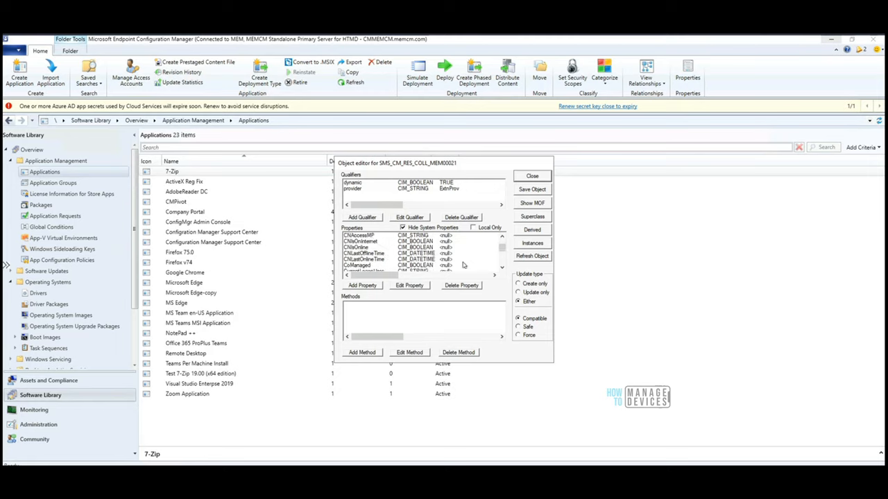
scroll("down", 3)
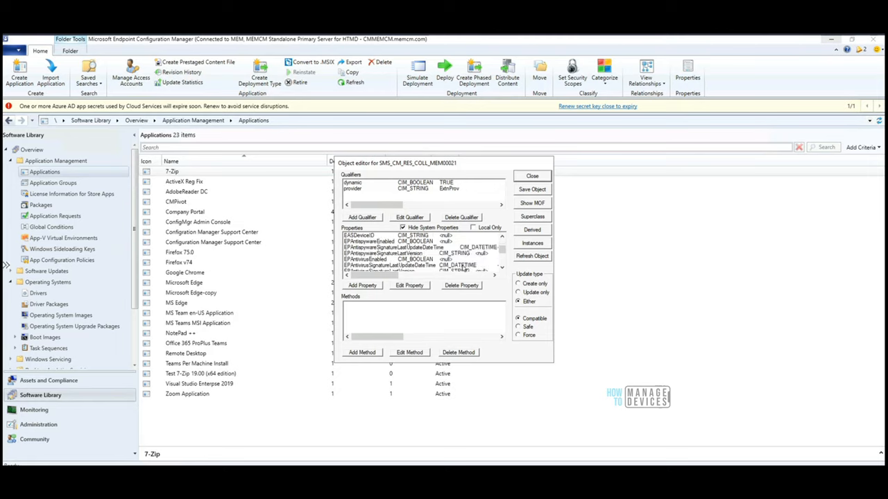
scroll("down", 3)
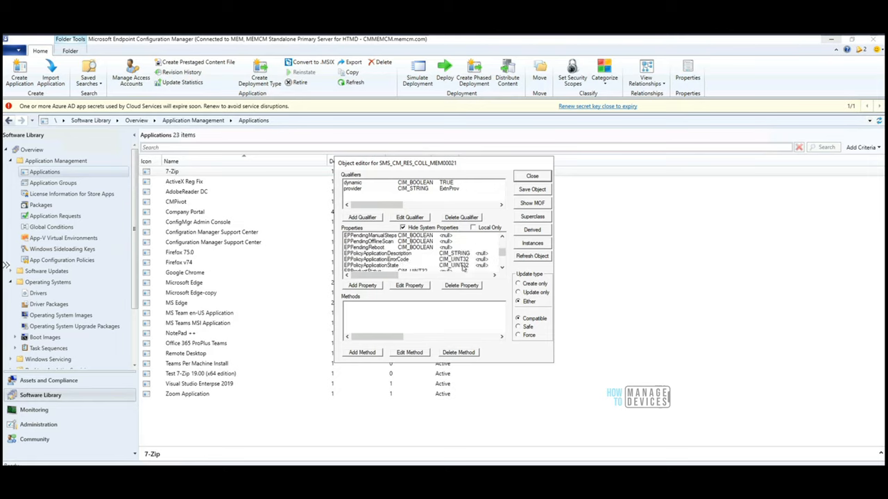
scroll("down", 3)
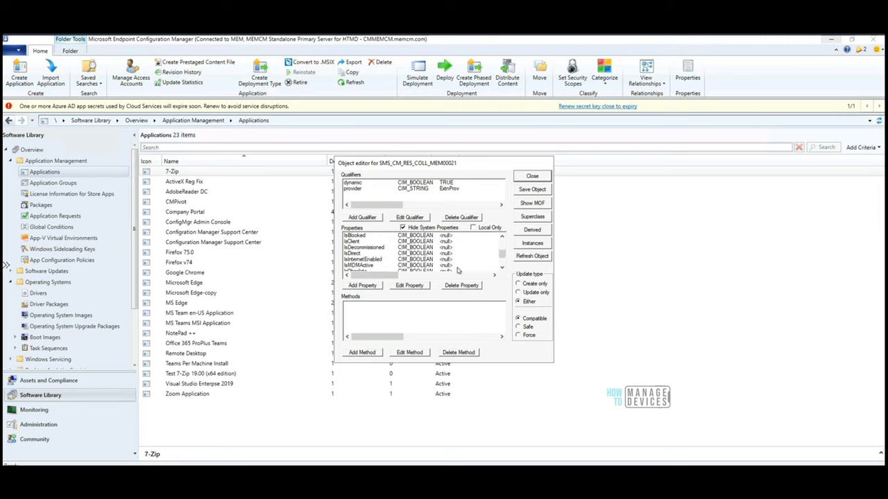
scroll("down", 3)
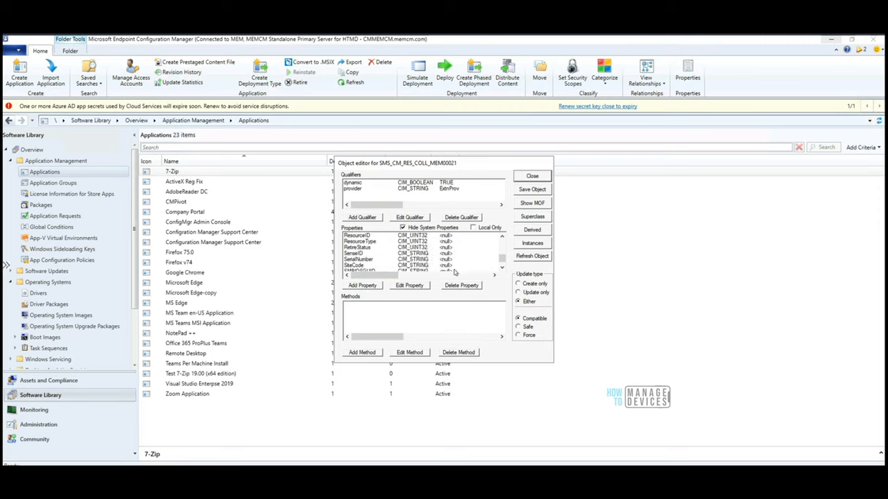
scroll("down", 3)
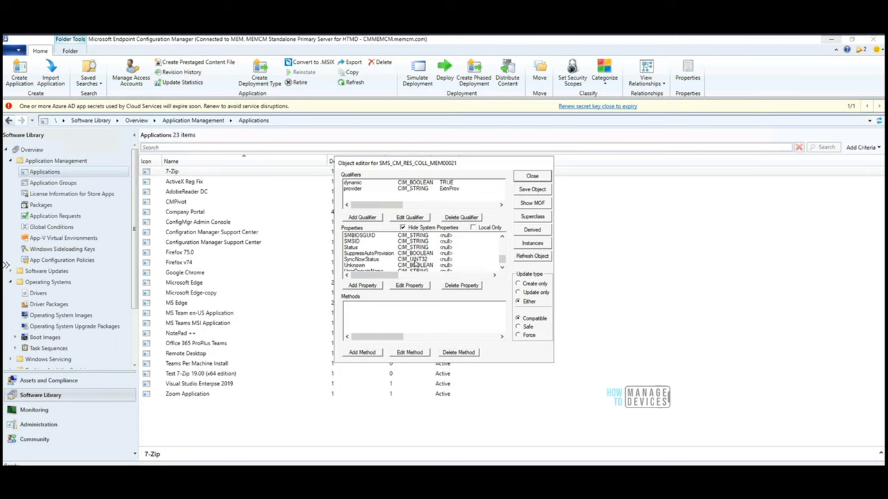
scroll("down", 3)
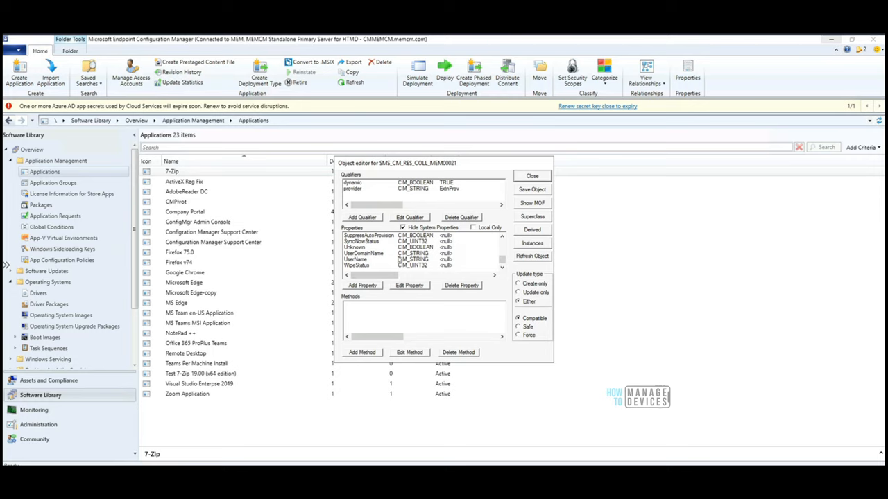
scroll("down", 3)
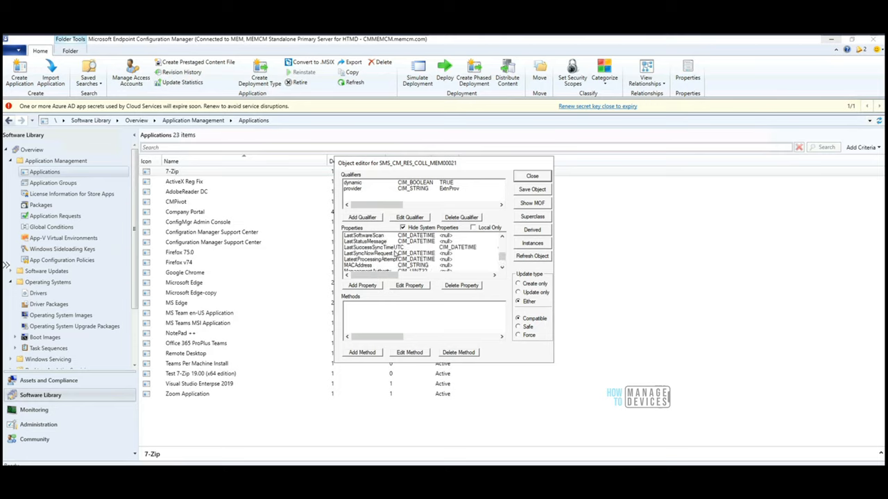
scroll("down", 3)
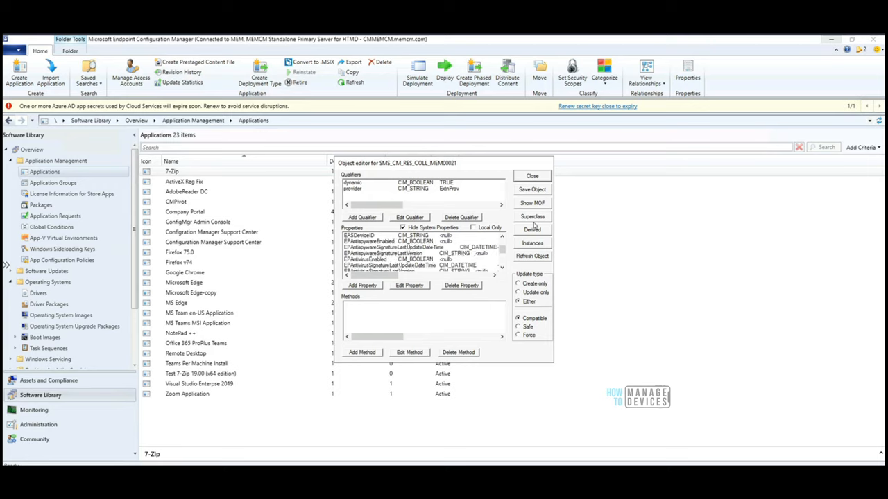
mouse_move(528, 246)
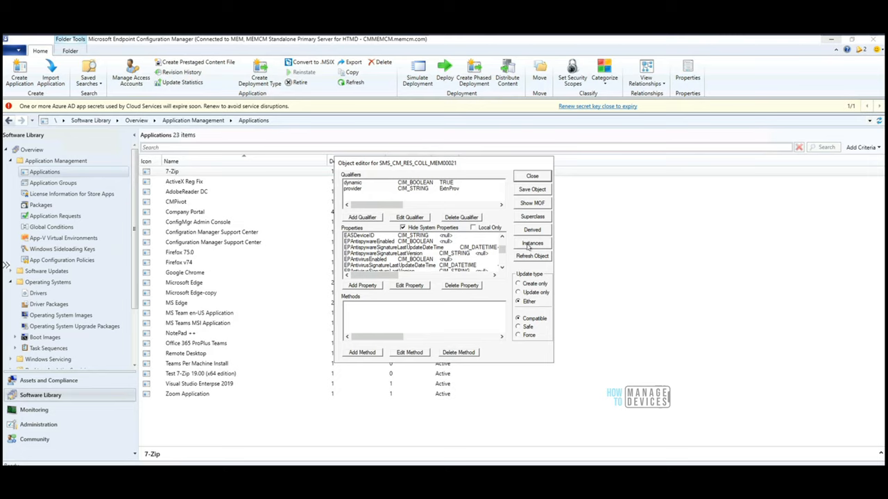
left_click(532, 243)
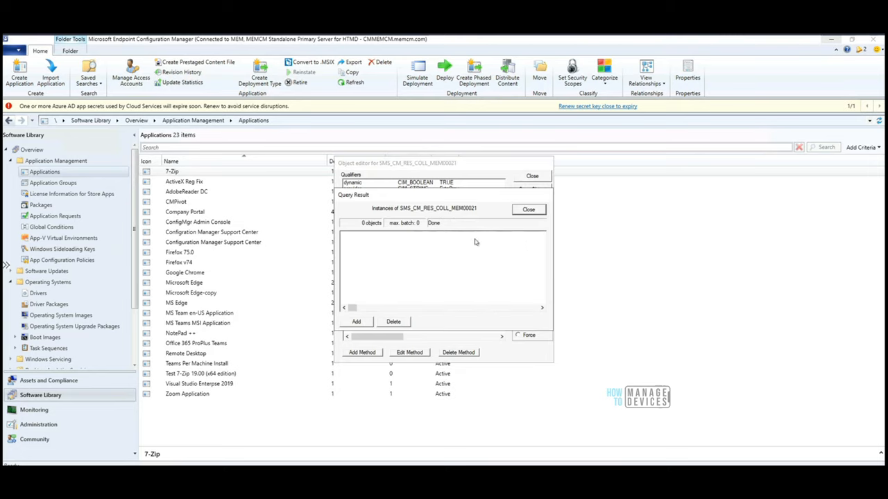
mouse_move(470, 261)
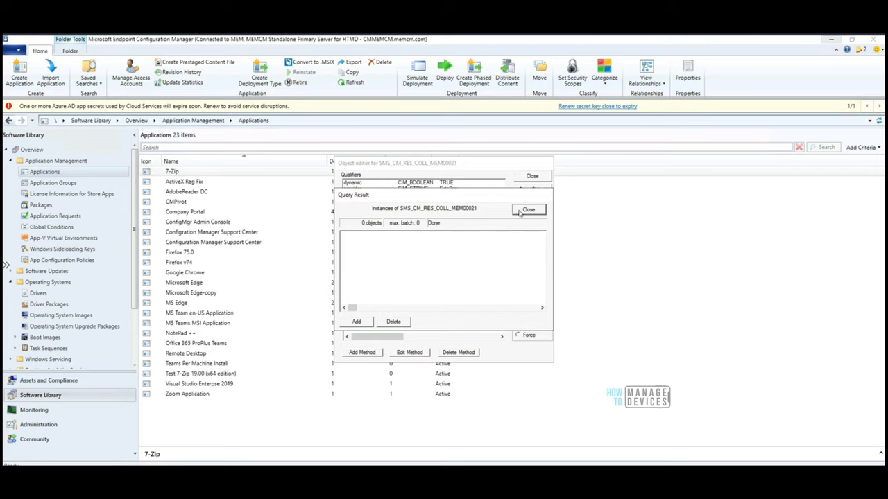
left_click(527, 209)
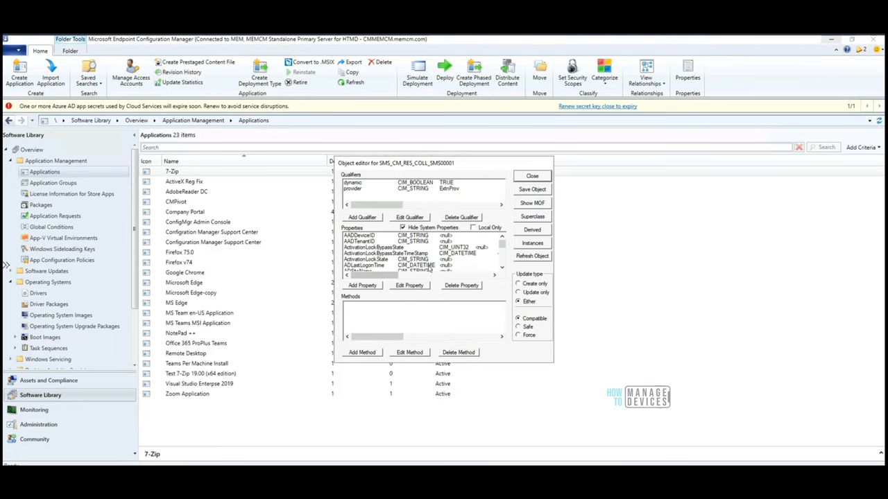
mouse_move(461, 229)
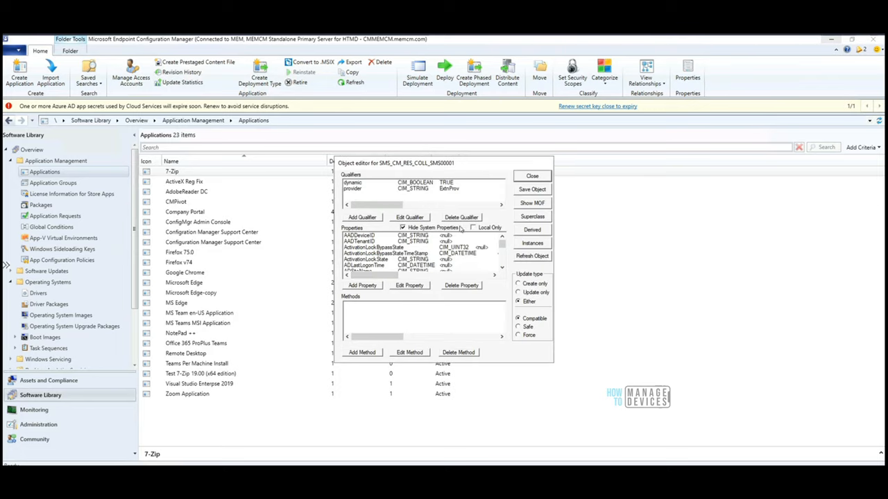
mouse_move(481, 237)
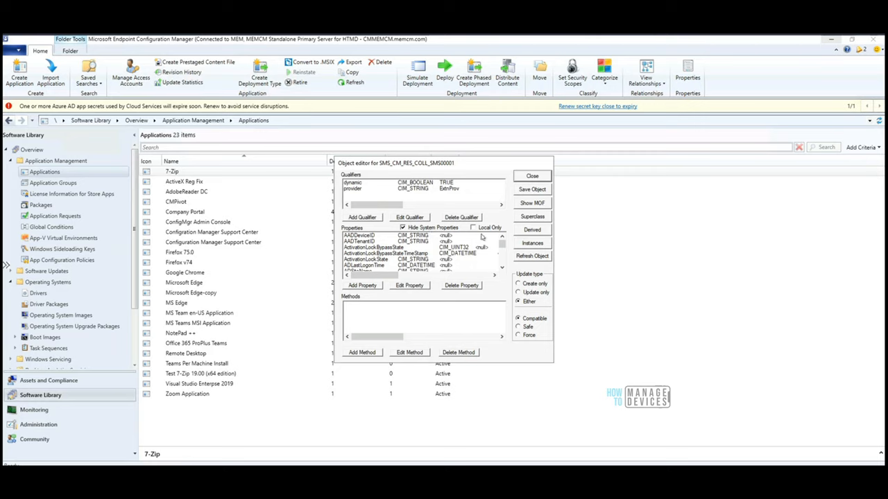
- List the 28 SMS_CM_RES_COLL_SMS00001 instances and browse their ResourceIDs
left_click(532, 242)
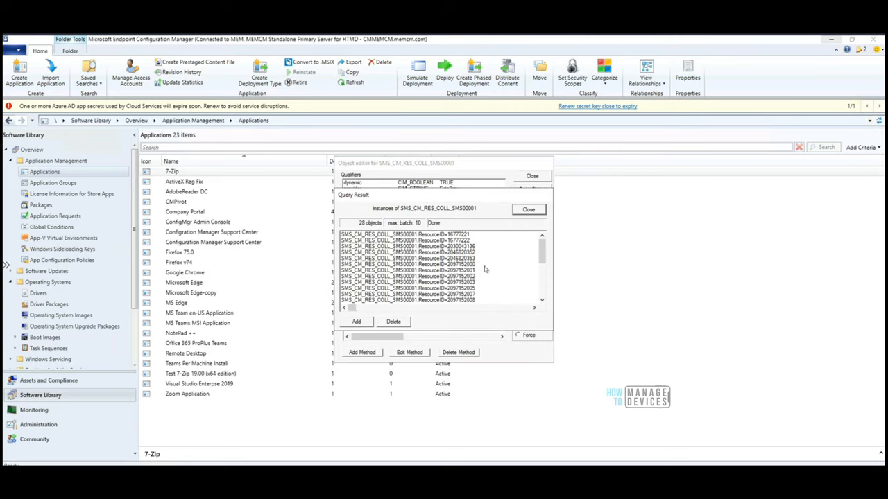
mouse_move(452, 265)
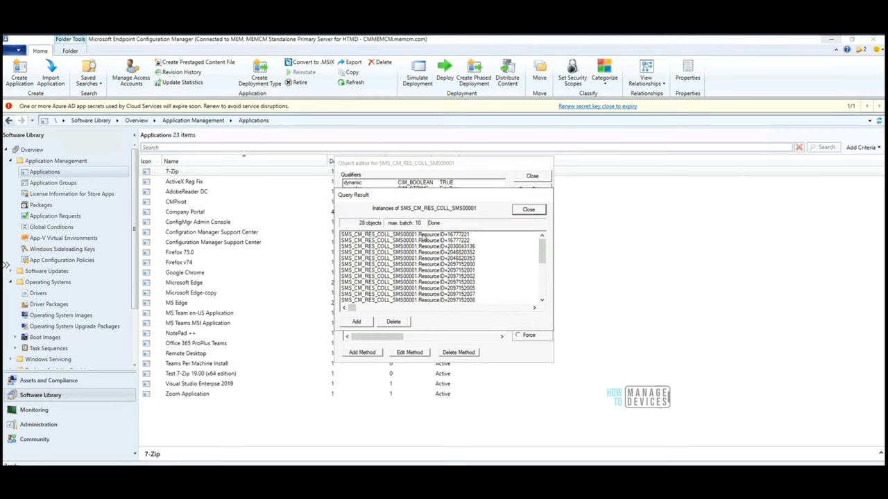
mouse_move(537, 252)
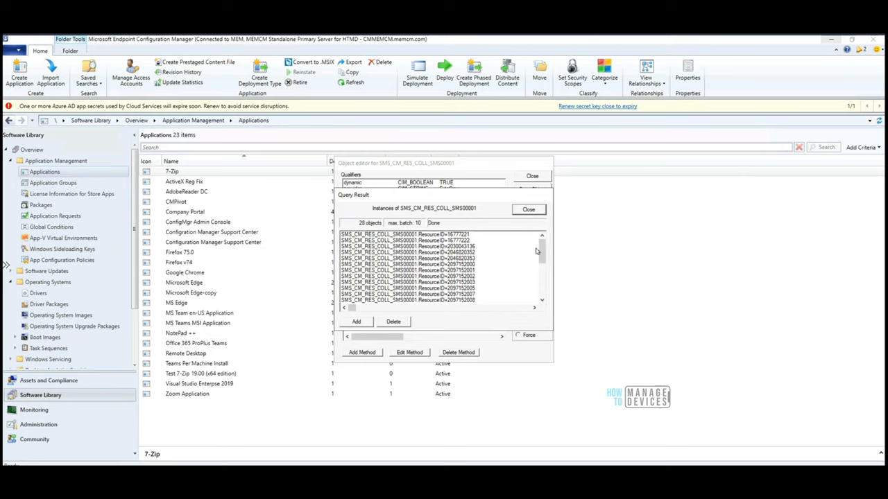
scroll("down", 3)
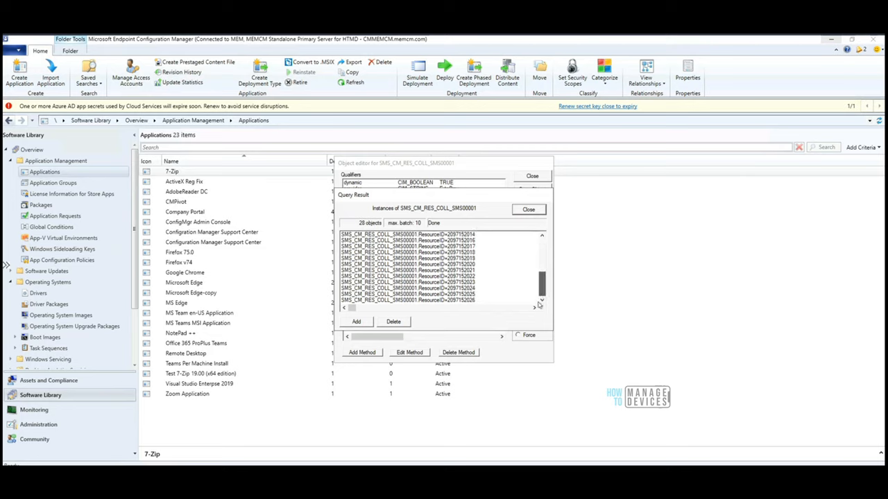
scroll("up", 3)
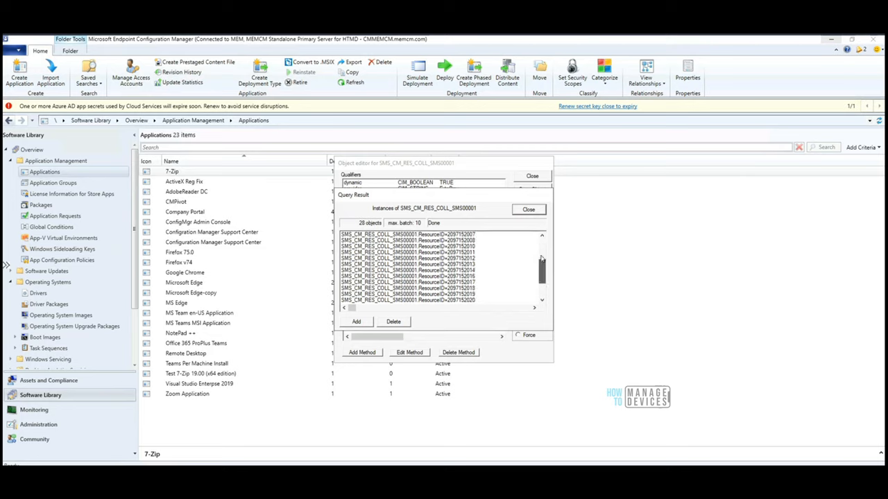
scroll("up", 3)
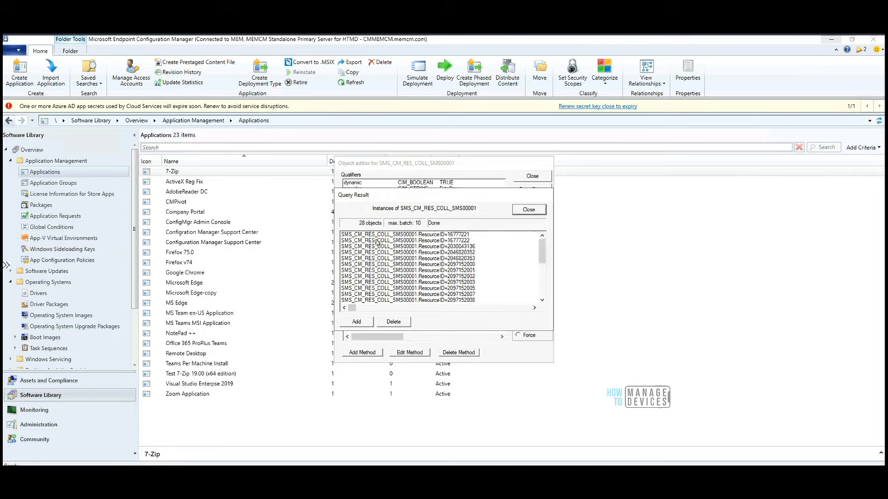
mouse_move(434, 239)
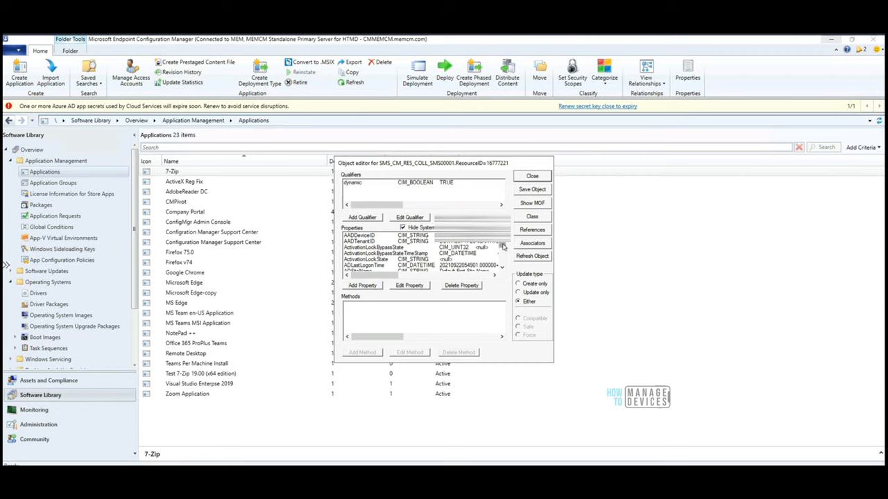
- Browse member ResourceID=16777221's property values, such as SMBIOSGUID and SMSID
scroll("down", 3)
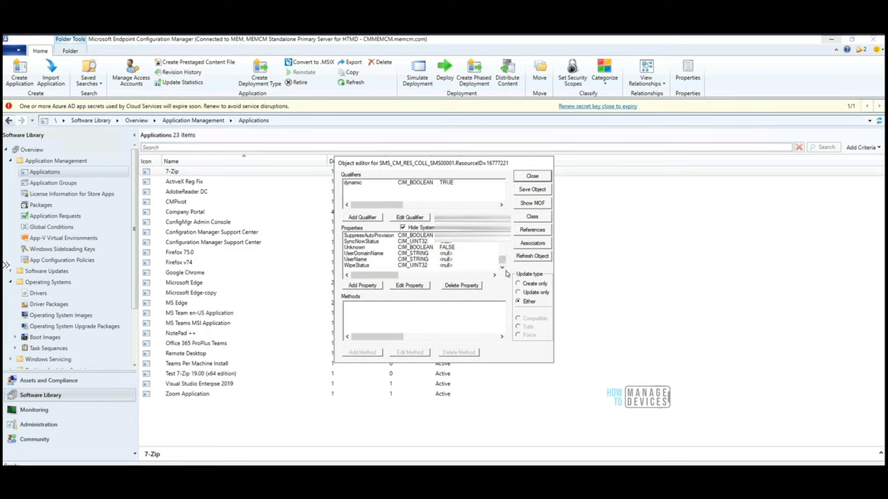
scroll("down", 3)
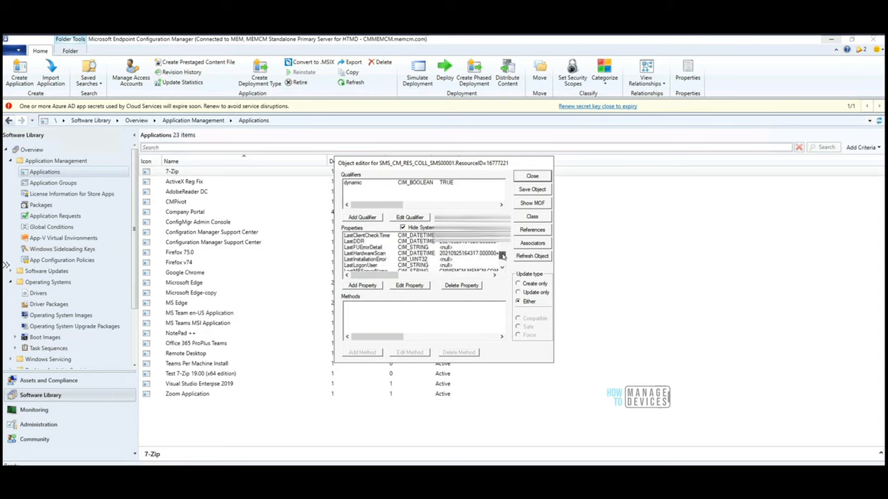
scroll("down", 3)
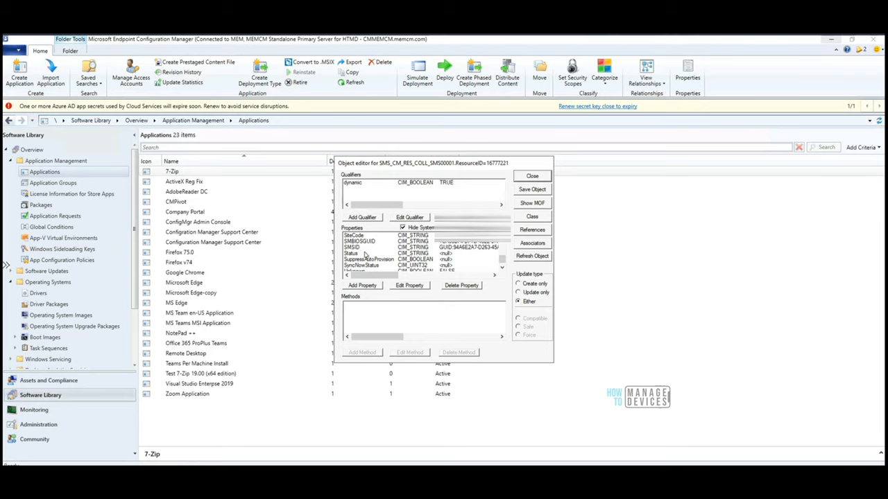
mouse_move(526, 209)
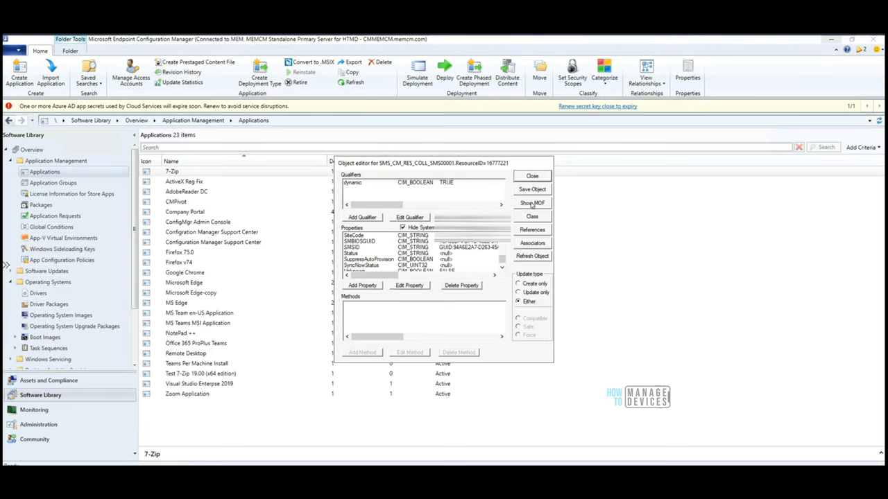
- View the MOF text of ResourceID=16777221, including CNIsOnline = TRUE, and close it
left_click(532, 203)
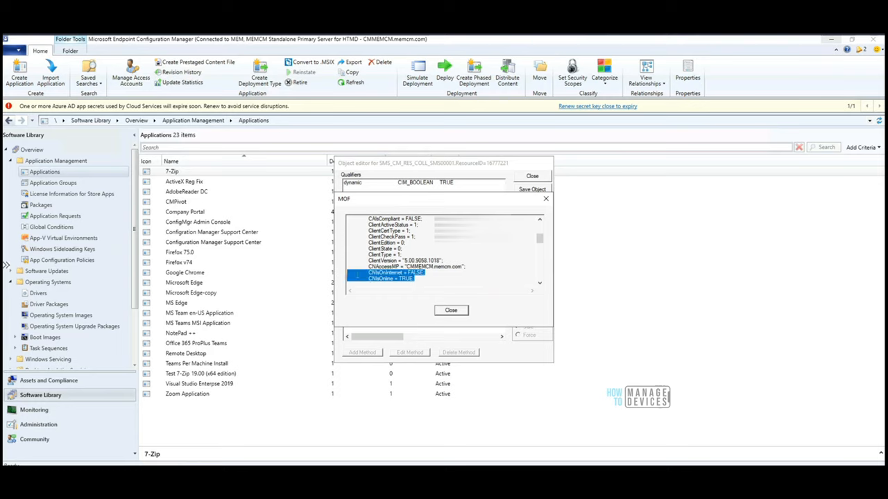
left_click(405, 260)
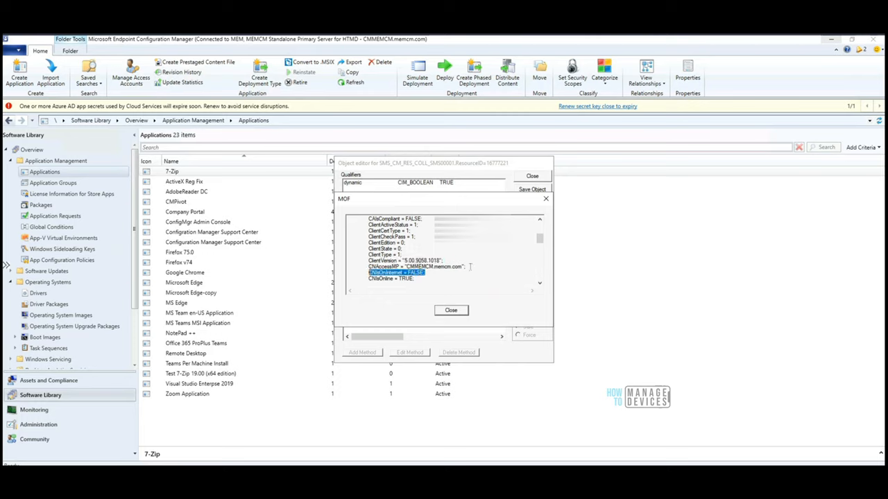
scroll("up", 3)
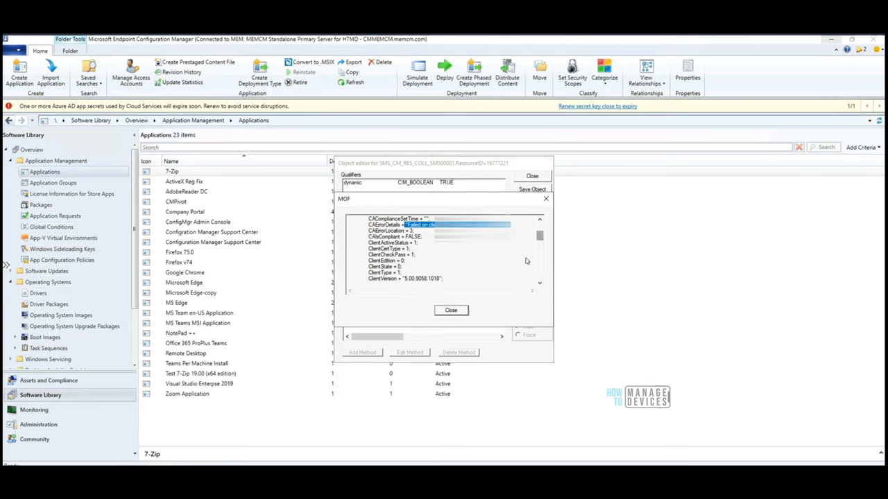
left_click(451, 310)
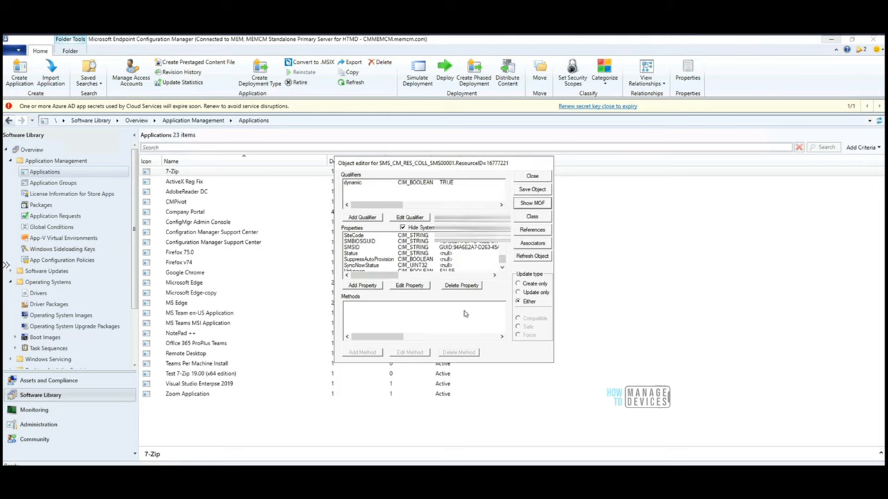
mouse_move(483, 265)
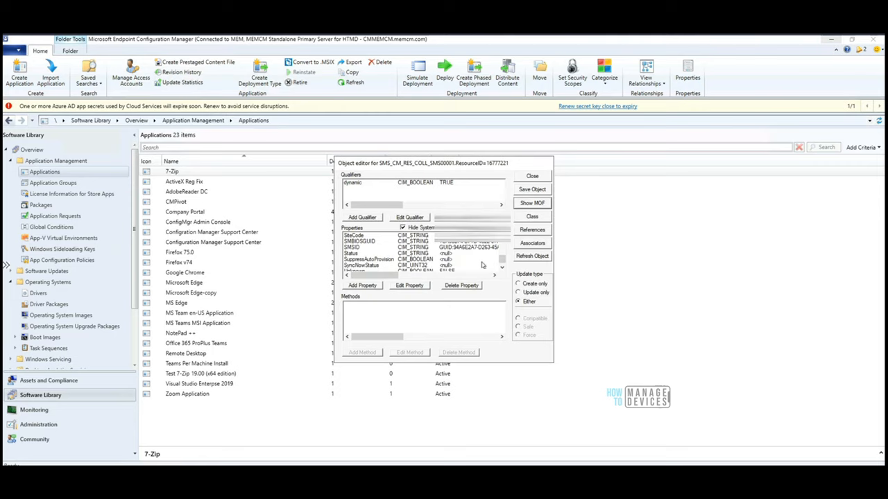
mouse_move(482, 287)
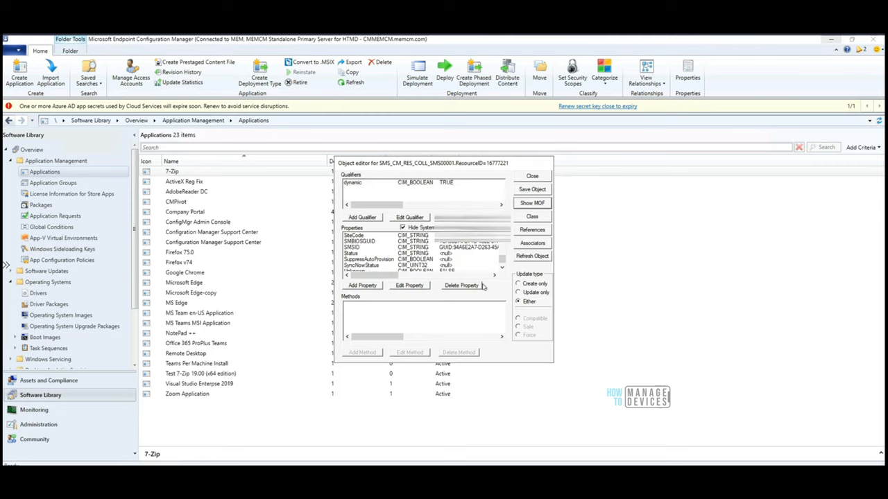
mouse_move(510, 273)
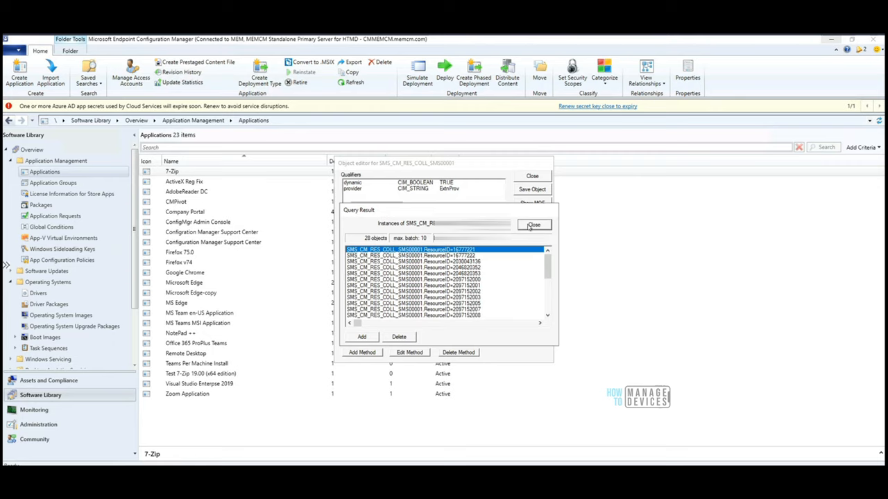
left_click(533, 224)
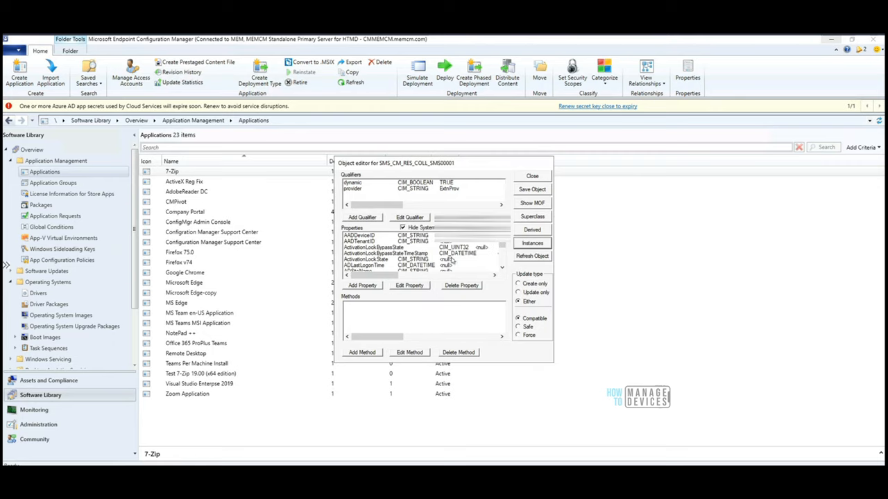
mouse_move(492, 263)
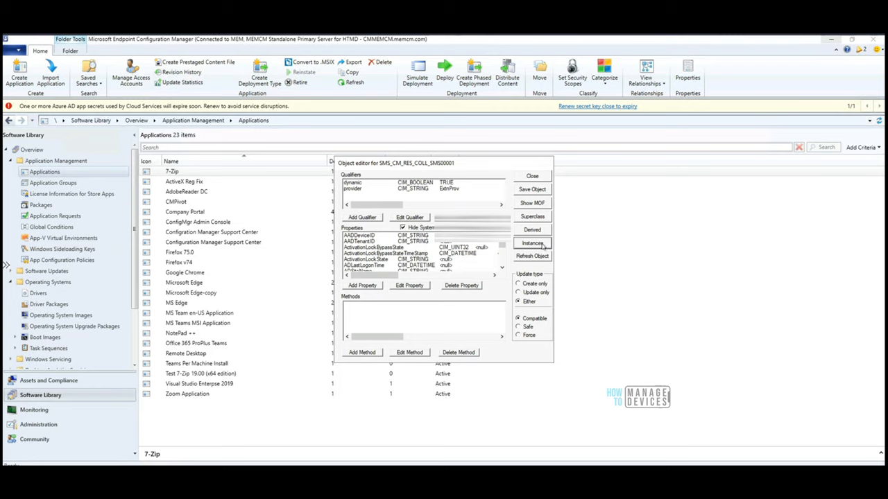
left_click(531, 243)
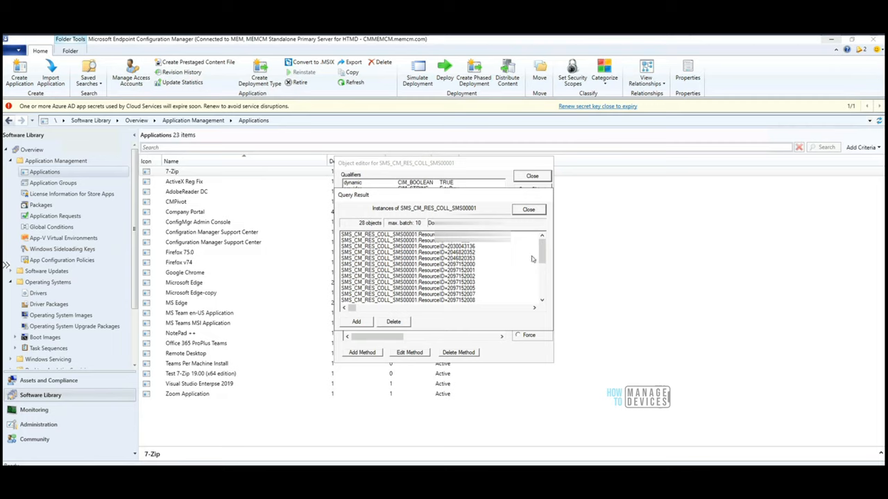
scroll("down", 3)
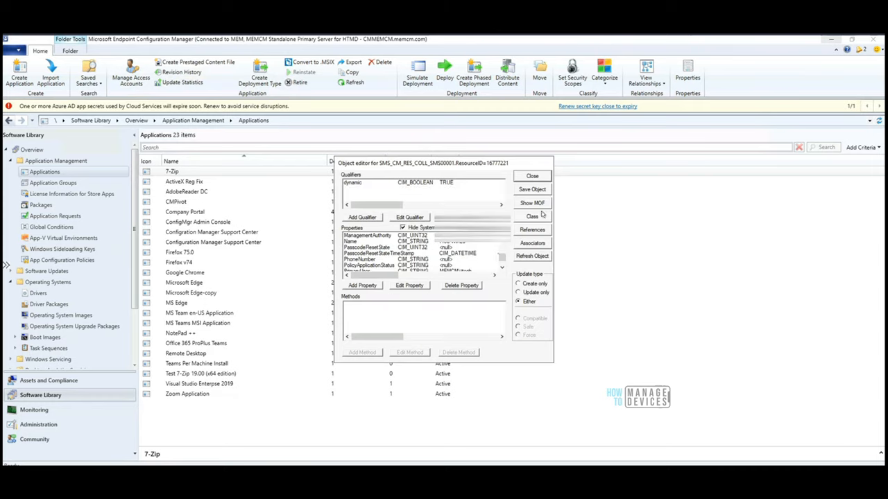
mouse_move(540, 212)
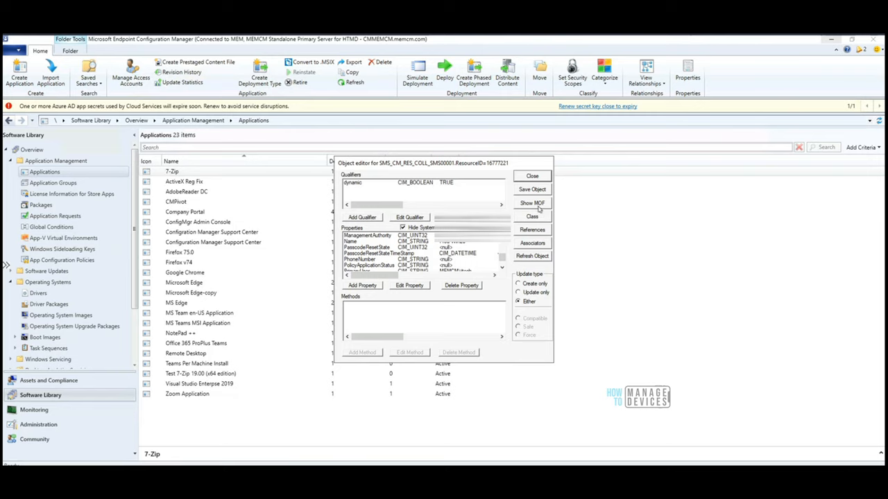
left_click(532, 202)
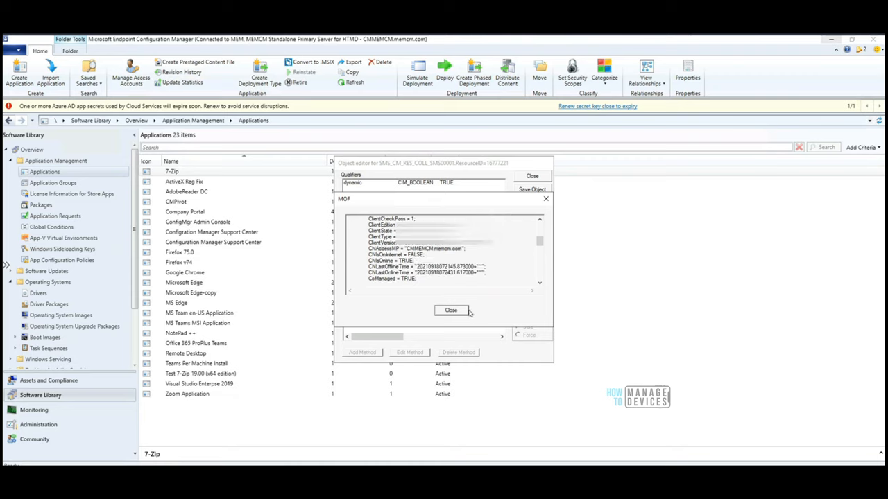
left_click(451, 310)
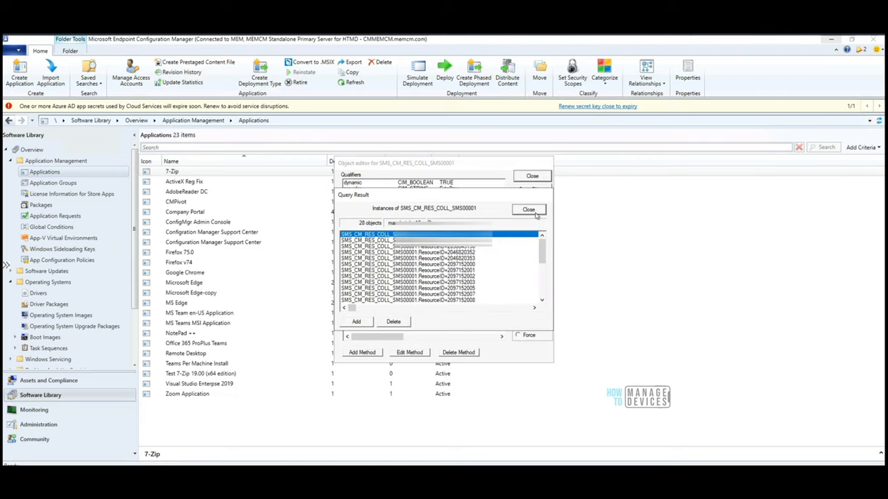
- Close the collection instance list and scroll the top-level classes toward SMS_DeploymentType
left_click(532, 217)
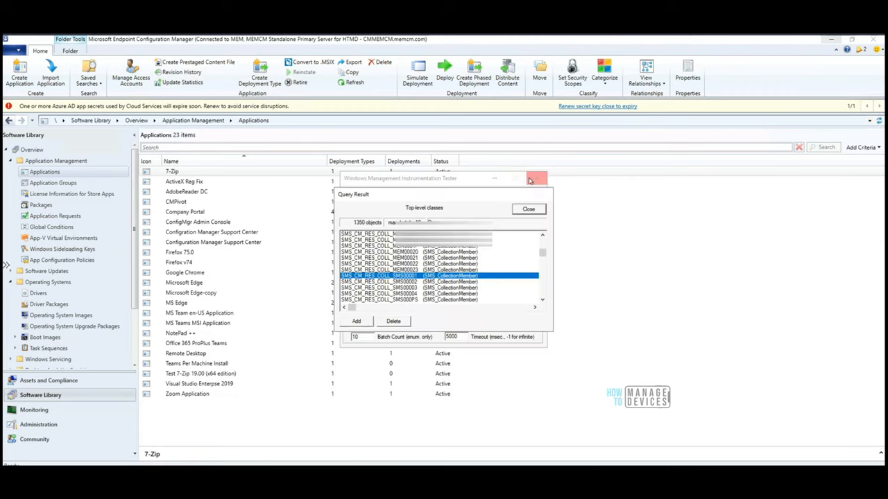
mouse_move(497, 263)
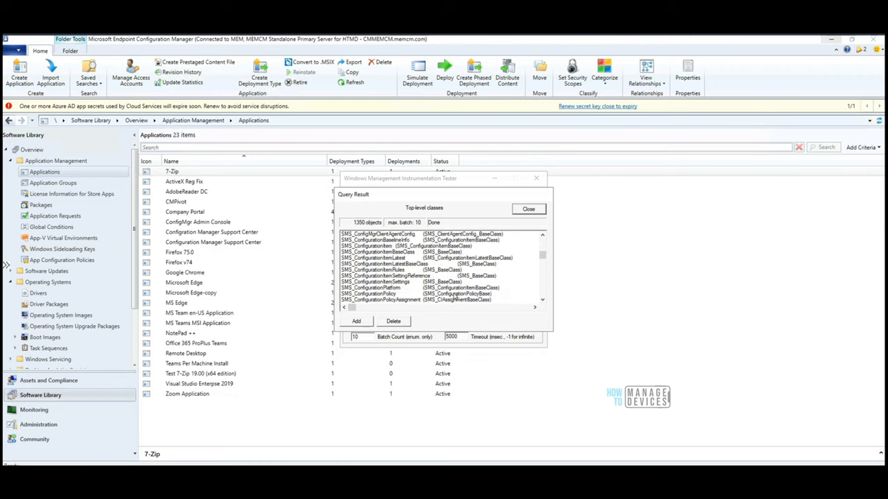
scroll("down", 3)
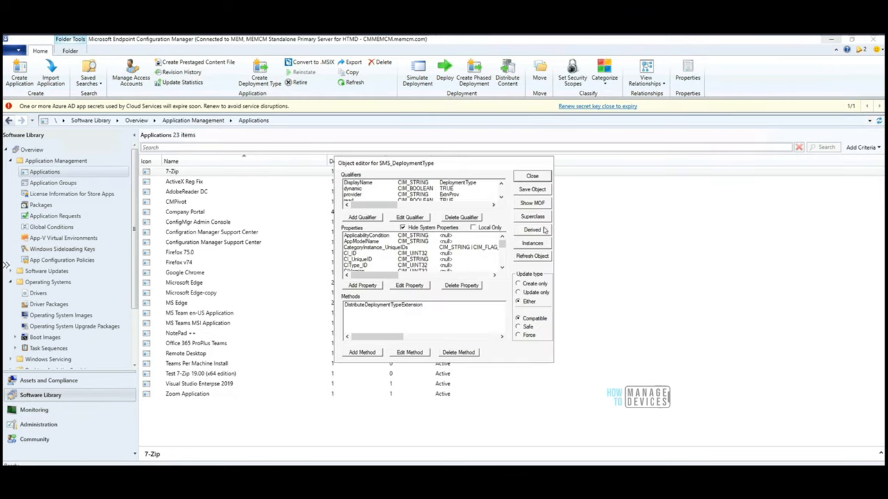
mouse_move(534, 247)
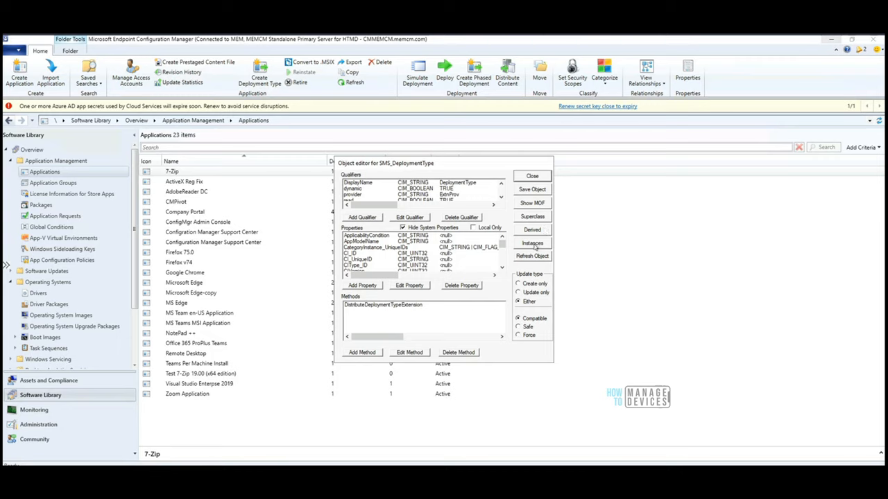
- List the 33 SMS_DeploymentType instances and inspect CI_ID=16777497 with system properties hidden
left_click(532, 243)
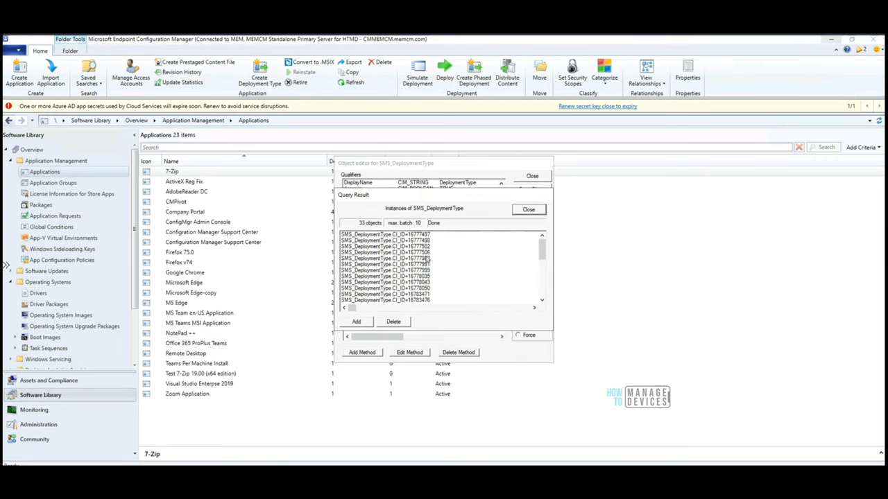
scroll("down", 3)
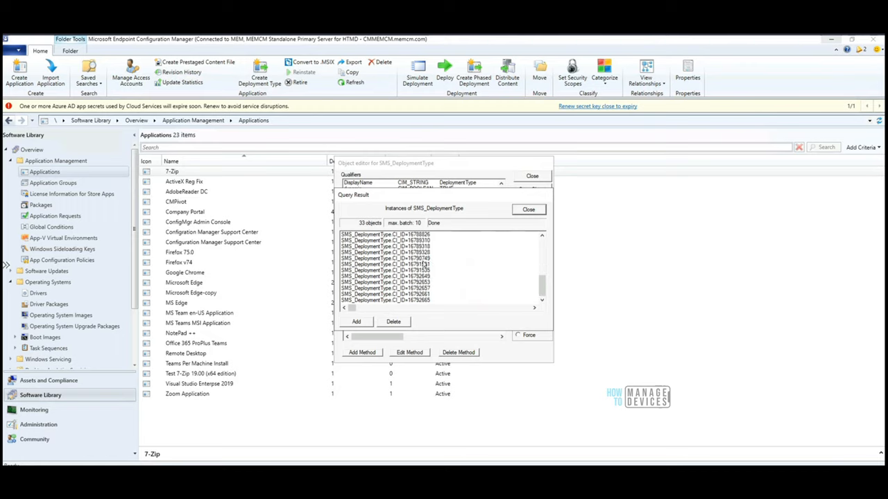
scroll("up", 3)
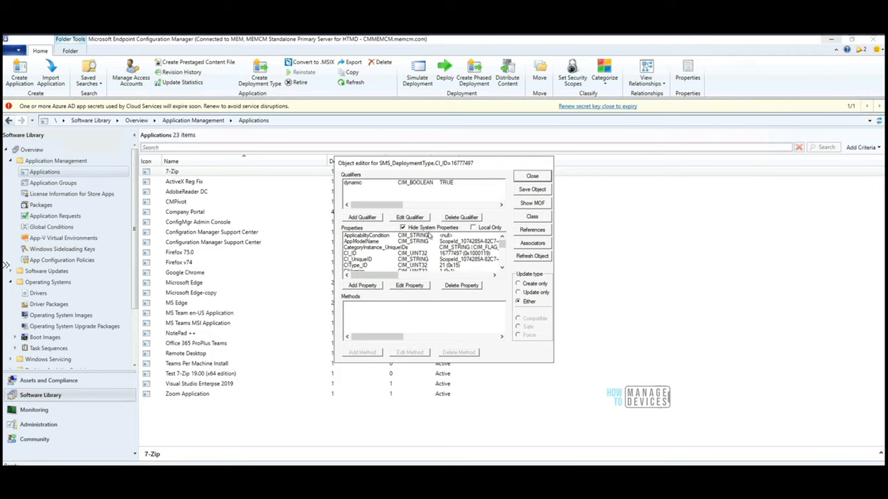
left_click(404, 228)
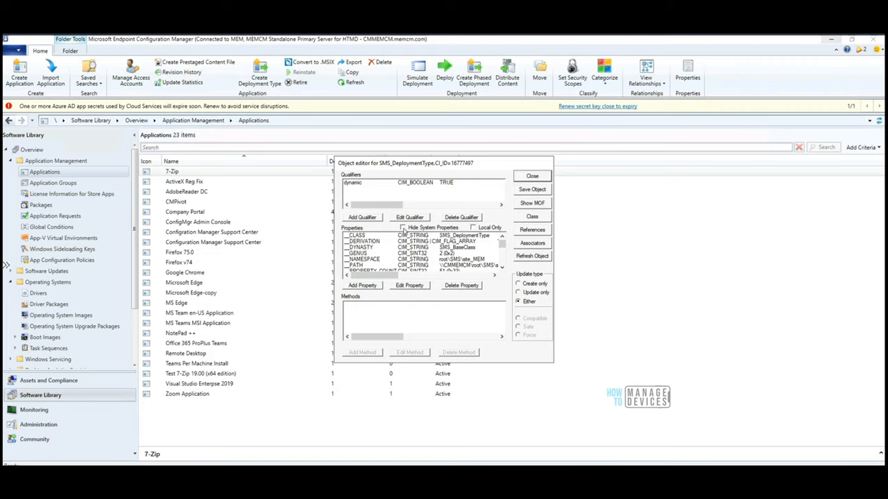
left_click(403, 228)
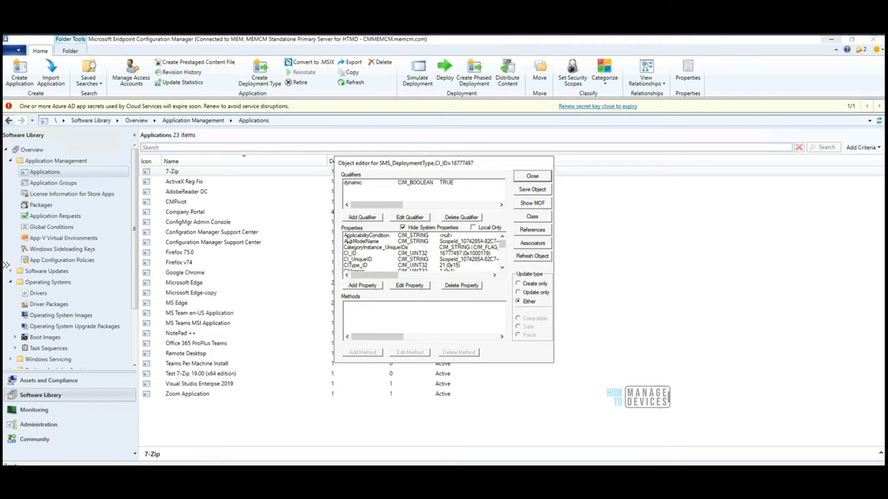
mouse_move(373, 262)
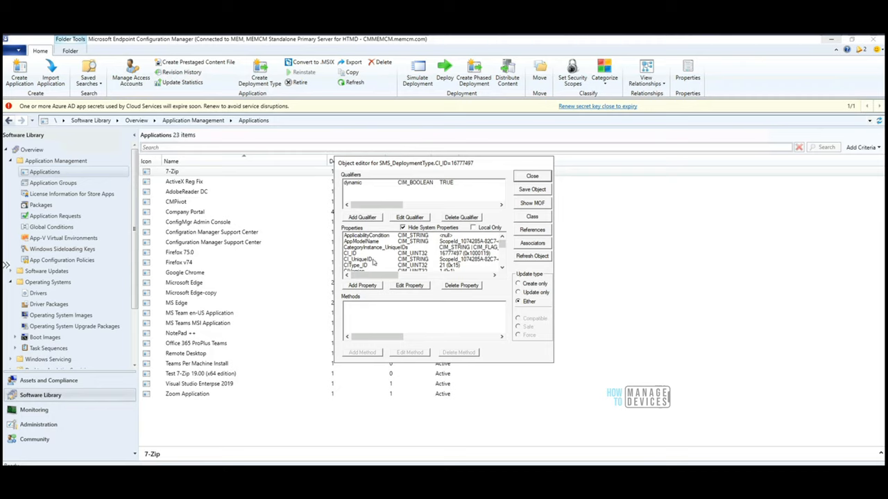
scroll("down", 3)
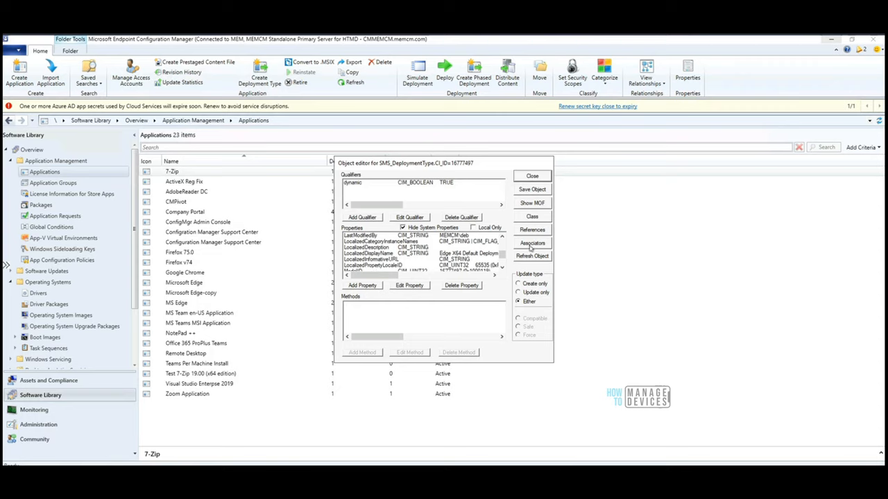
mouse_move(532, 208)
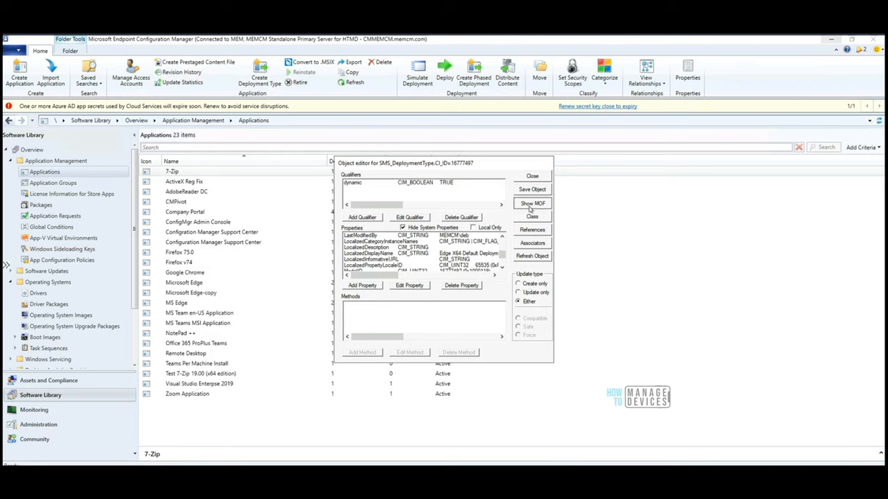
- Show deployment type 16777497 as MOF text, selecting its DateCreated and EULAAccepted entries
left_click(532, 203)
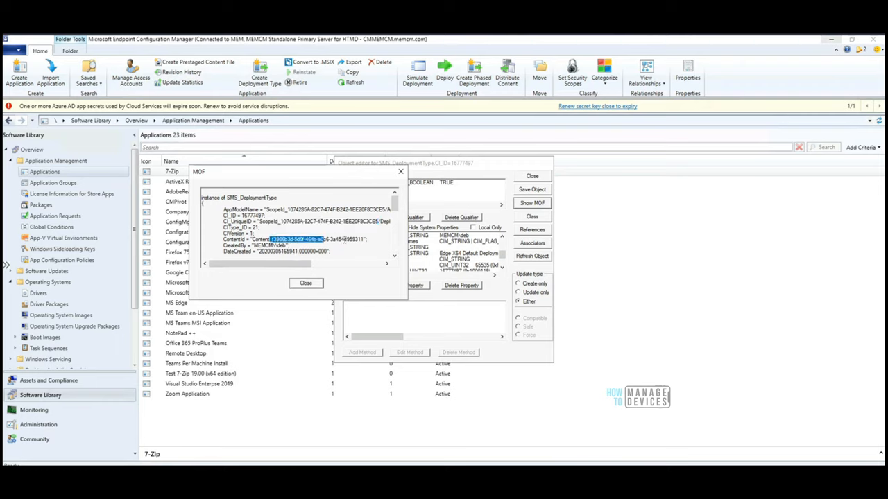
scroll("down", 3)
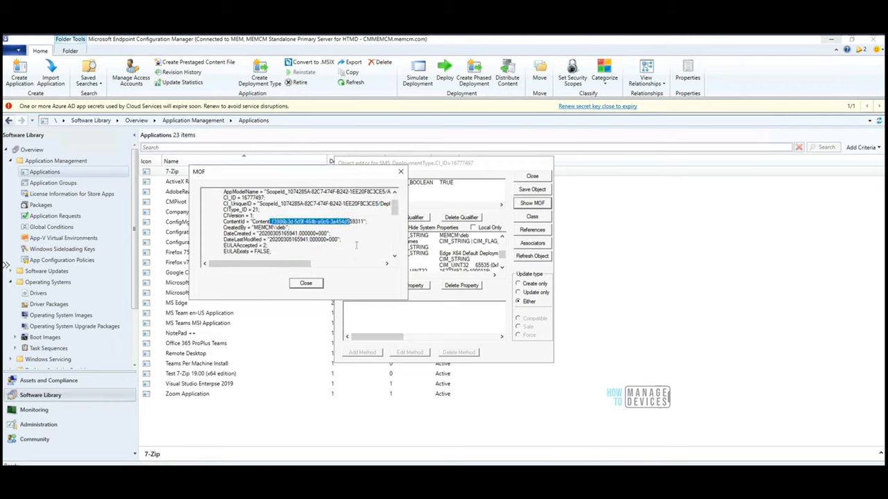
scroll("down", 3)
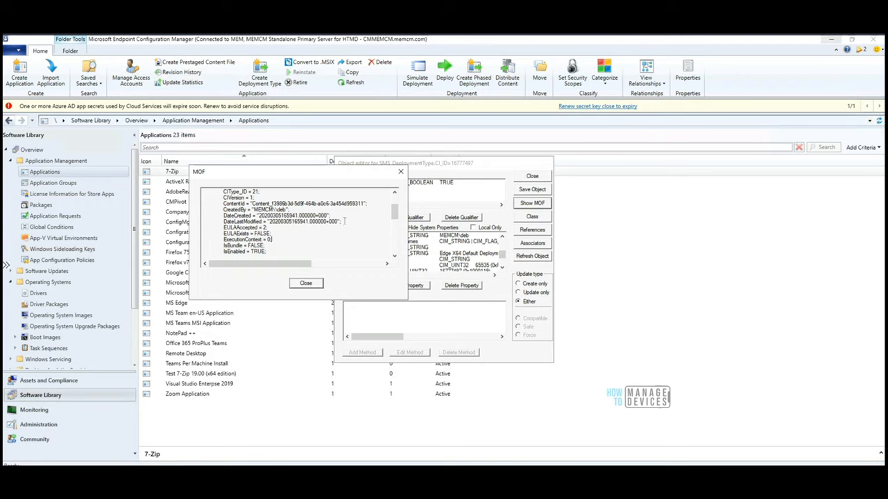
double_click(288, 215)
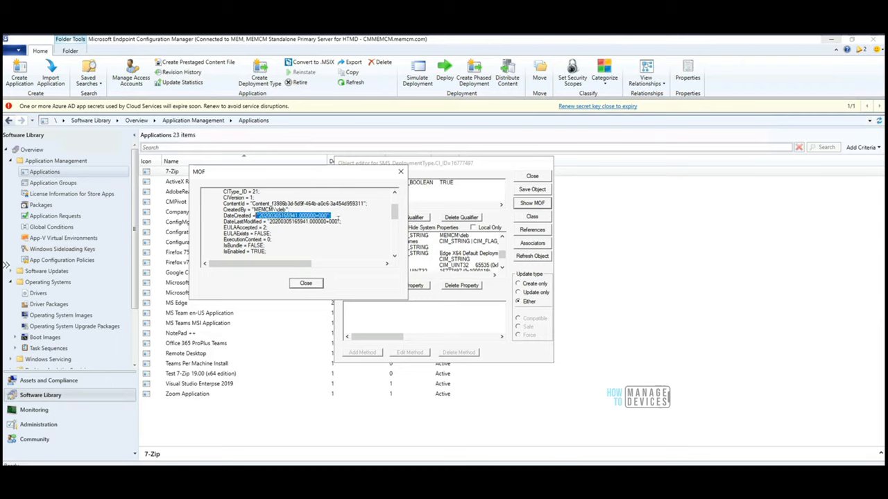
left_click(239, 227)
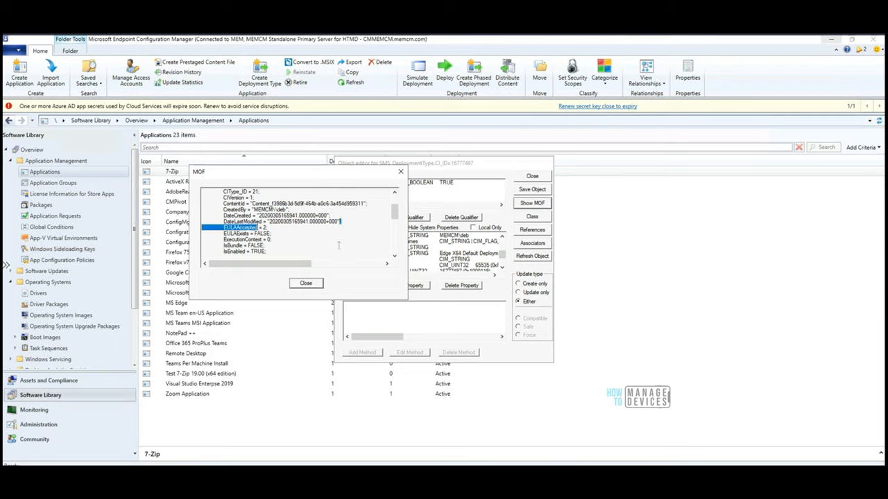
scroll("down", 3)
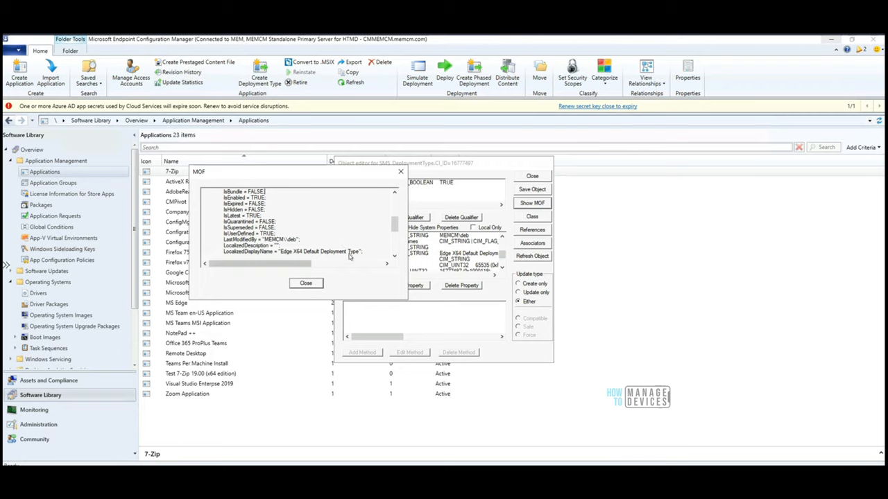
- Close the MOF text, SMS_DeploymentType instance list, class editor and top-level classes list
left_click(306, 283)
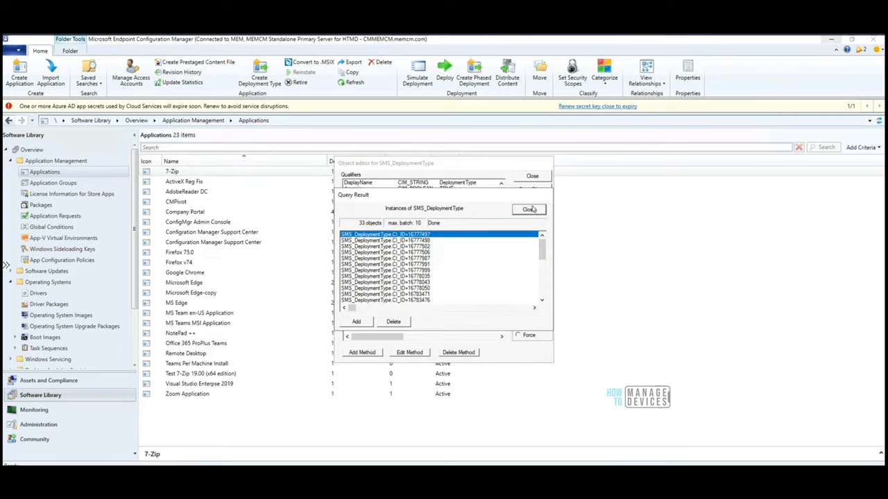
left_click(528, 210)
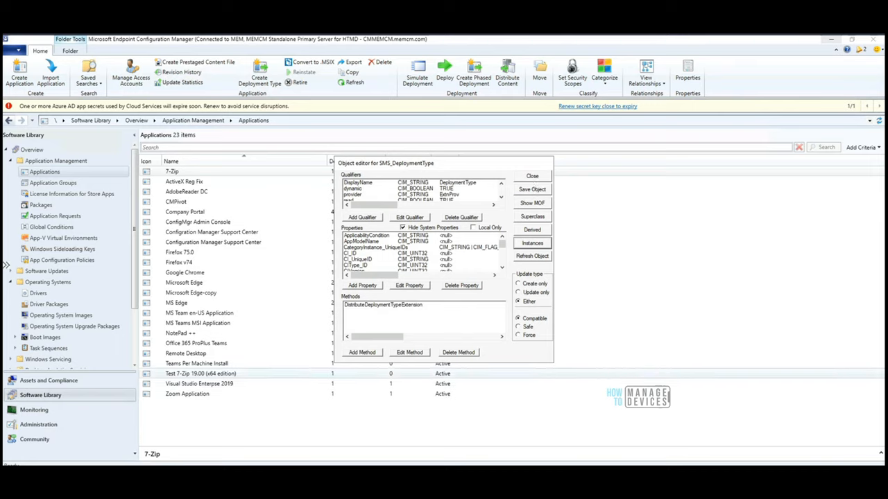
mouse_move(339, 316)
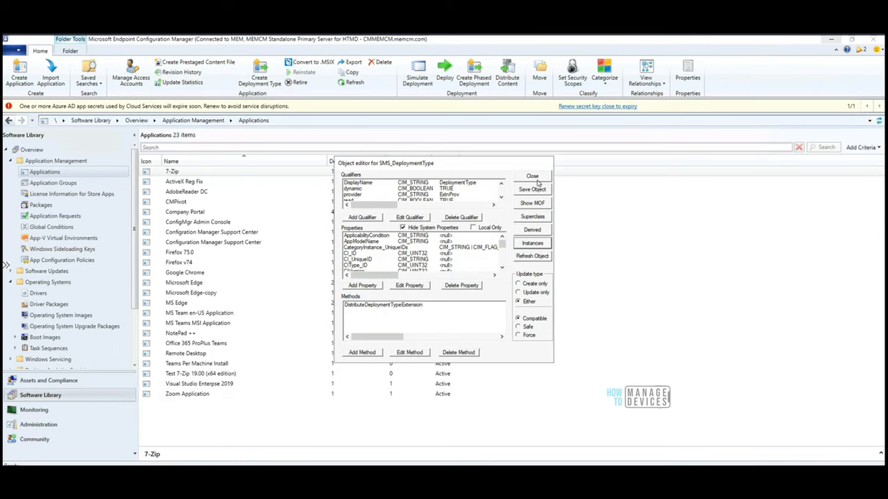
left_click(532, 176)
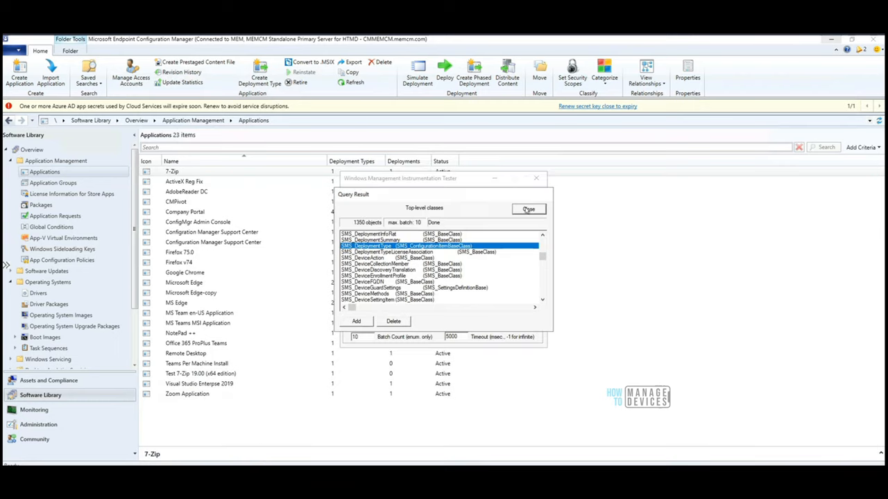
left_click(528, 209)
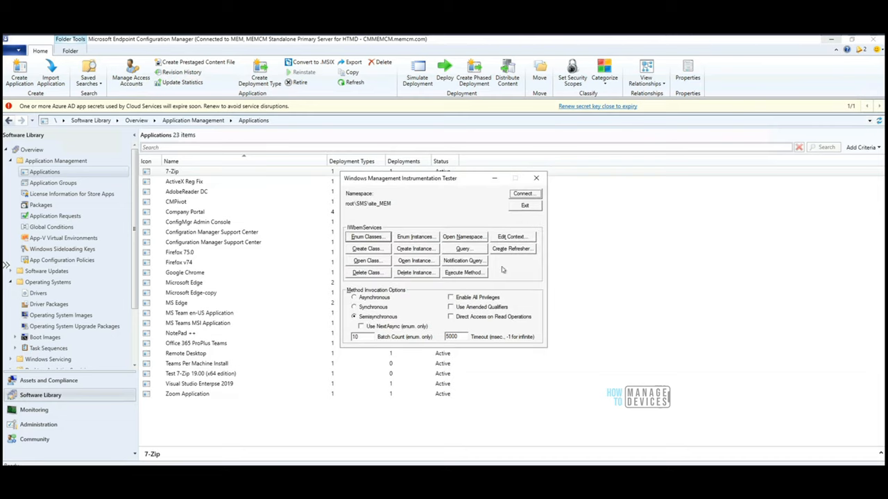
mouse_move(475, 340)
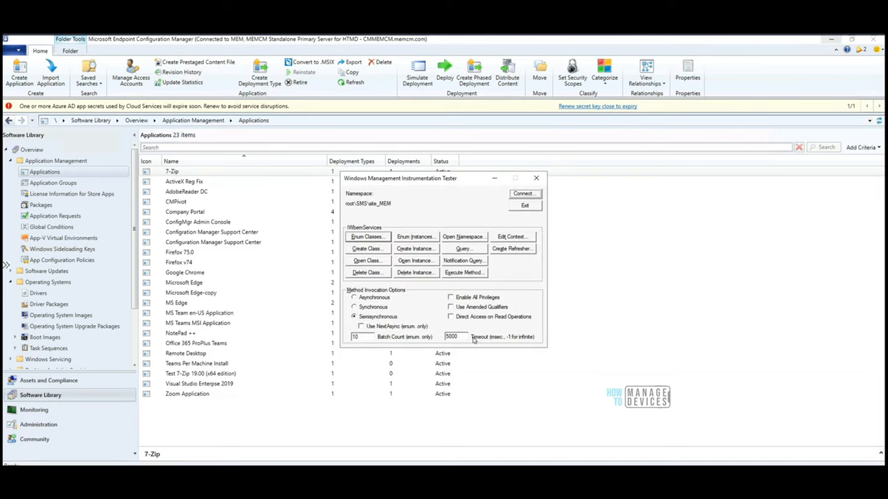
mouse_move(470, 349)
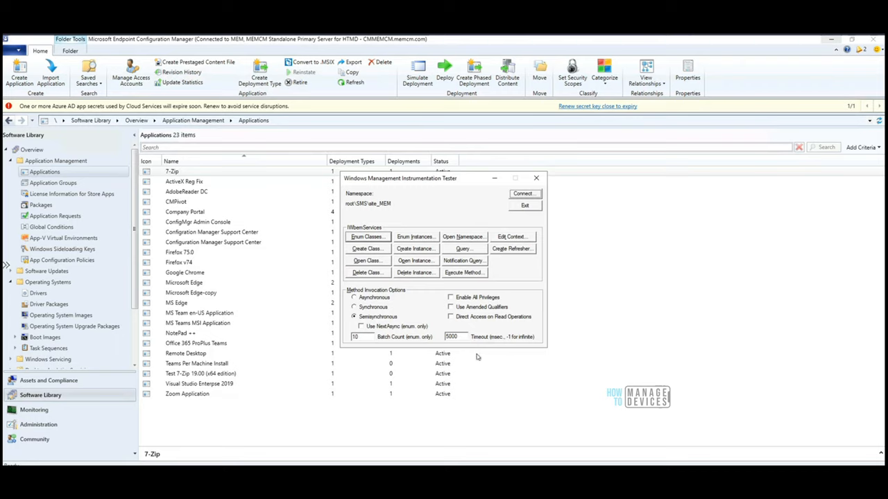
mouse_move(475, 359)
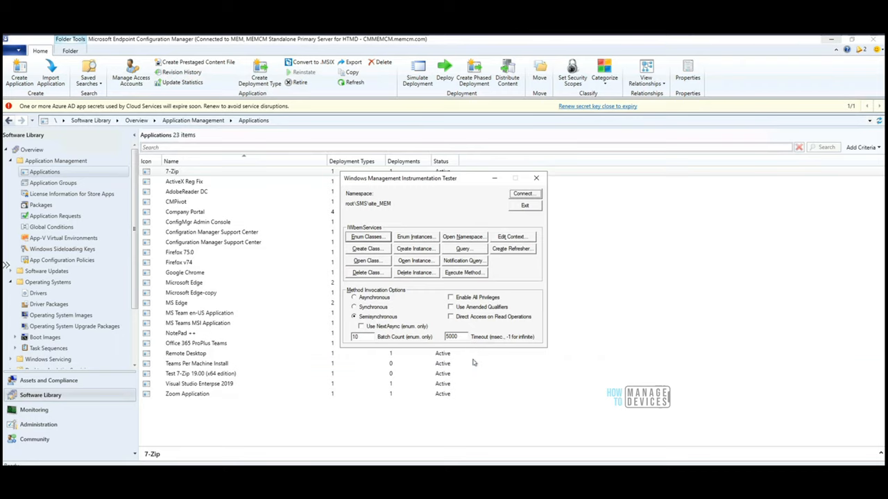
mouse_move(476, 362)
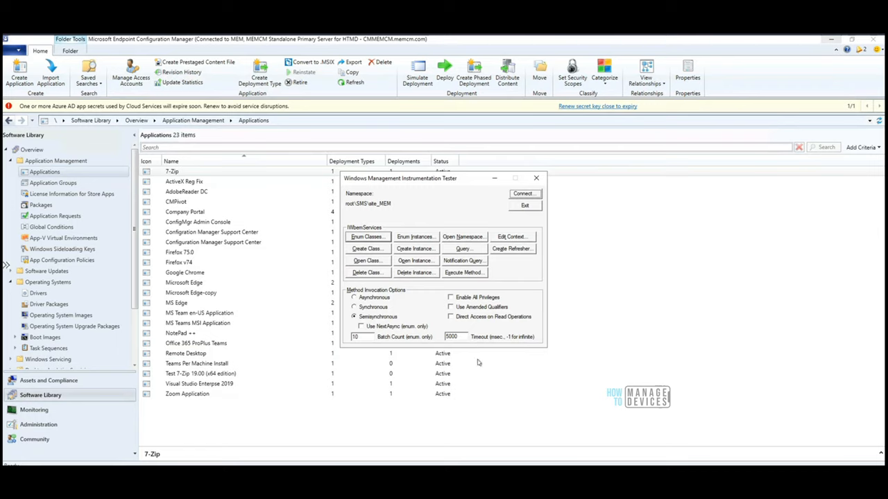
mouse_move(497, 363)
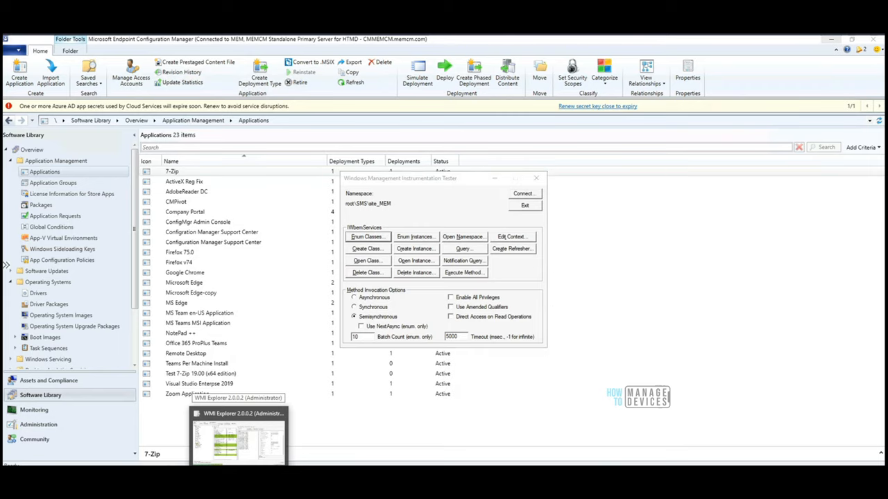
- Switch to WMI Explorer, browse root\SMS\site_MEM's 1285 classes and focus Quick Filter
left_click(239, 437)
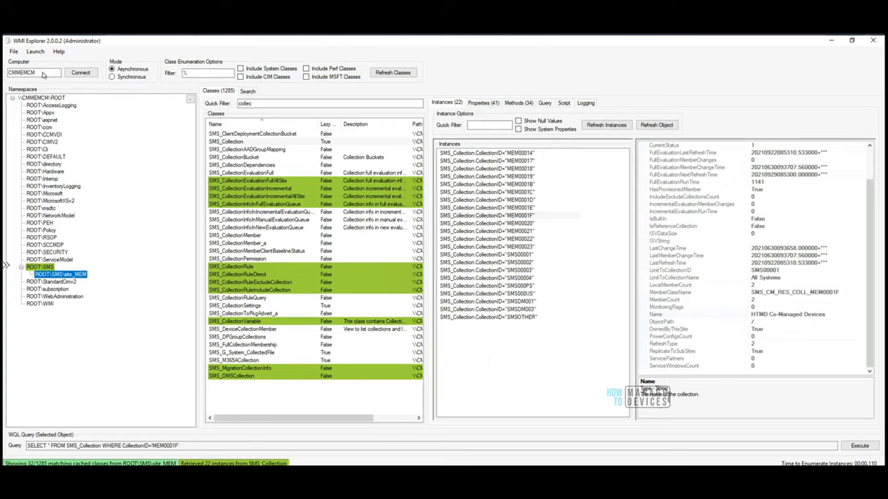
mouse_move(87, 82)
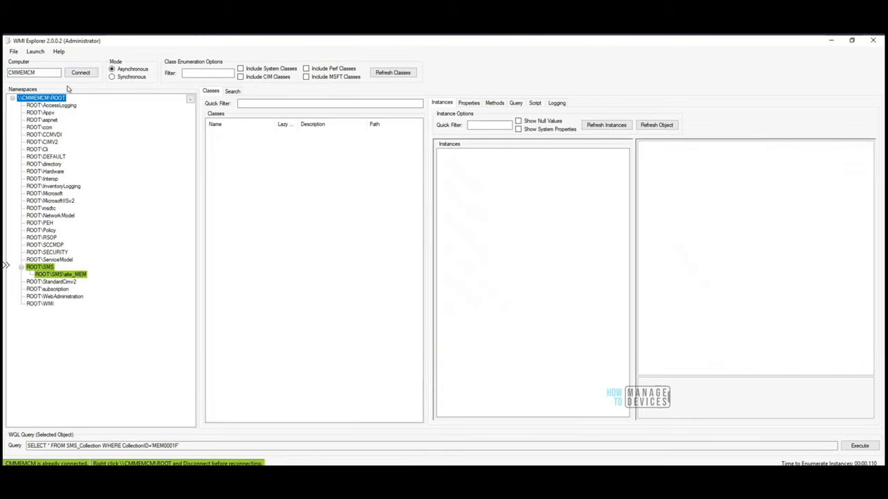
mouse_move(70, 108)
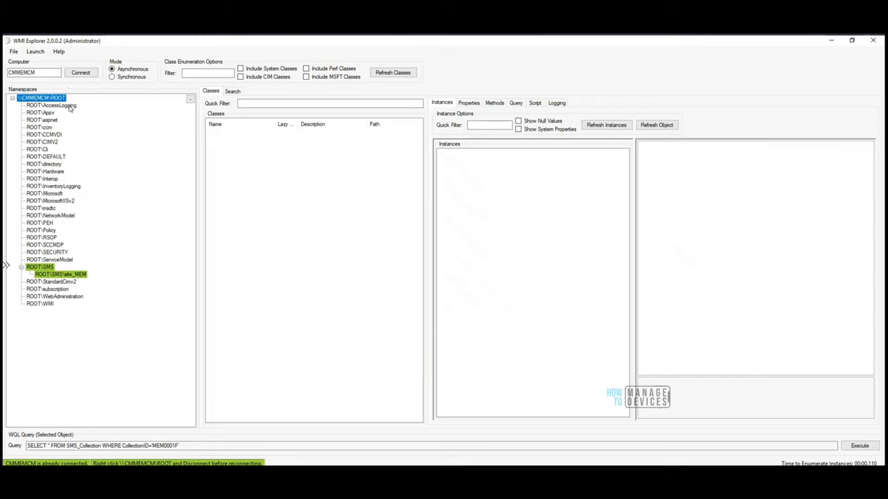
mouse_move(17, 137)
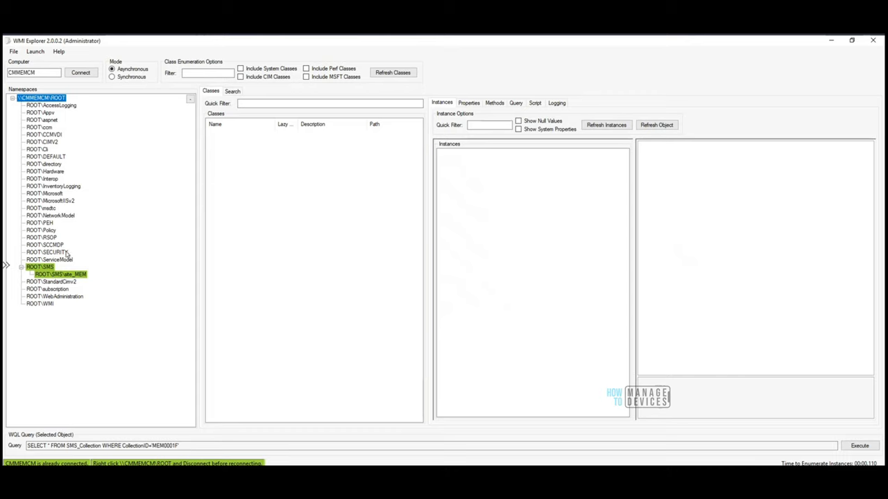
mouse_move(77, 183)
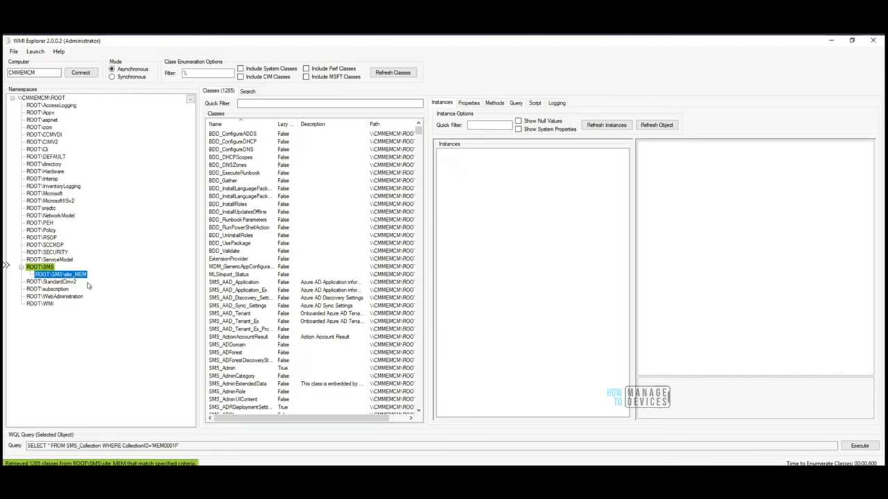
scroll("down", 3)
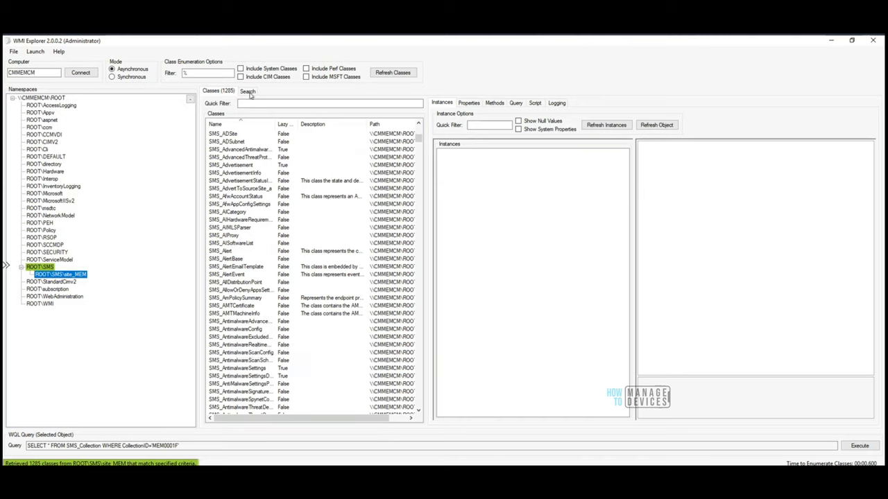
left_click(329, 103)
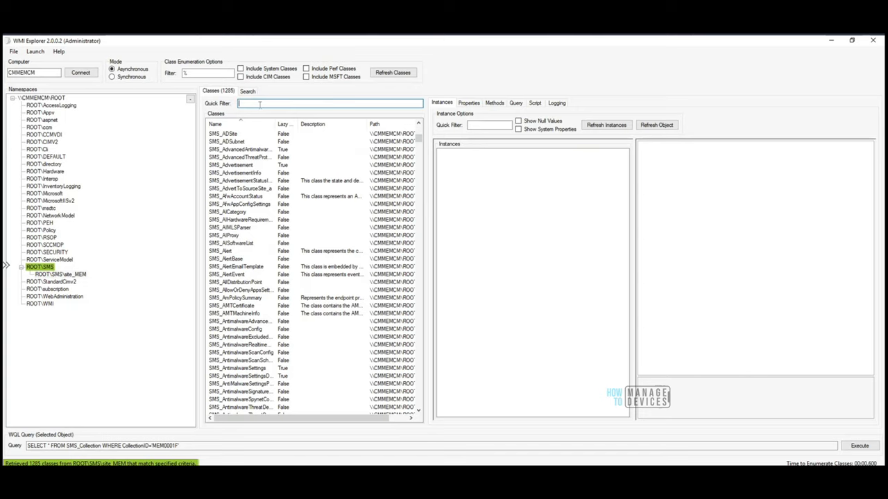
- Filter the class list by 'collect', narrowing 1285 classes to 32
type("collect")
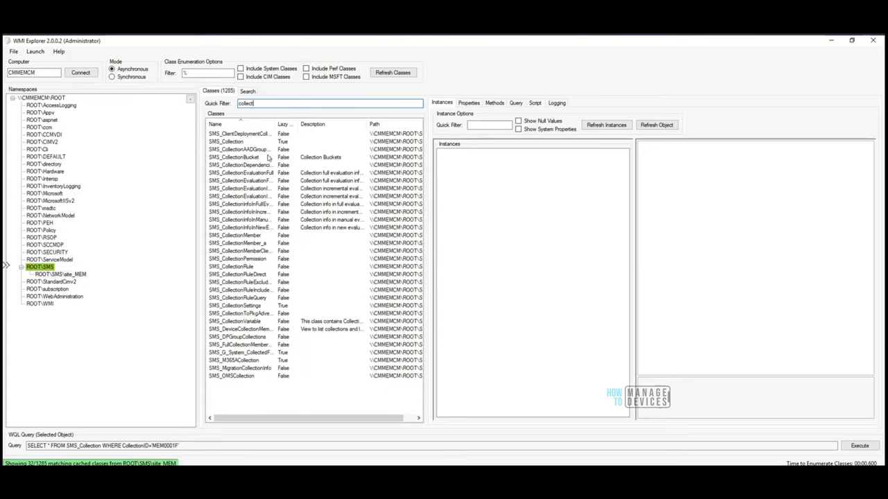
mouse_move(283, 124)
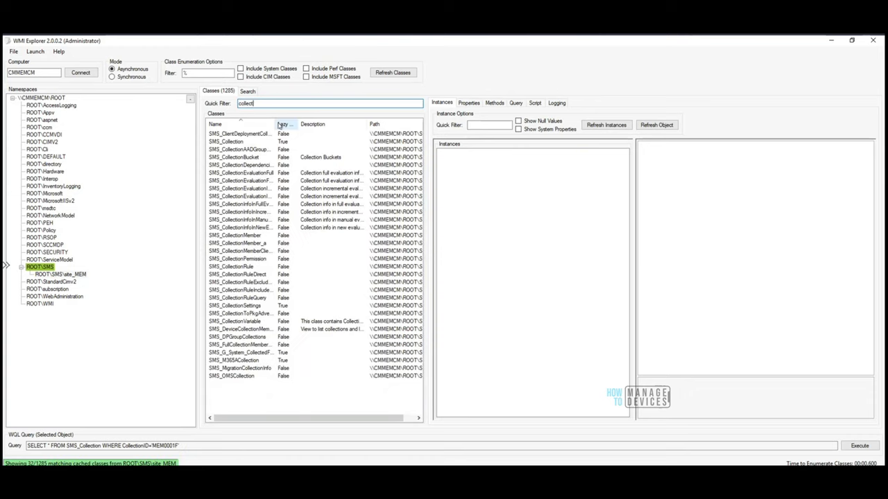
key("Backspace")
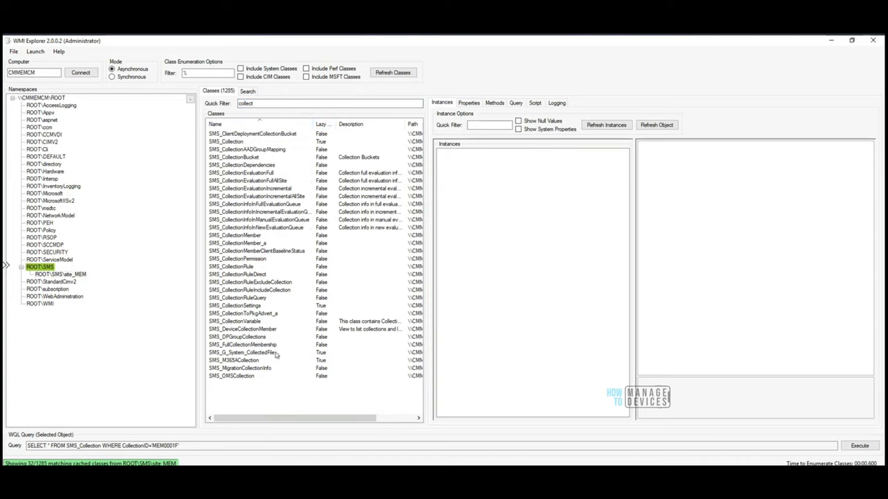
- List SMS_Collection instances, then launch WMI Control (WmiMgmt) from WMI Explorer
left_click(225, 141)
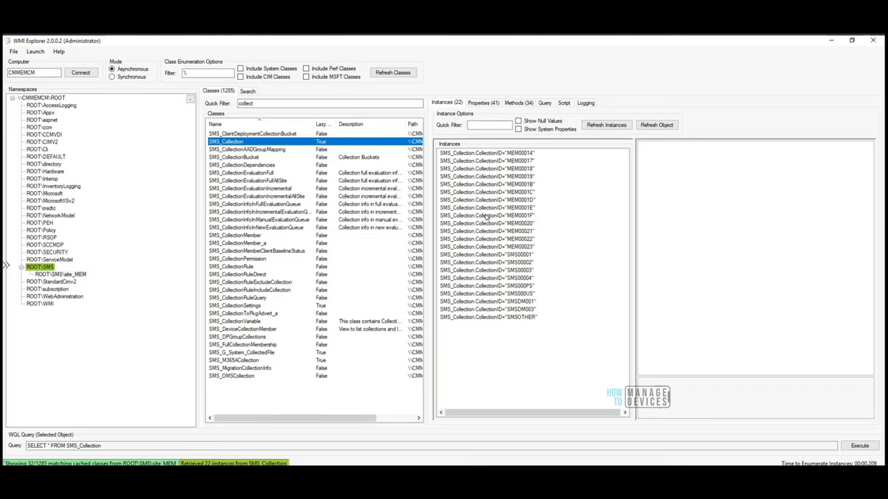
mouse_move(471, 154)
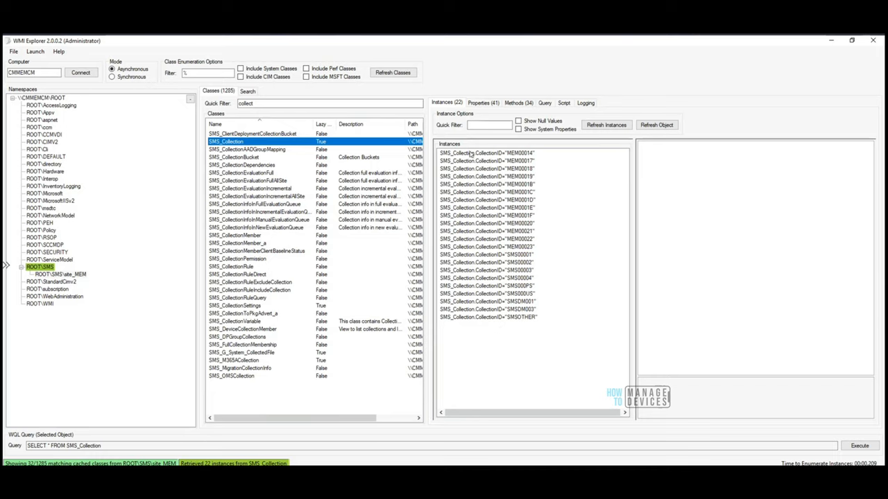
mouse_move(485, 164)
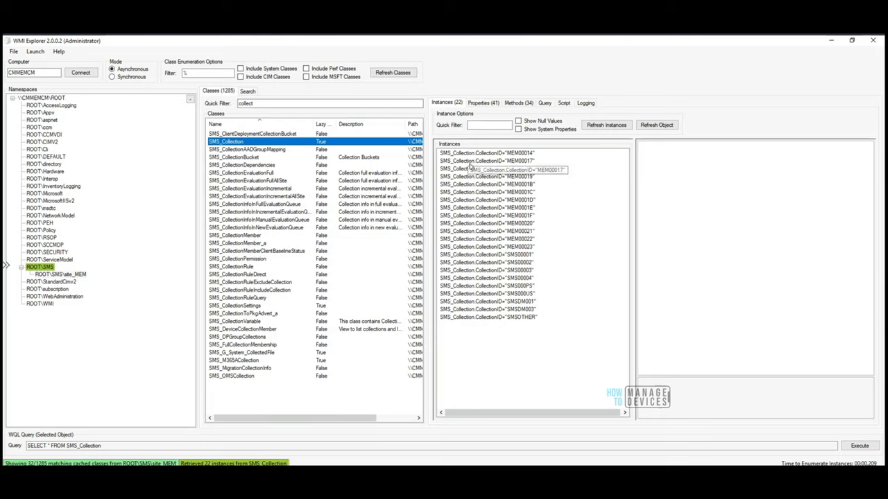
mouse_move(485, 172)
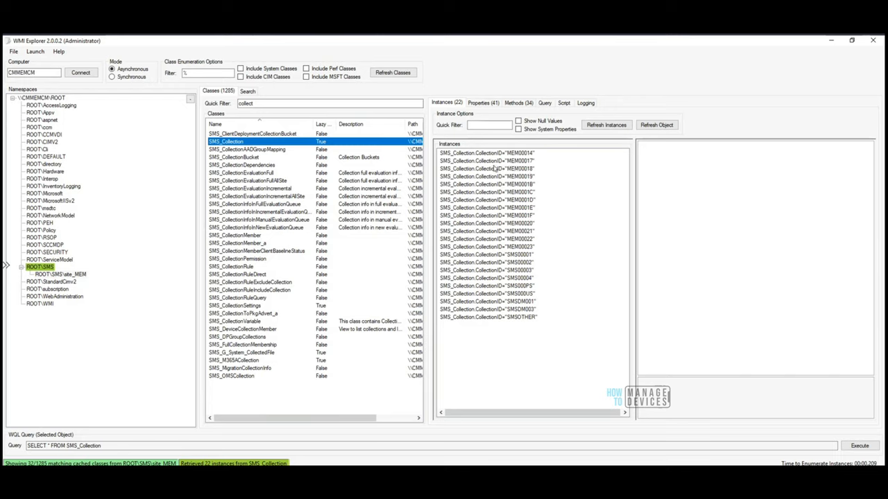
mouse_move(493, 169)
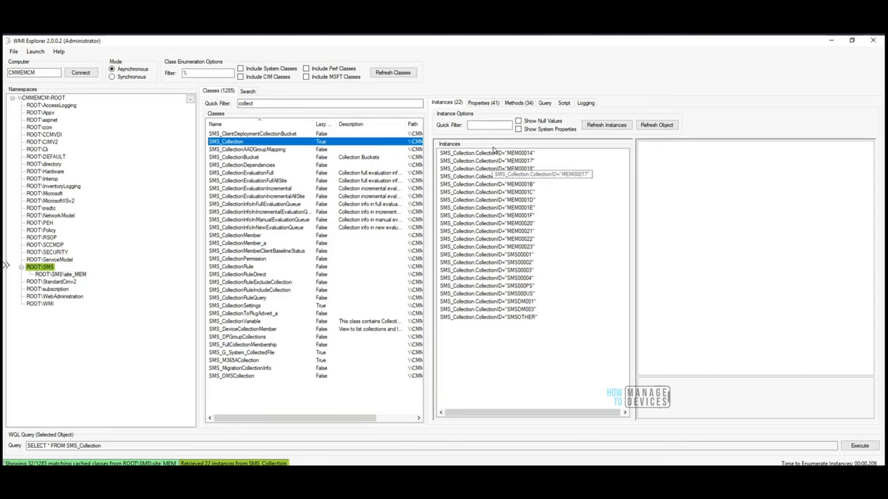
mouse_move(486, 320)
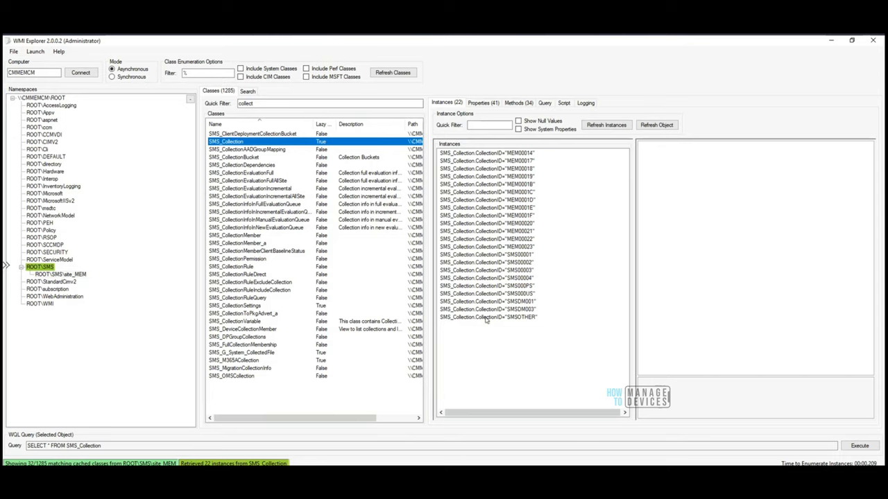
mouse_move(486, 270)
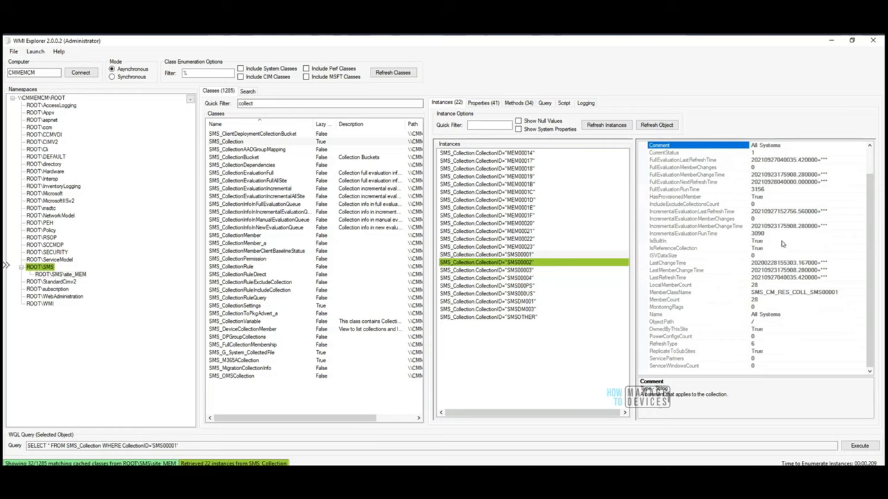
mouse_move(790, 287)
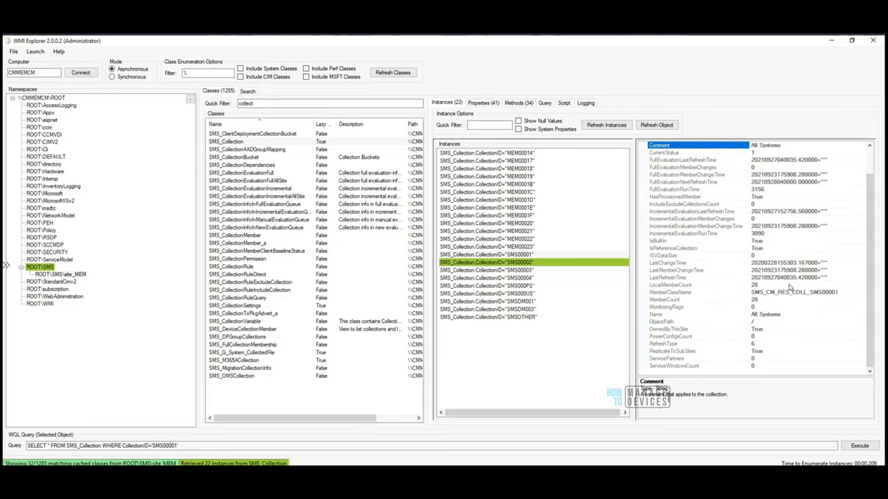
mouse_move(630, 343)
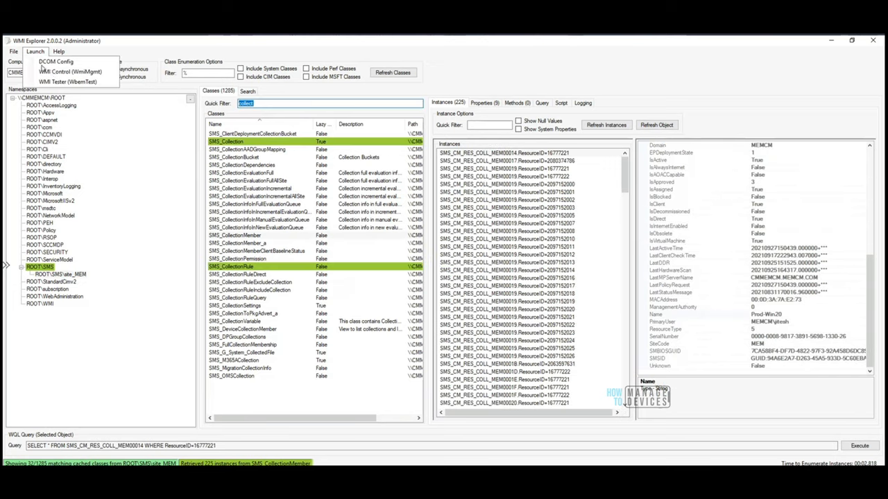
mouse_move(69, 72)
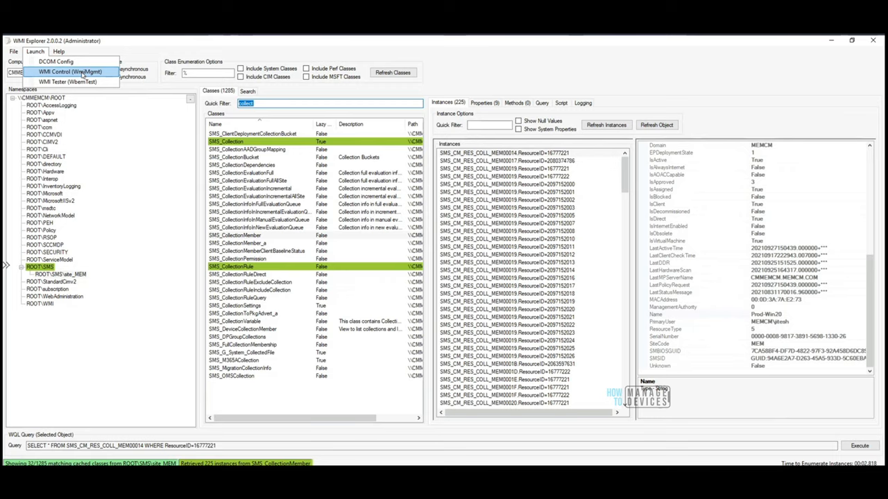
left_click(69, 71)
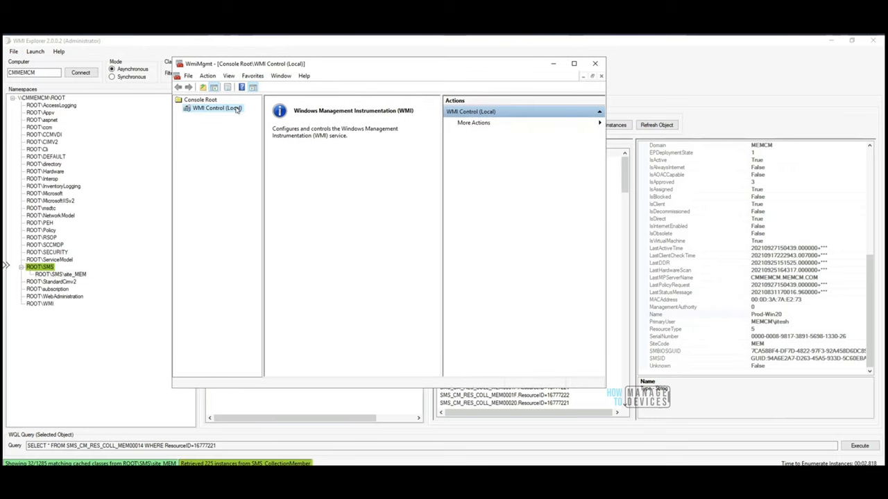
mouse_move(224, 116)
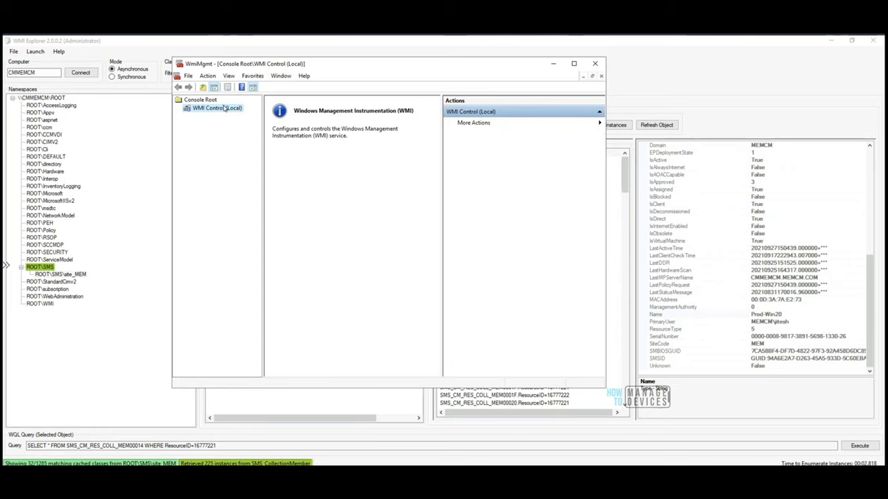
- Review WMI Control (Local) General properties for Windows Server 2019 Datacenter, then close them
right_click(217, 108)
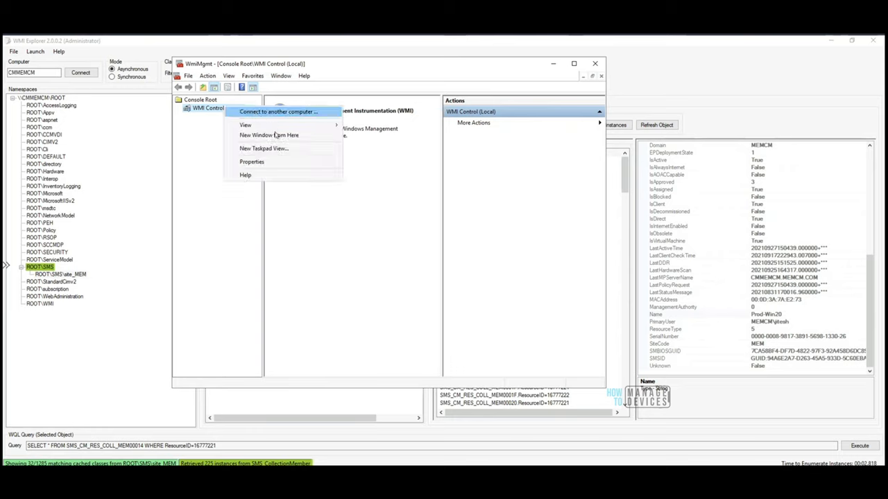
left_click(252, 161)
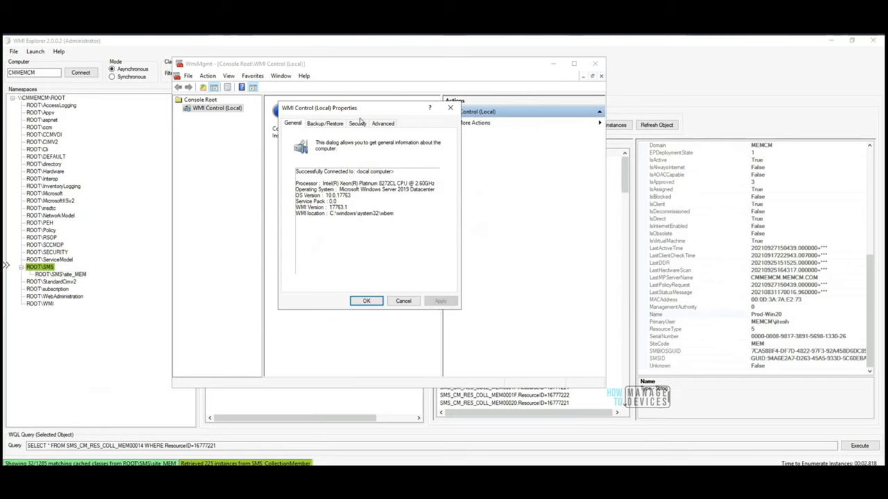
left_click(366, 300)
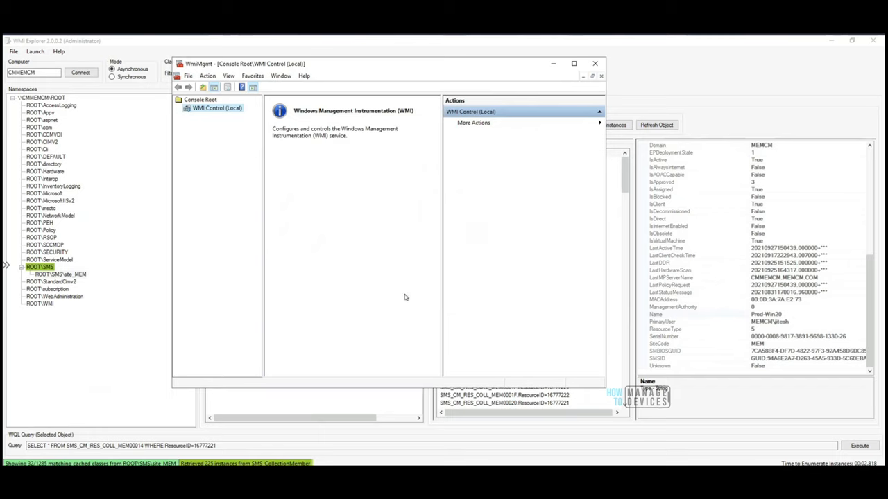
mouse_move(228, 118)
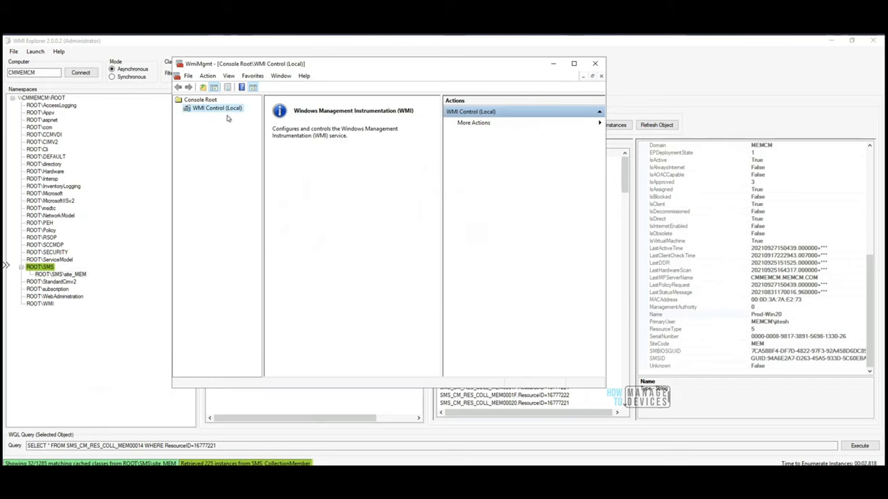
mouse_move(439, 90)
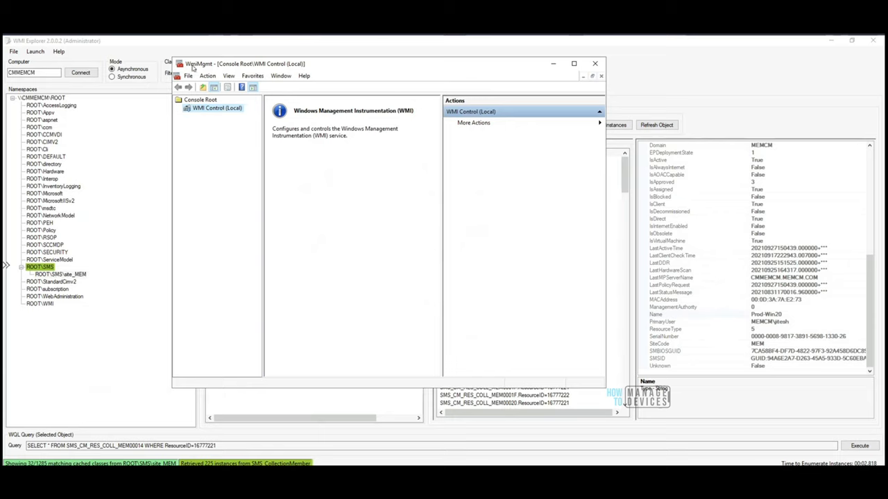
mouse_move(218, 78)
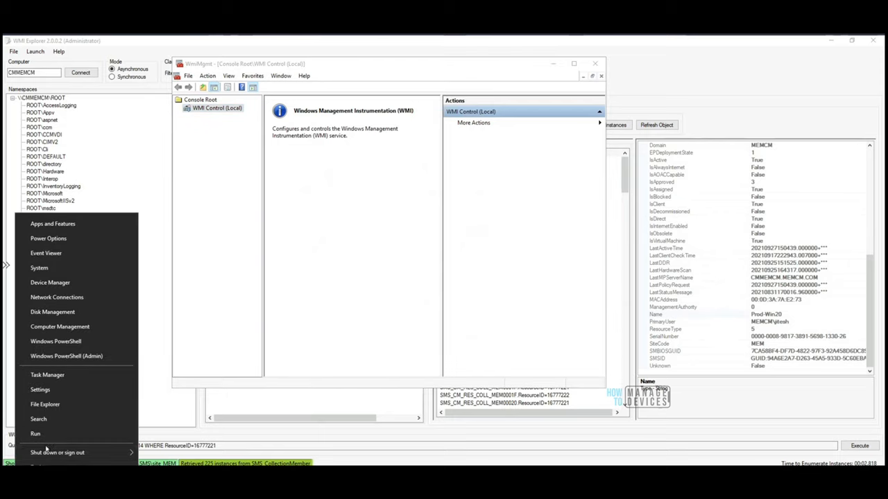
- Launch a second WMI Control console through the Run dialog with wmimgmt
left_click(35, 434)
type("wmimgmt")
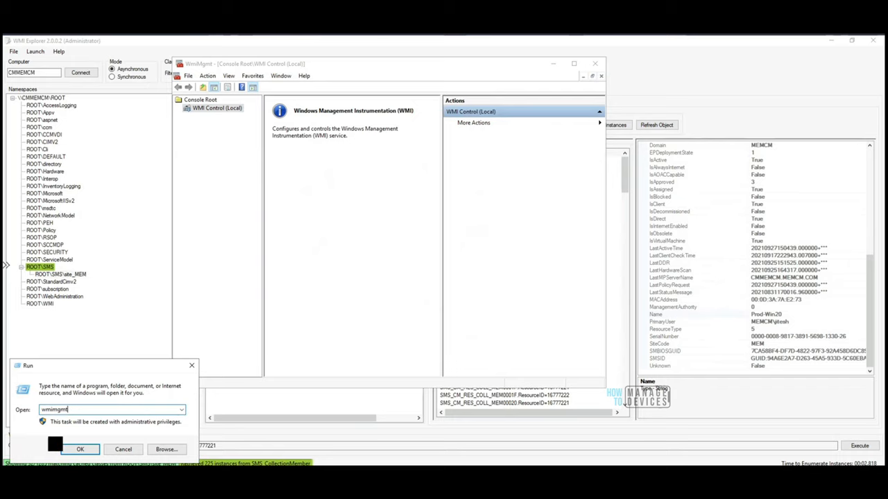
left_click(79, 449)
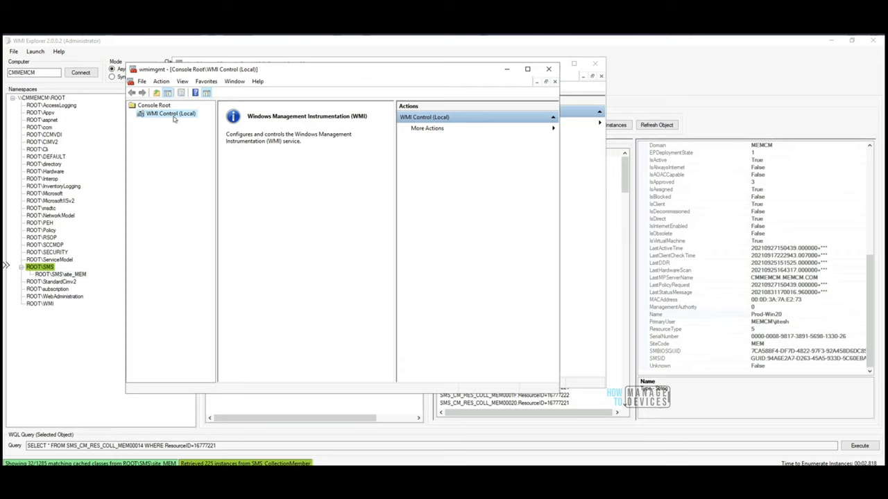
mouse_move(151, 114)
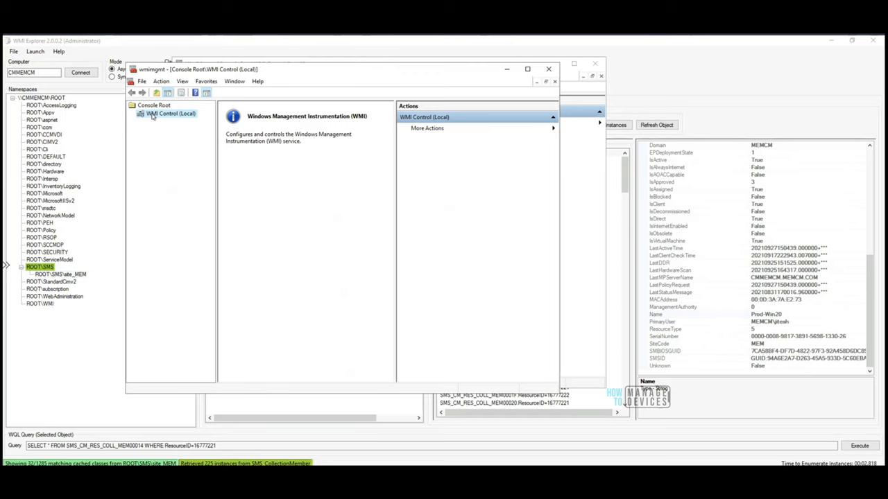
- Open WMI Control (Local) Properties, showing WMI version 10.0.17763.1 on Windows Server 2019
right_click(170, 113)
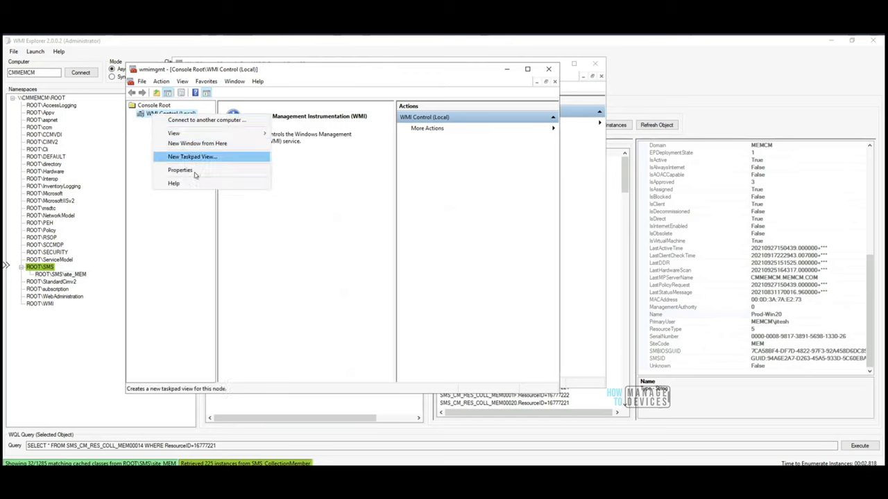
left_click(181, 170)
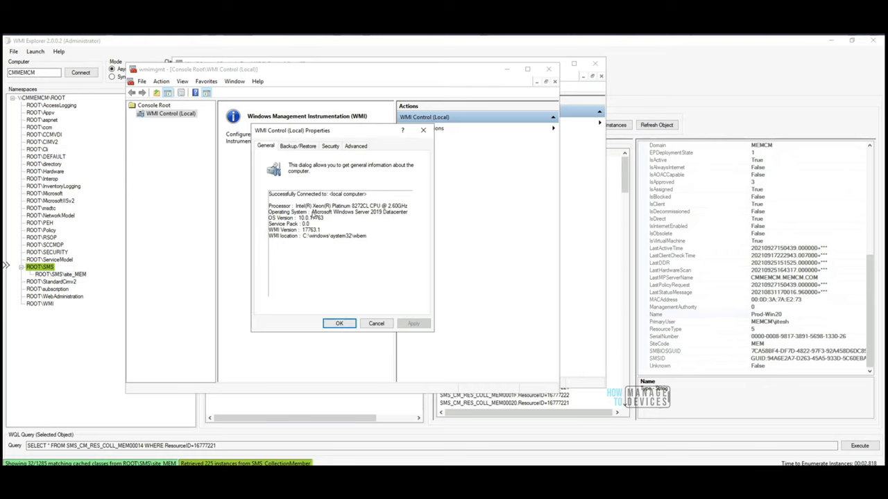
mouse_move(290, 200)
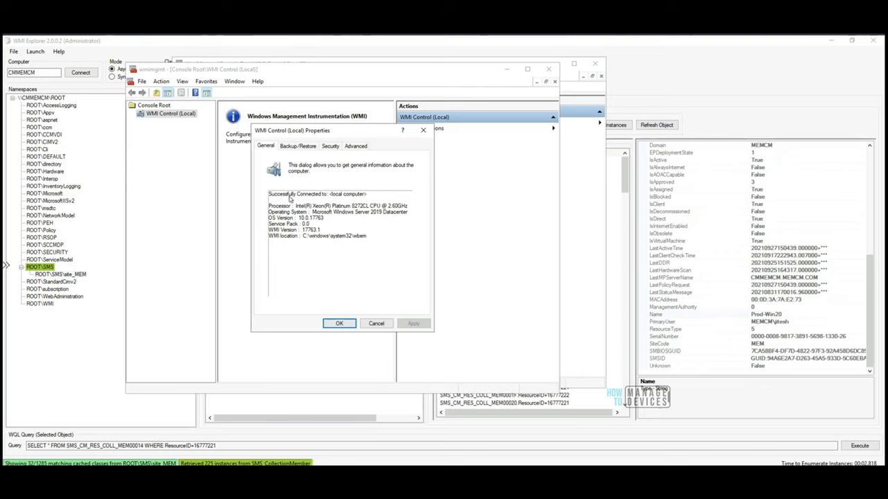
mouse_move(309, 196)
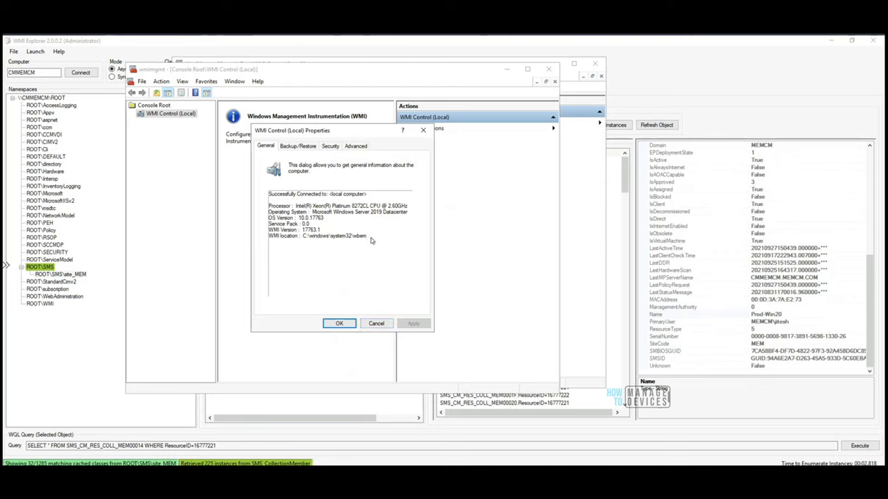
mouse_move(366, 239)
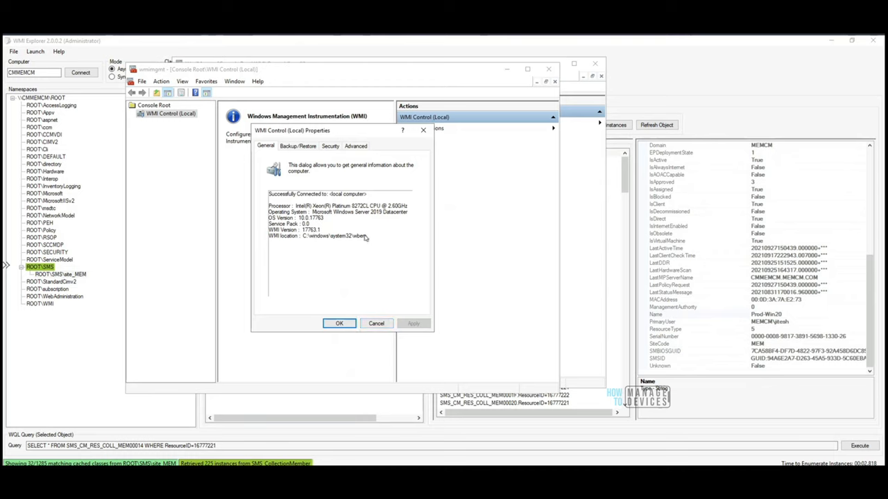
mouse_move(367, 242)
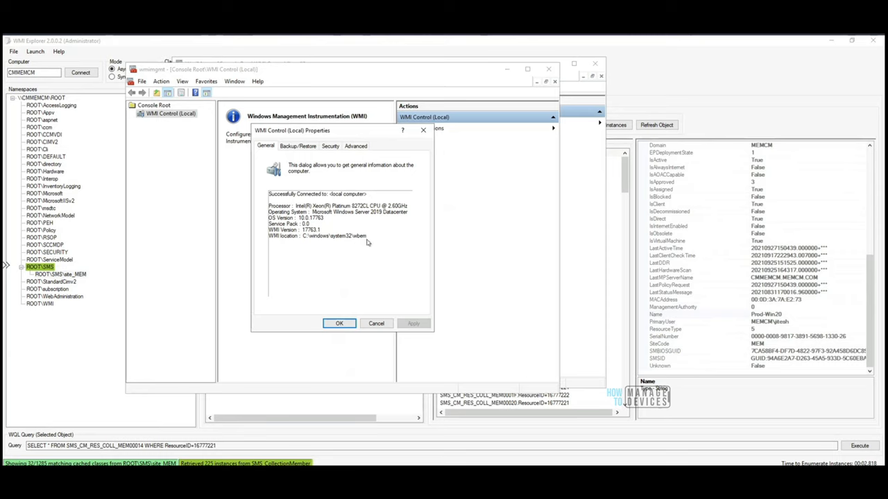
mouse_move(354, 242)
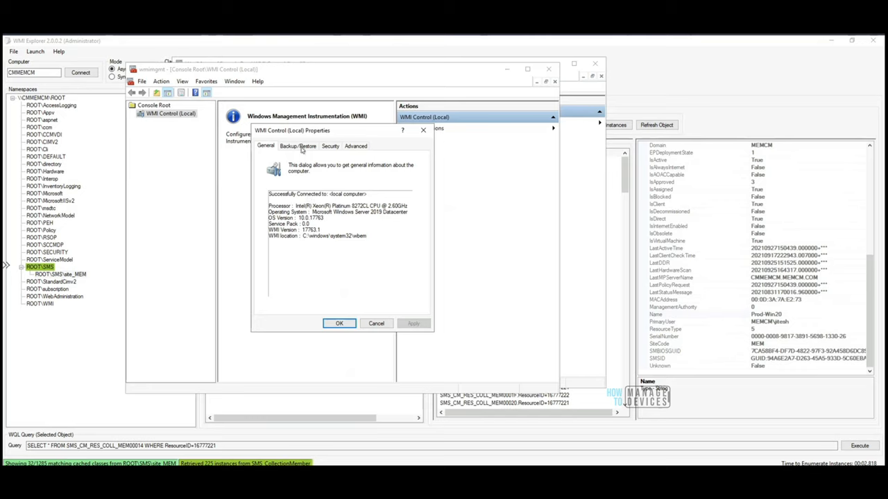
- View Backup/Restore, then in Security expand SMS and select site_MEM
left_click(297, 146)
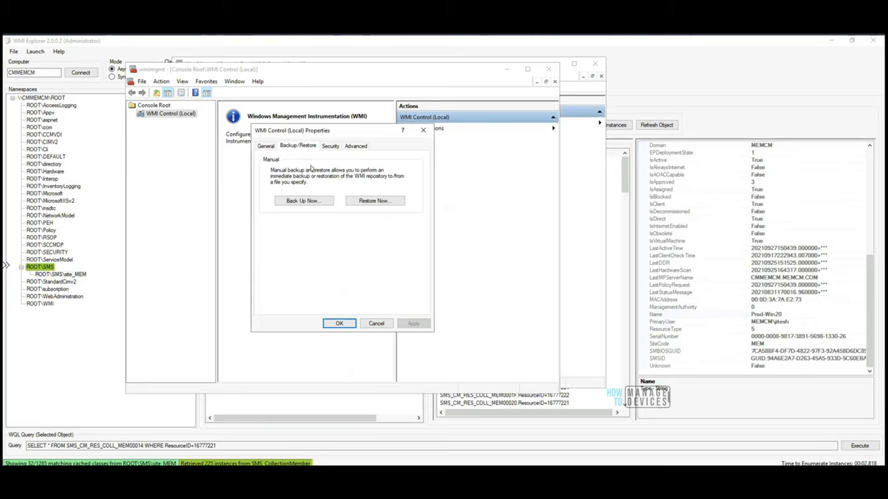
left_click(330, 145)
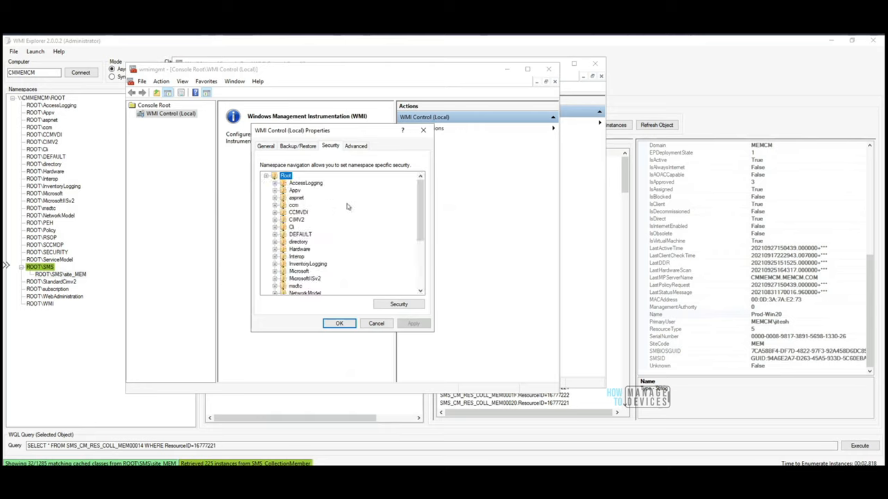
scroll("down", 3)
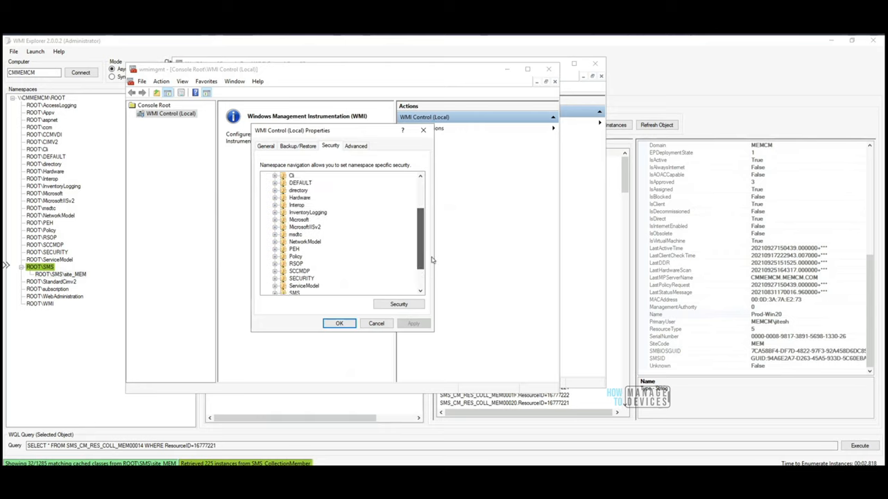
scroll("down", 3)
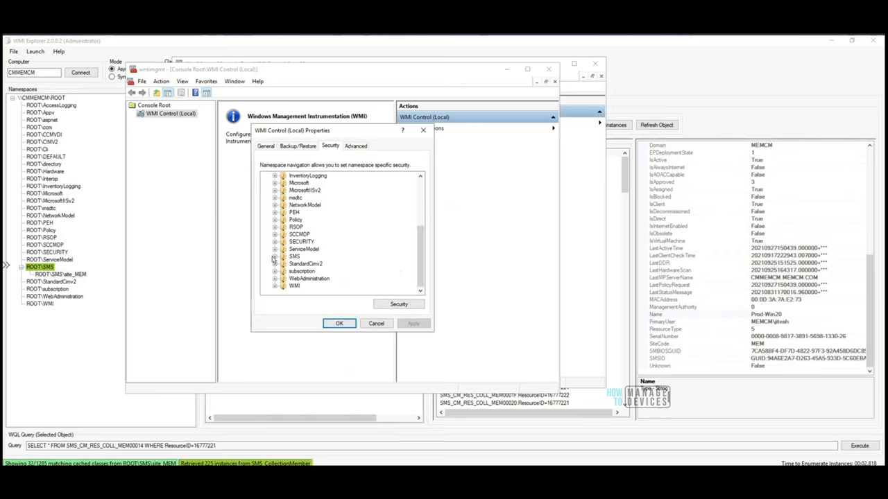
left_click(275, 256)
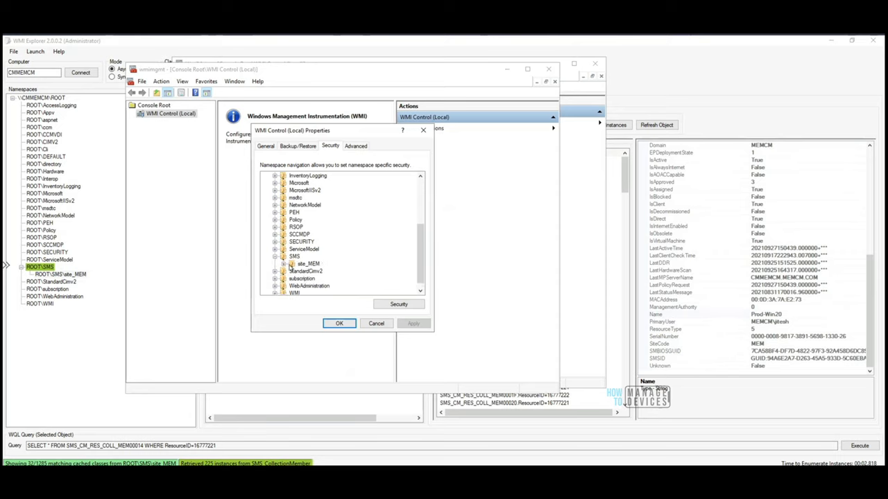
mouse_move(351, 211)
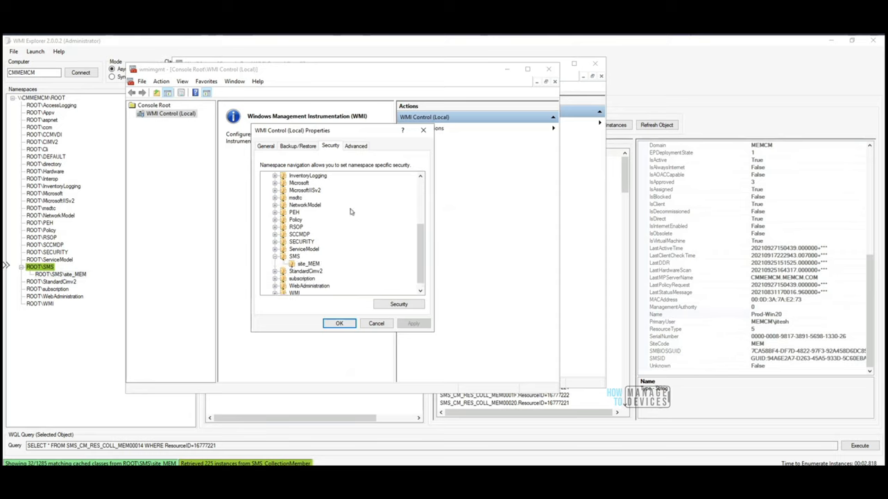
mouse_move(312, 265)
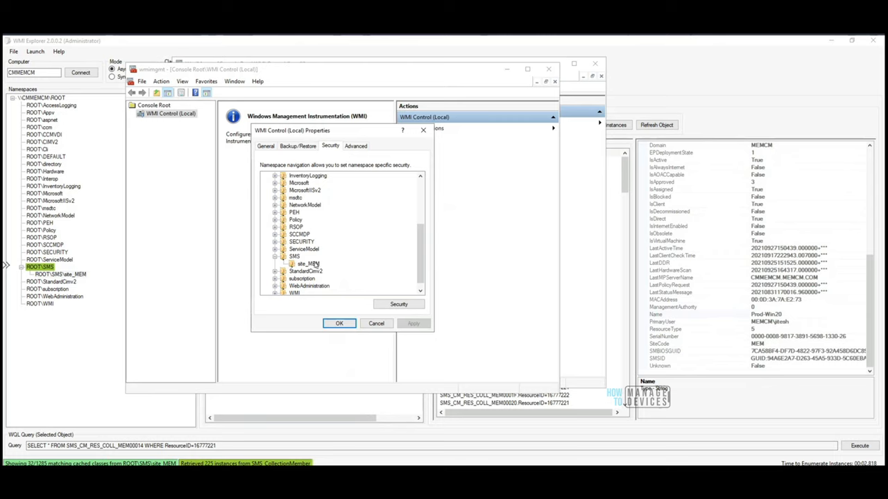
left_click(307, 264)
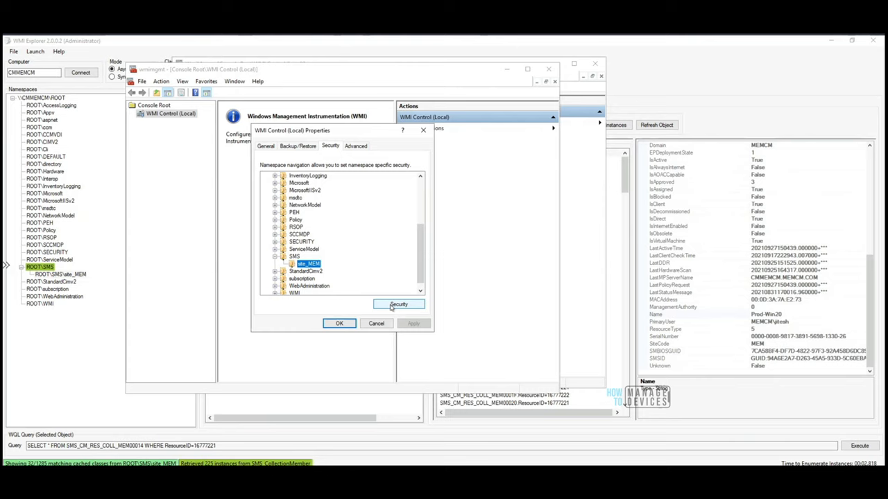
left_click(398, 304)
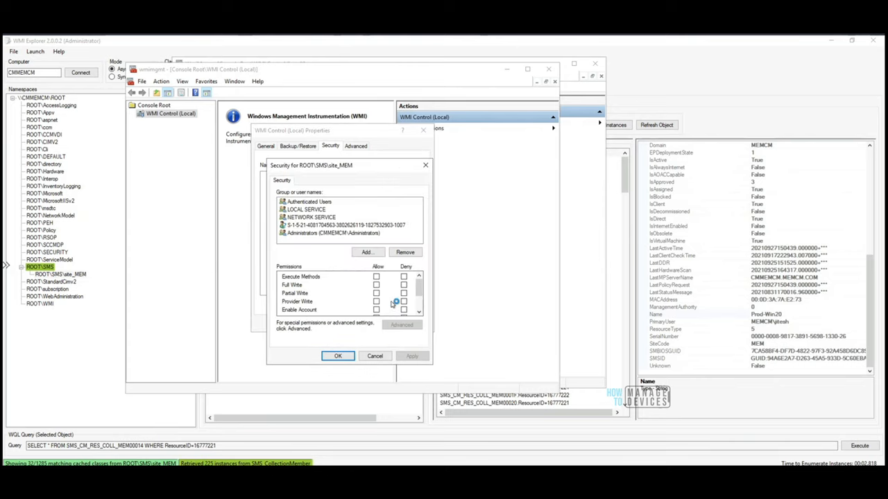
left_click(340, 225)
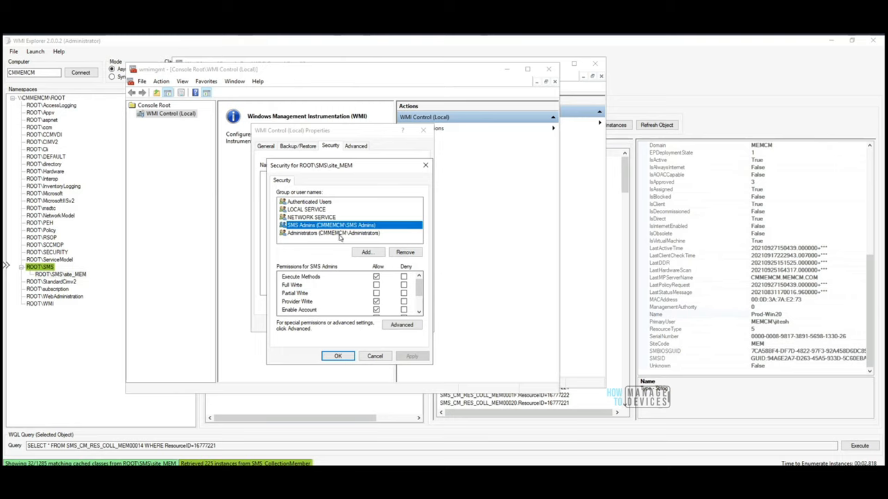
mouse_move(336, 250)
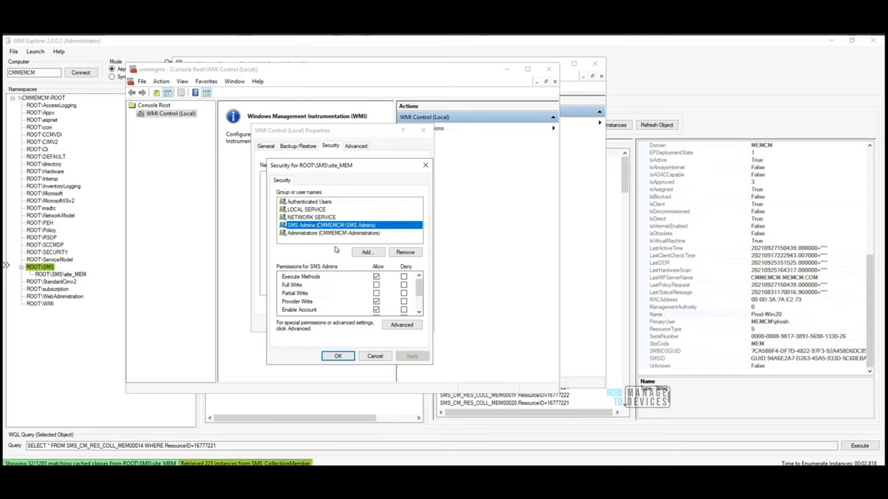
left_click(331, 233)
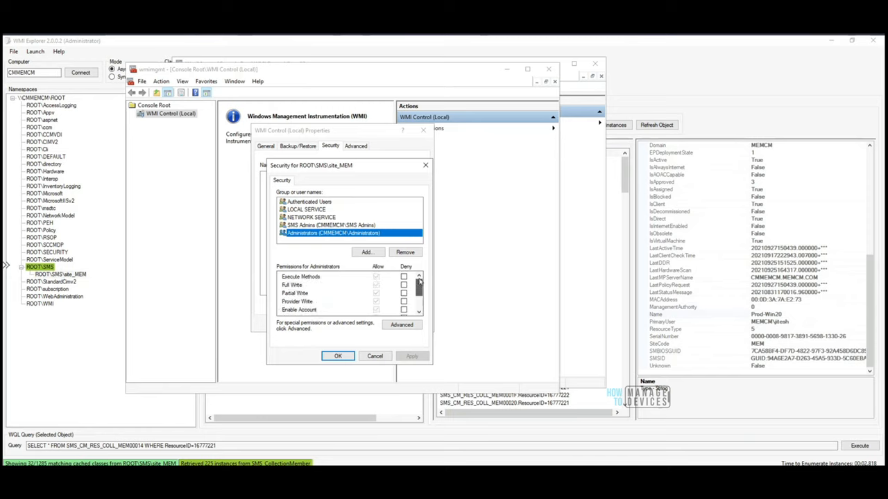
left_click(330, 225)
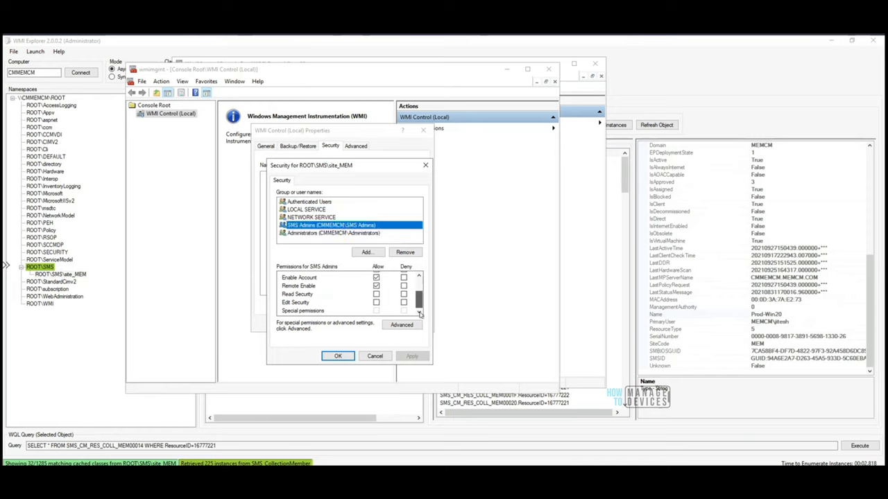
scroll("up", 3)
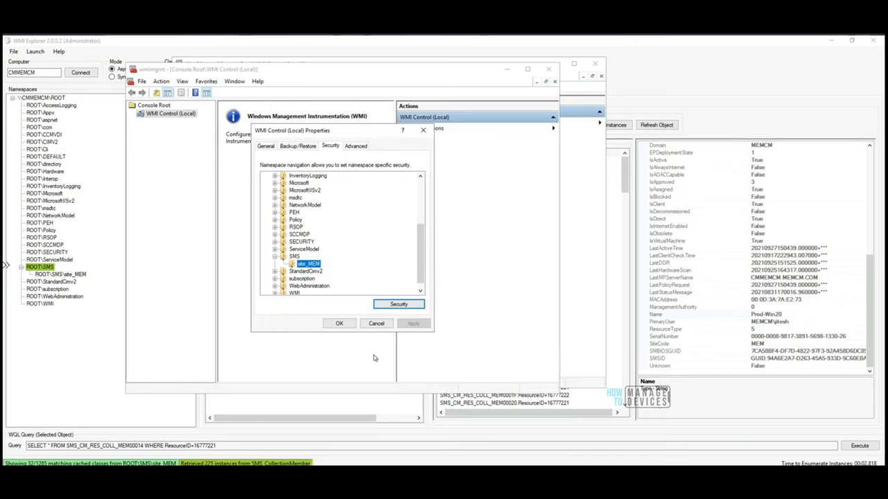
mouse_move(350, 210)
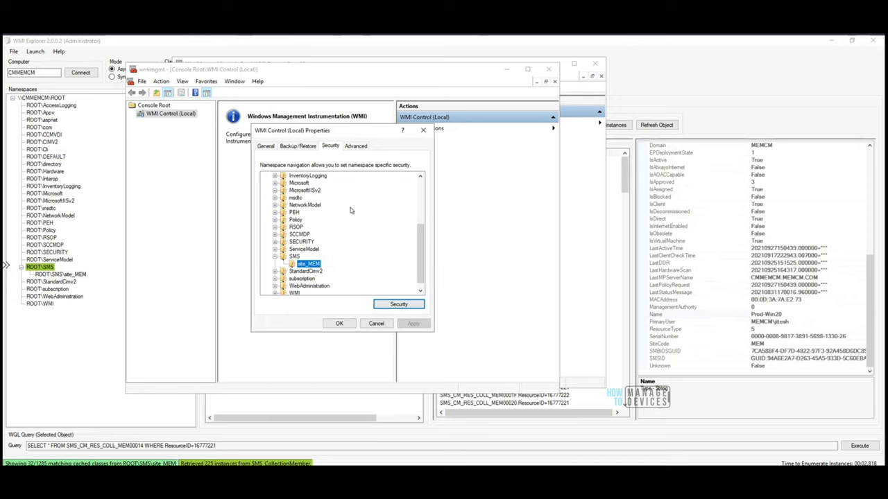
- Check the Advanced tab's default scripting namespace, ROOT\SMS\site_MEM
left_click(356, 146)
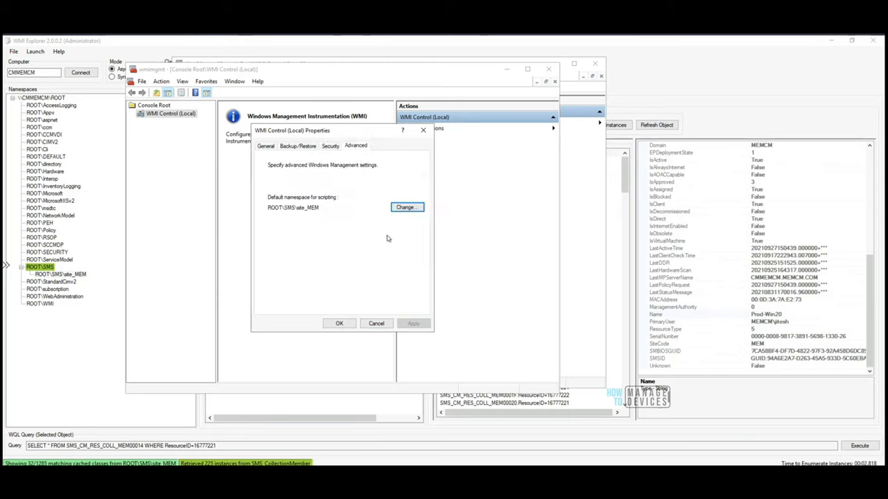
mouse_move(389, 290)
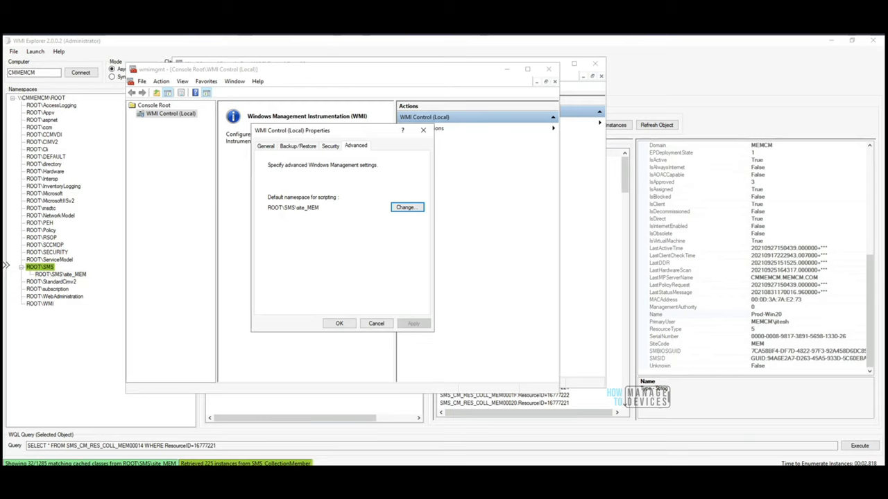
left_click(406, 208)
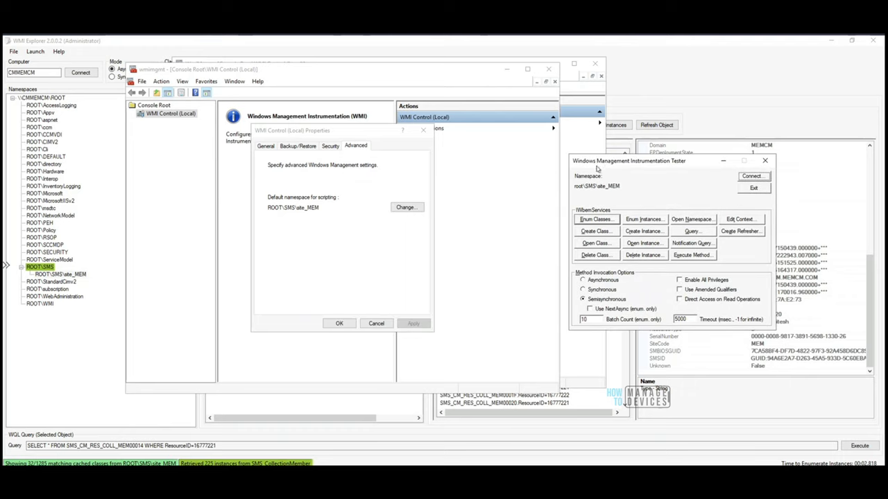
mouse_move(691, 201)
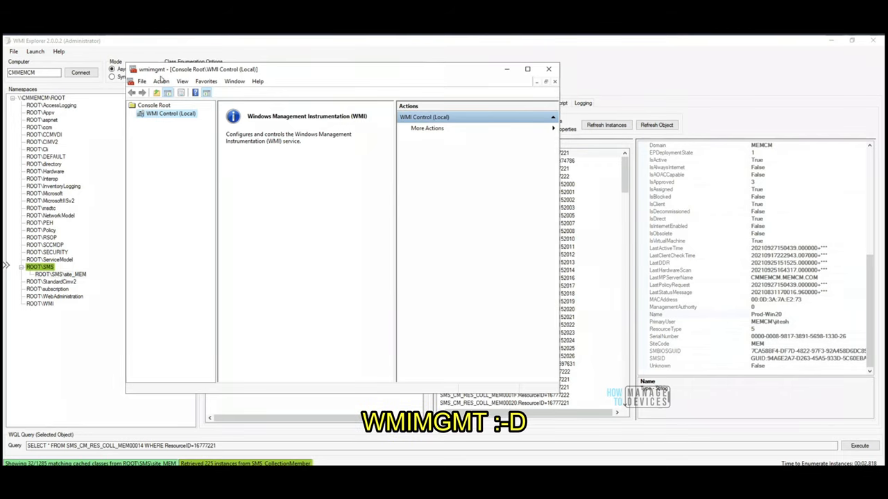
mouse_move(323, 284)
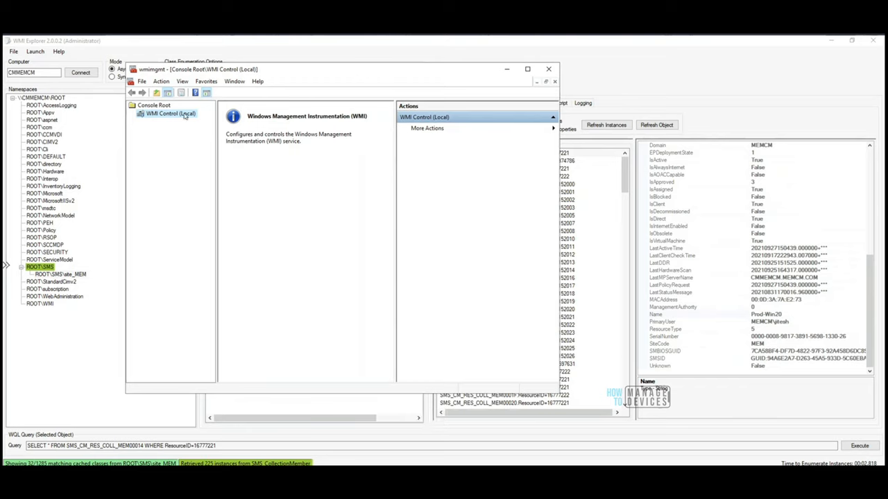
- Show the WMI Control (Local) context menu with connection and properties options
right_click(171, 113)
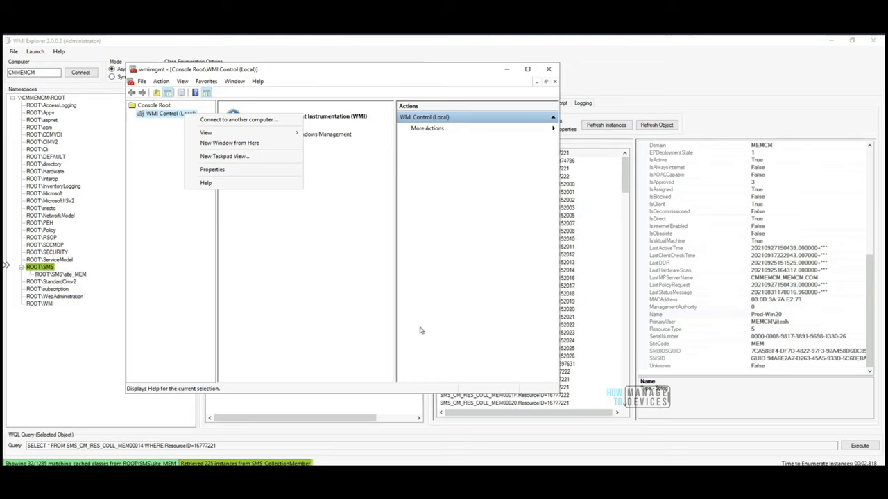
mouse_move(420, 333)
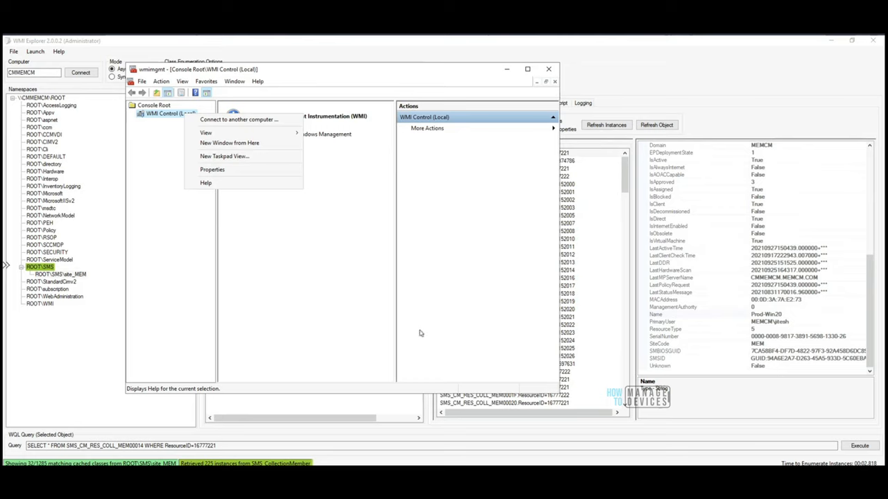